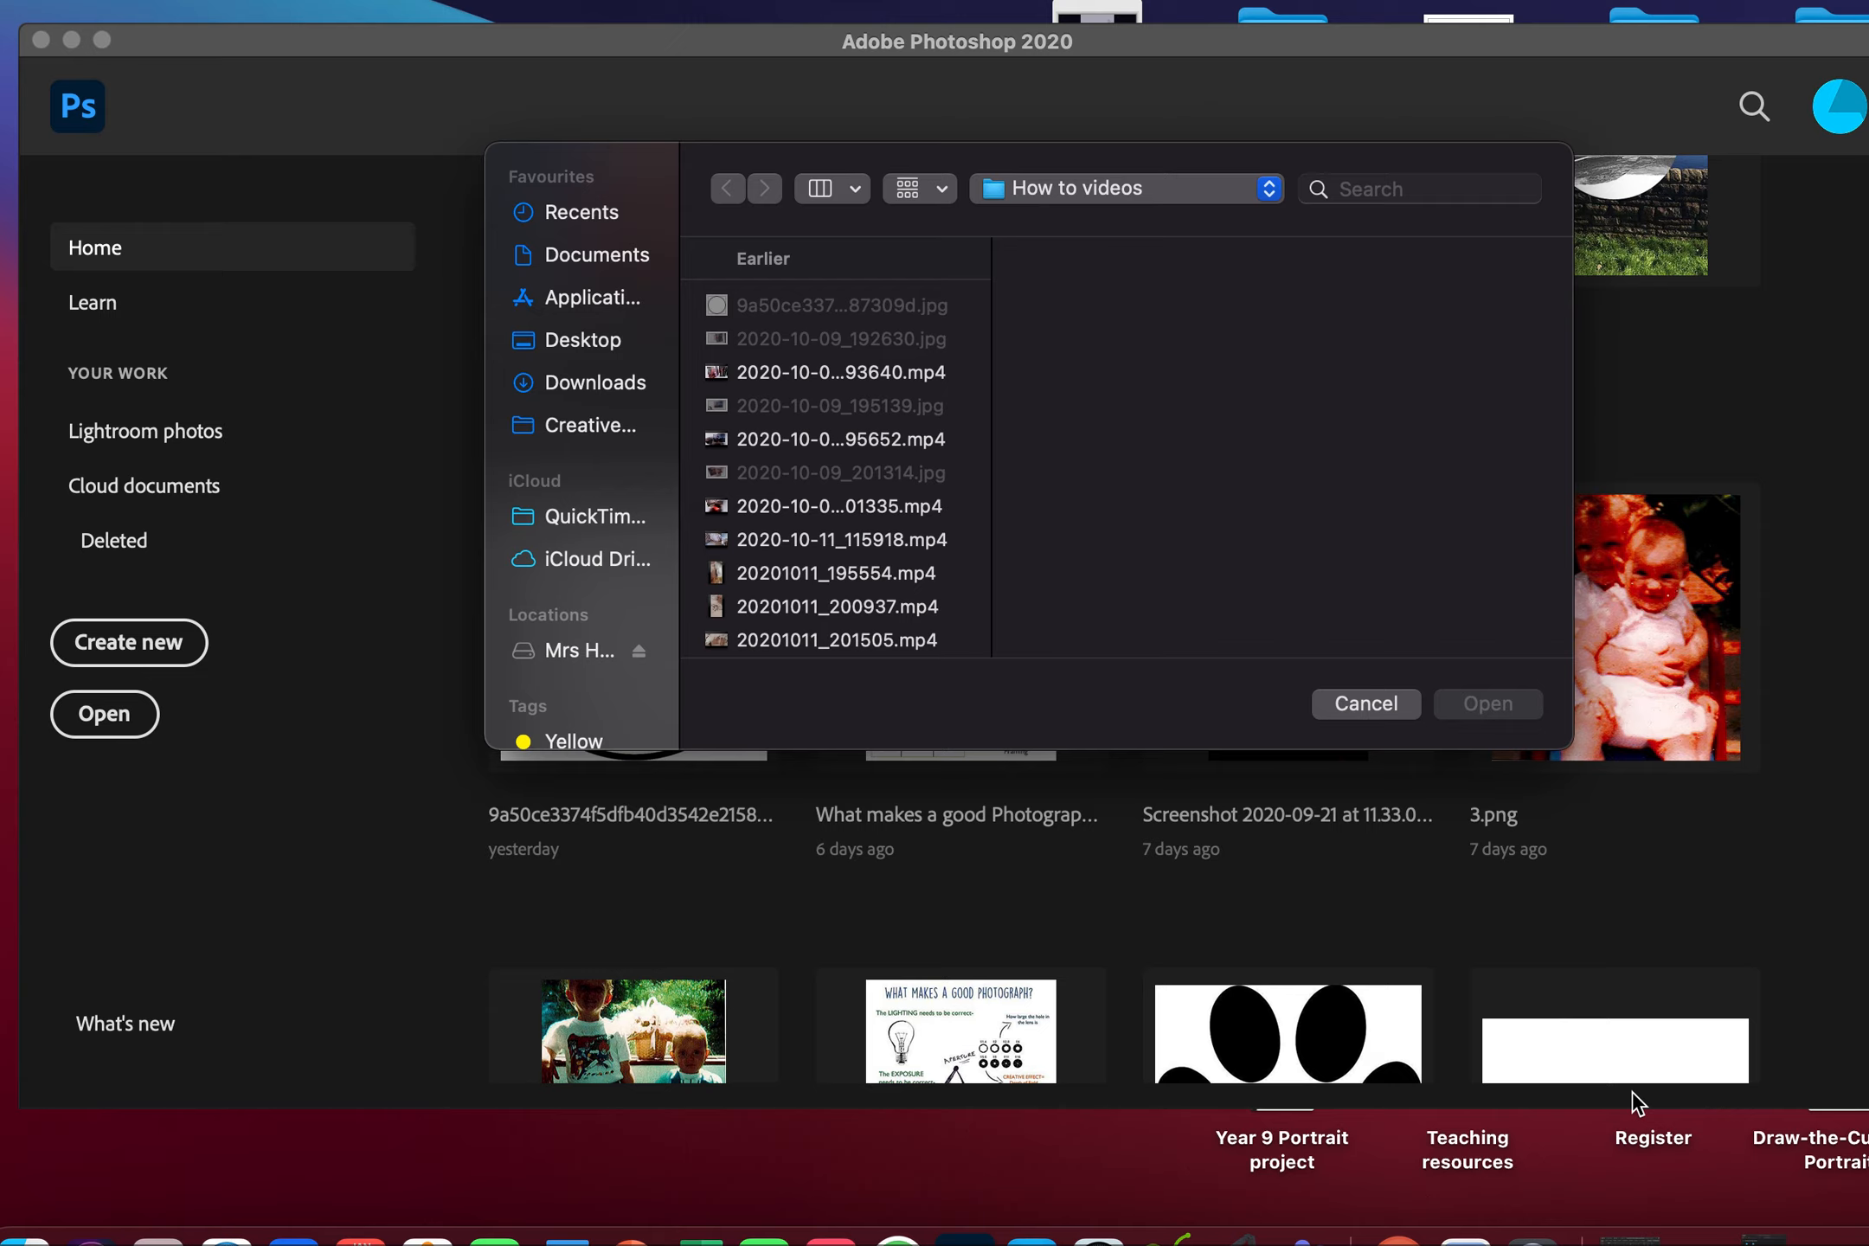
mouse_move(575, 350)
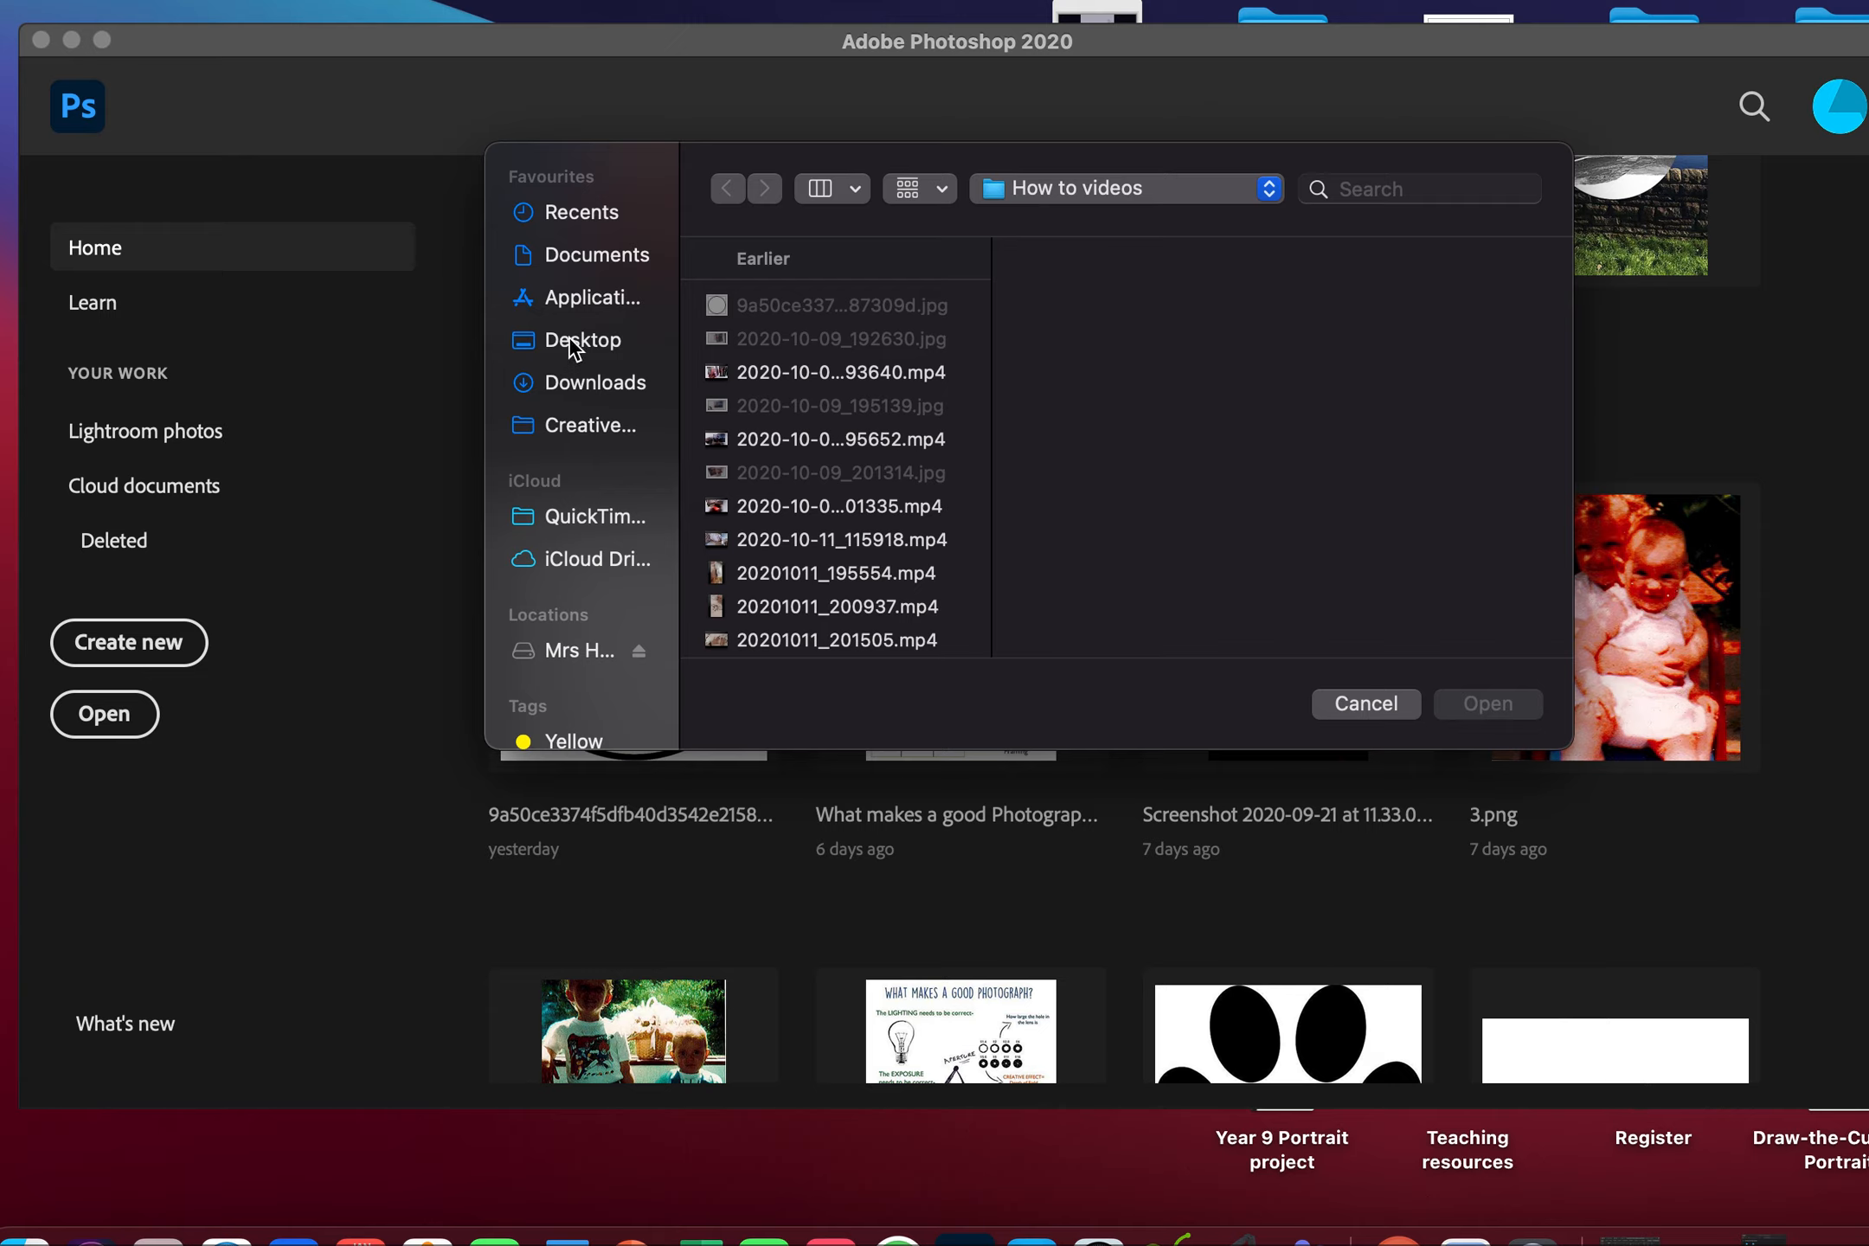
mouse_move(597, 366)
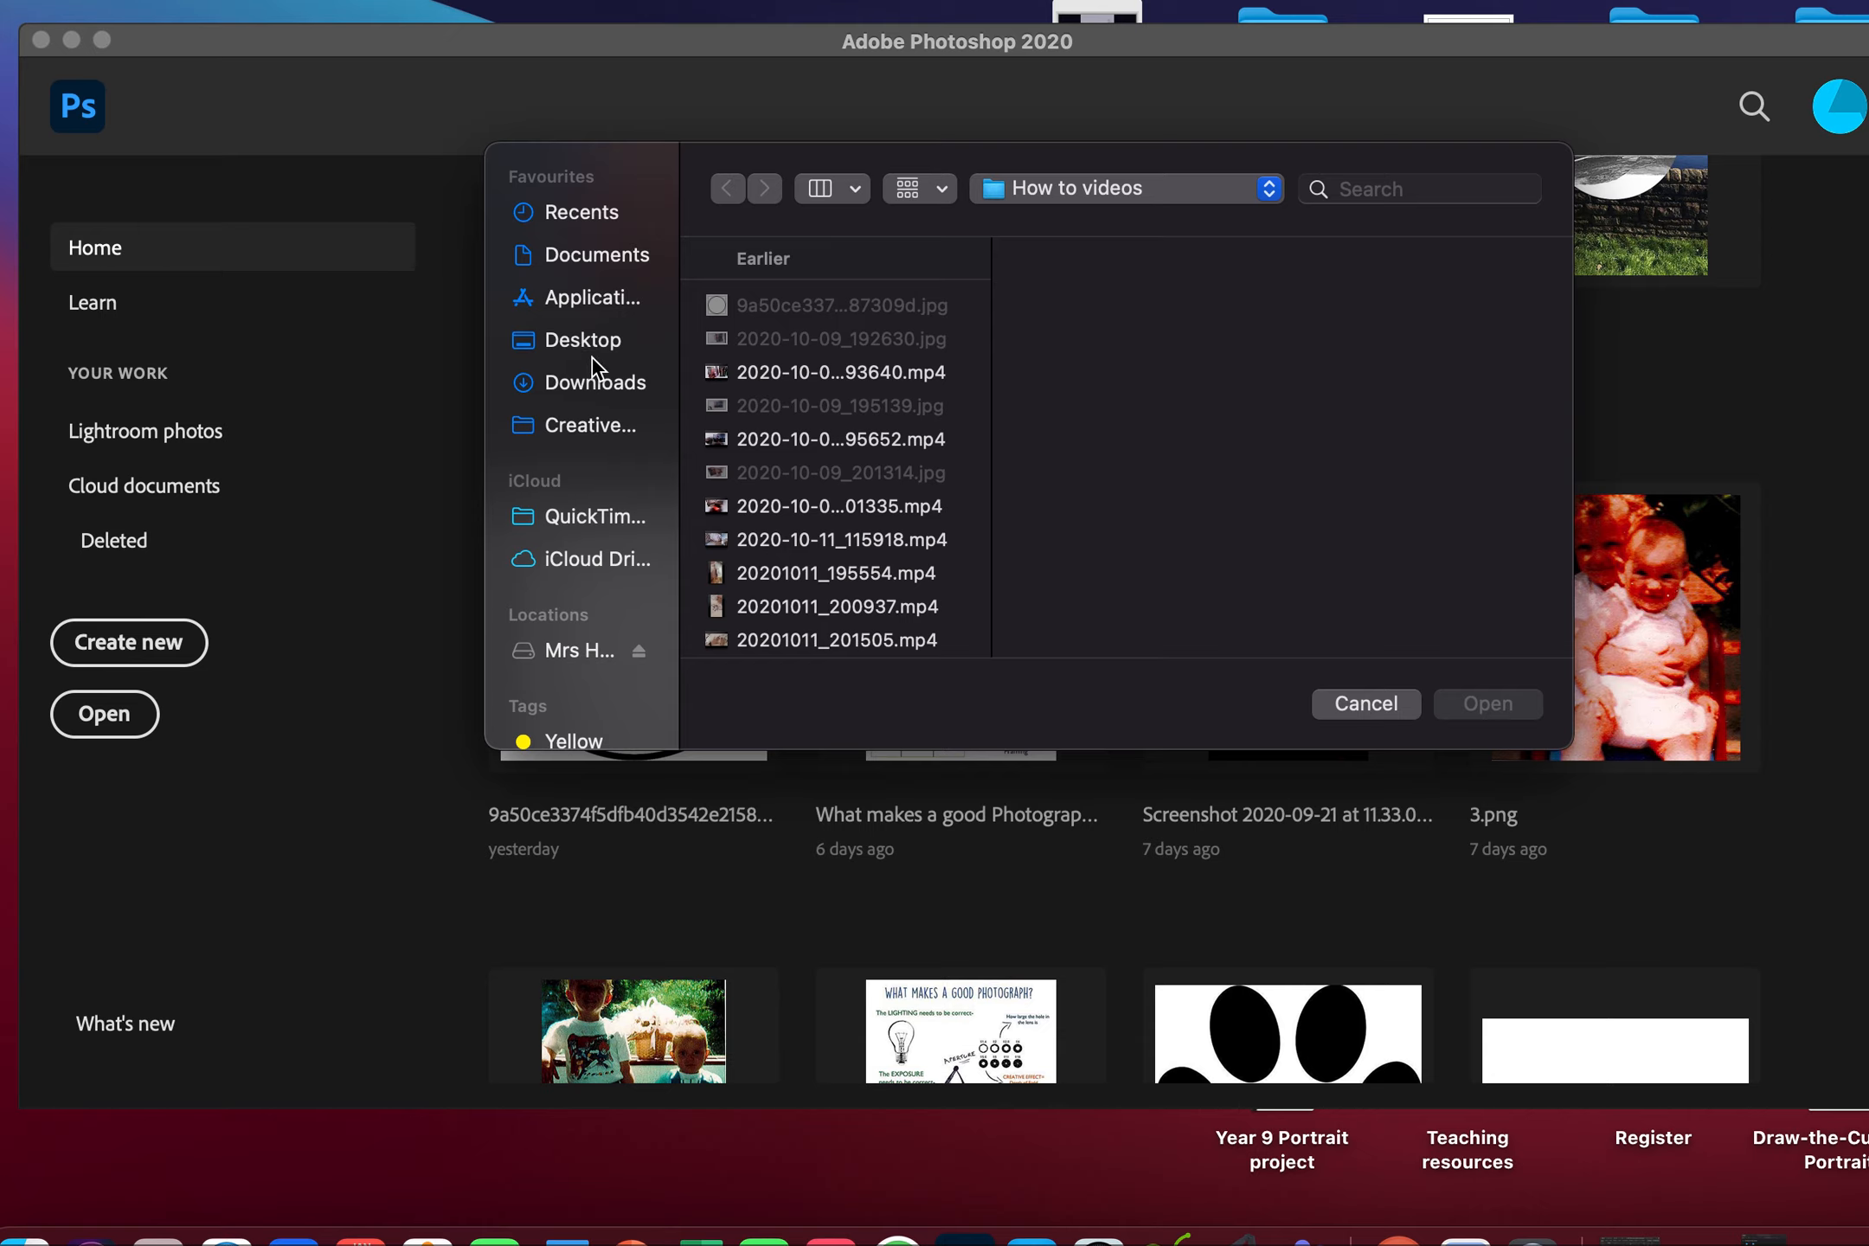
Browse the Desktop files in the Open dialog, then cancel without opening anything.
left_click(583, 340)
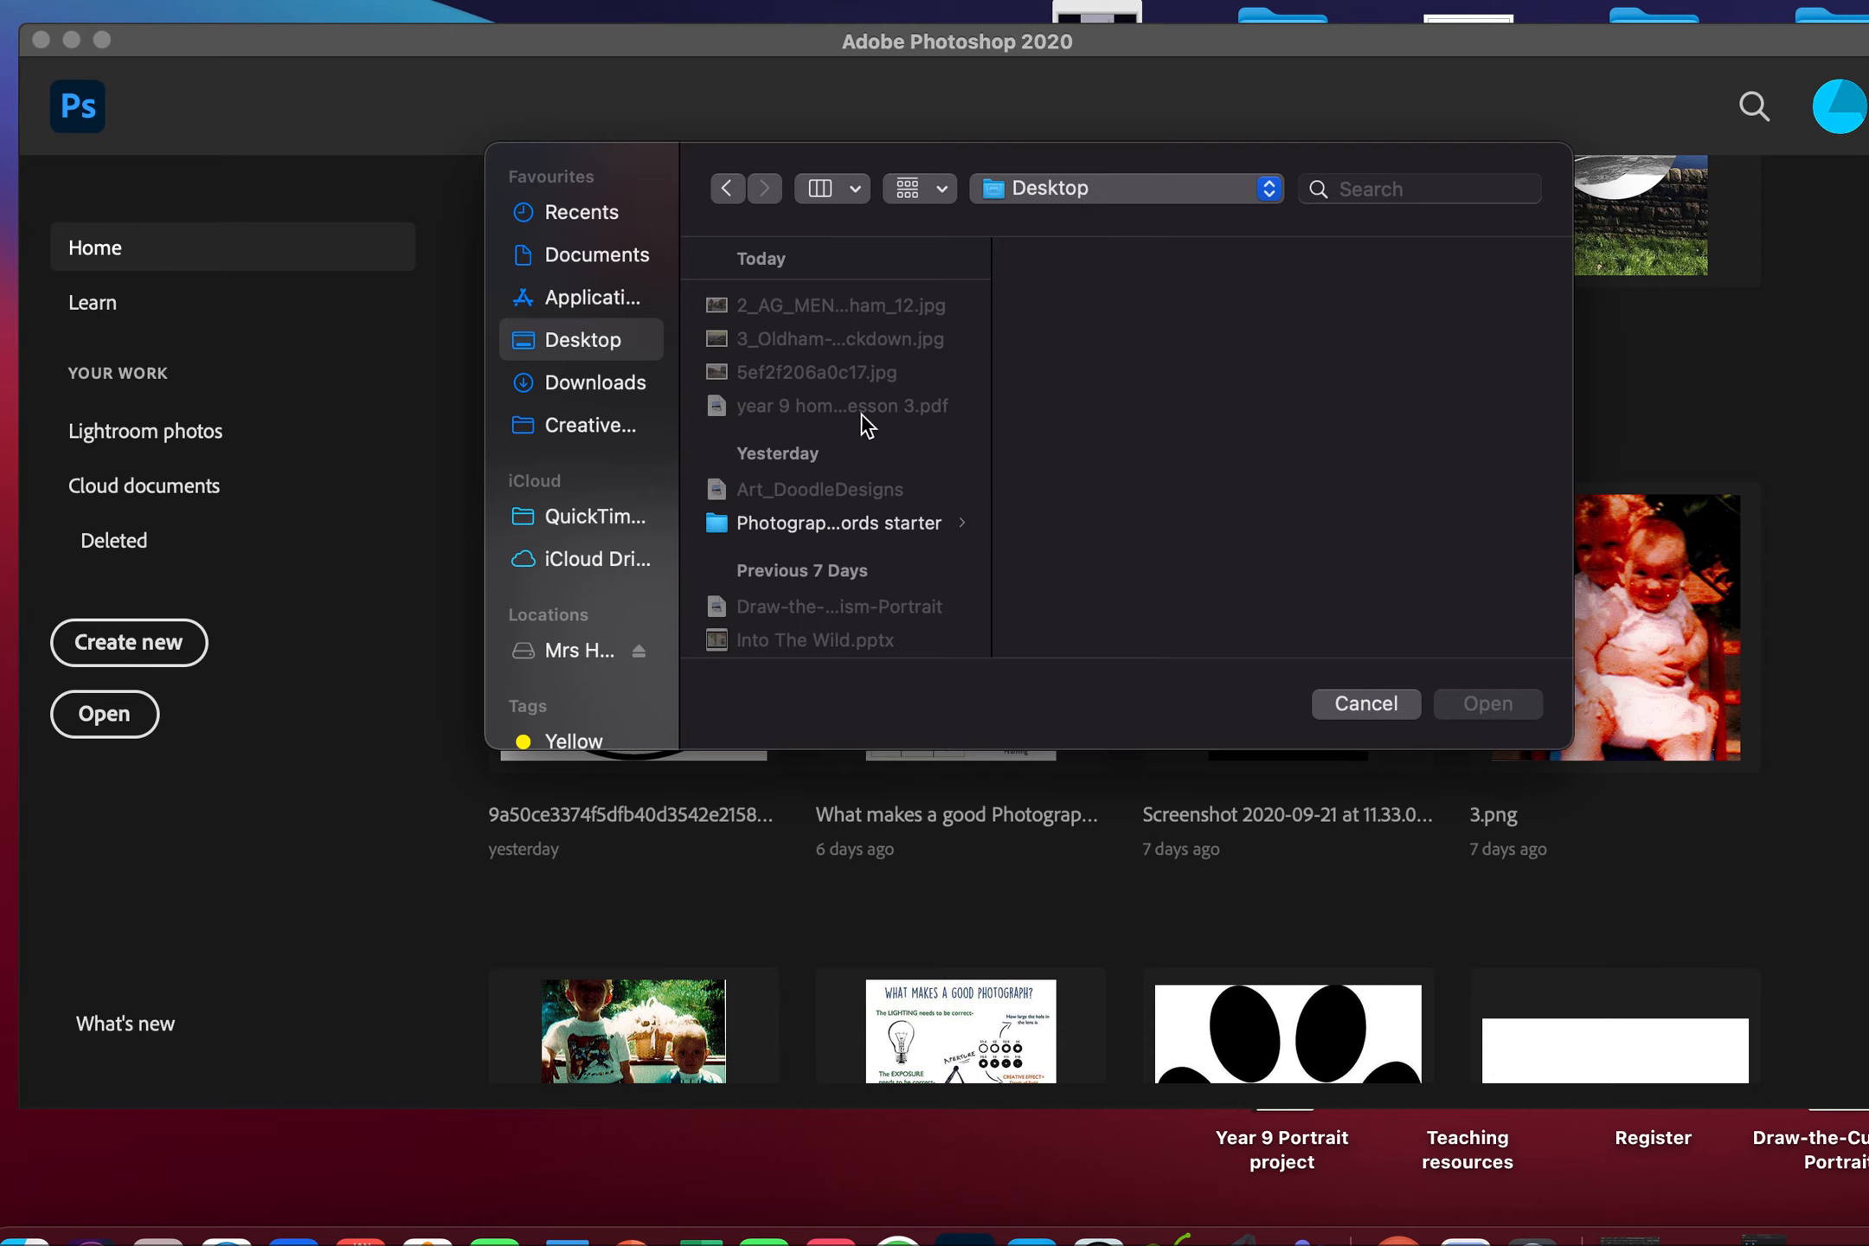
scroll("down", 3)
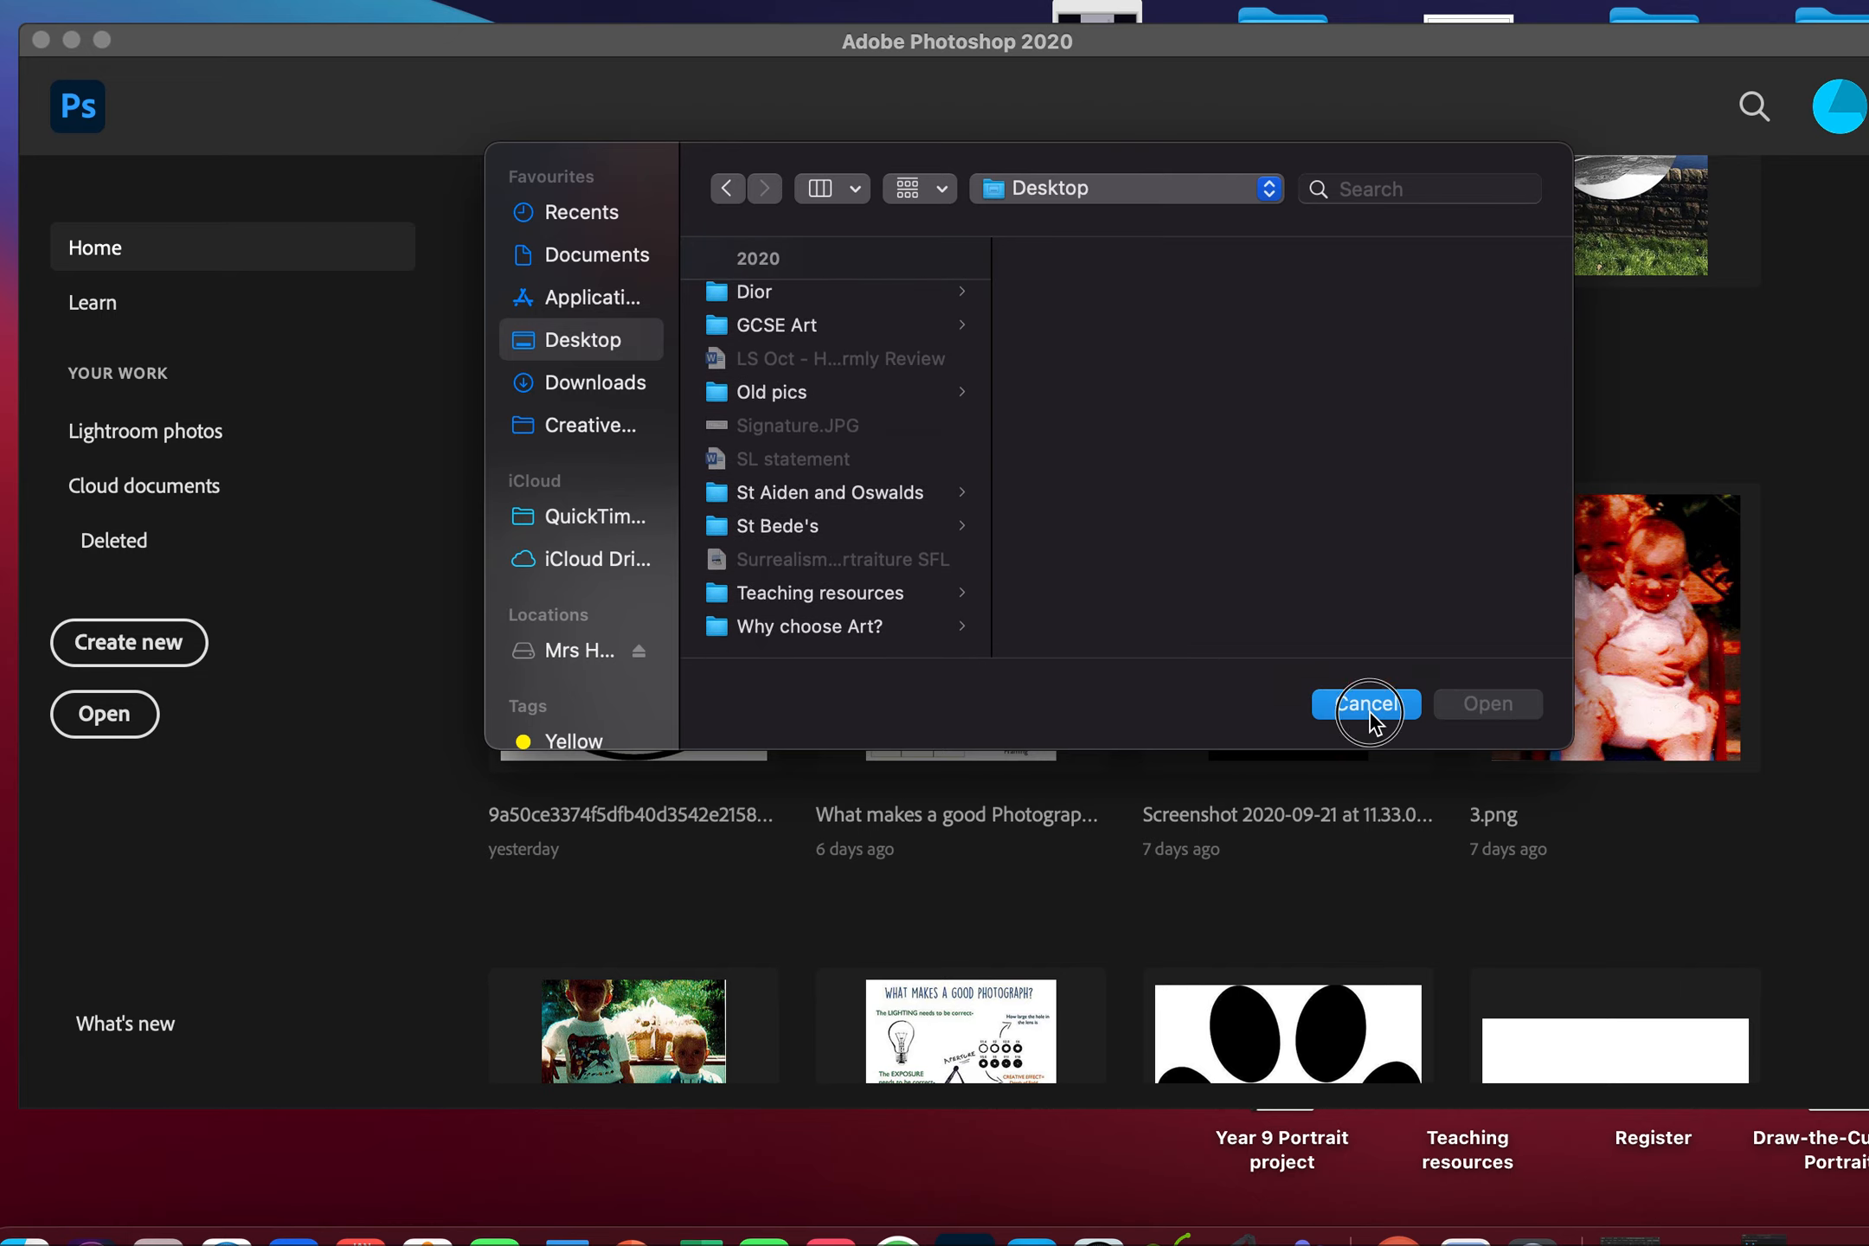
left_click(1366, 703)
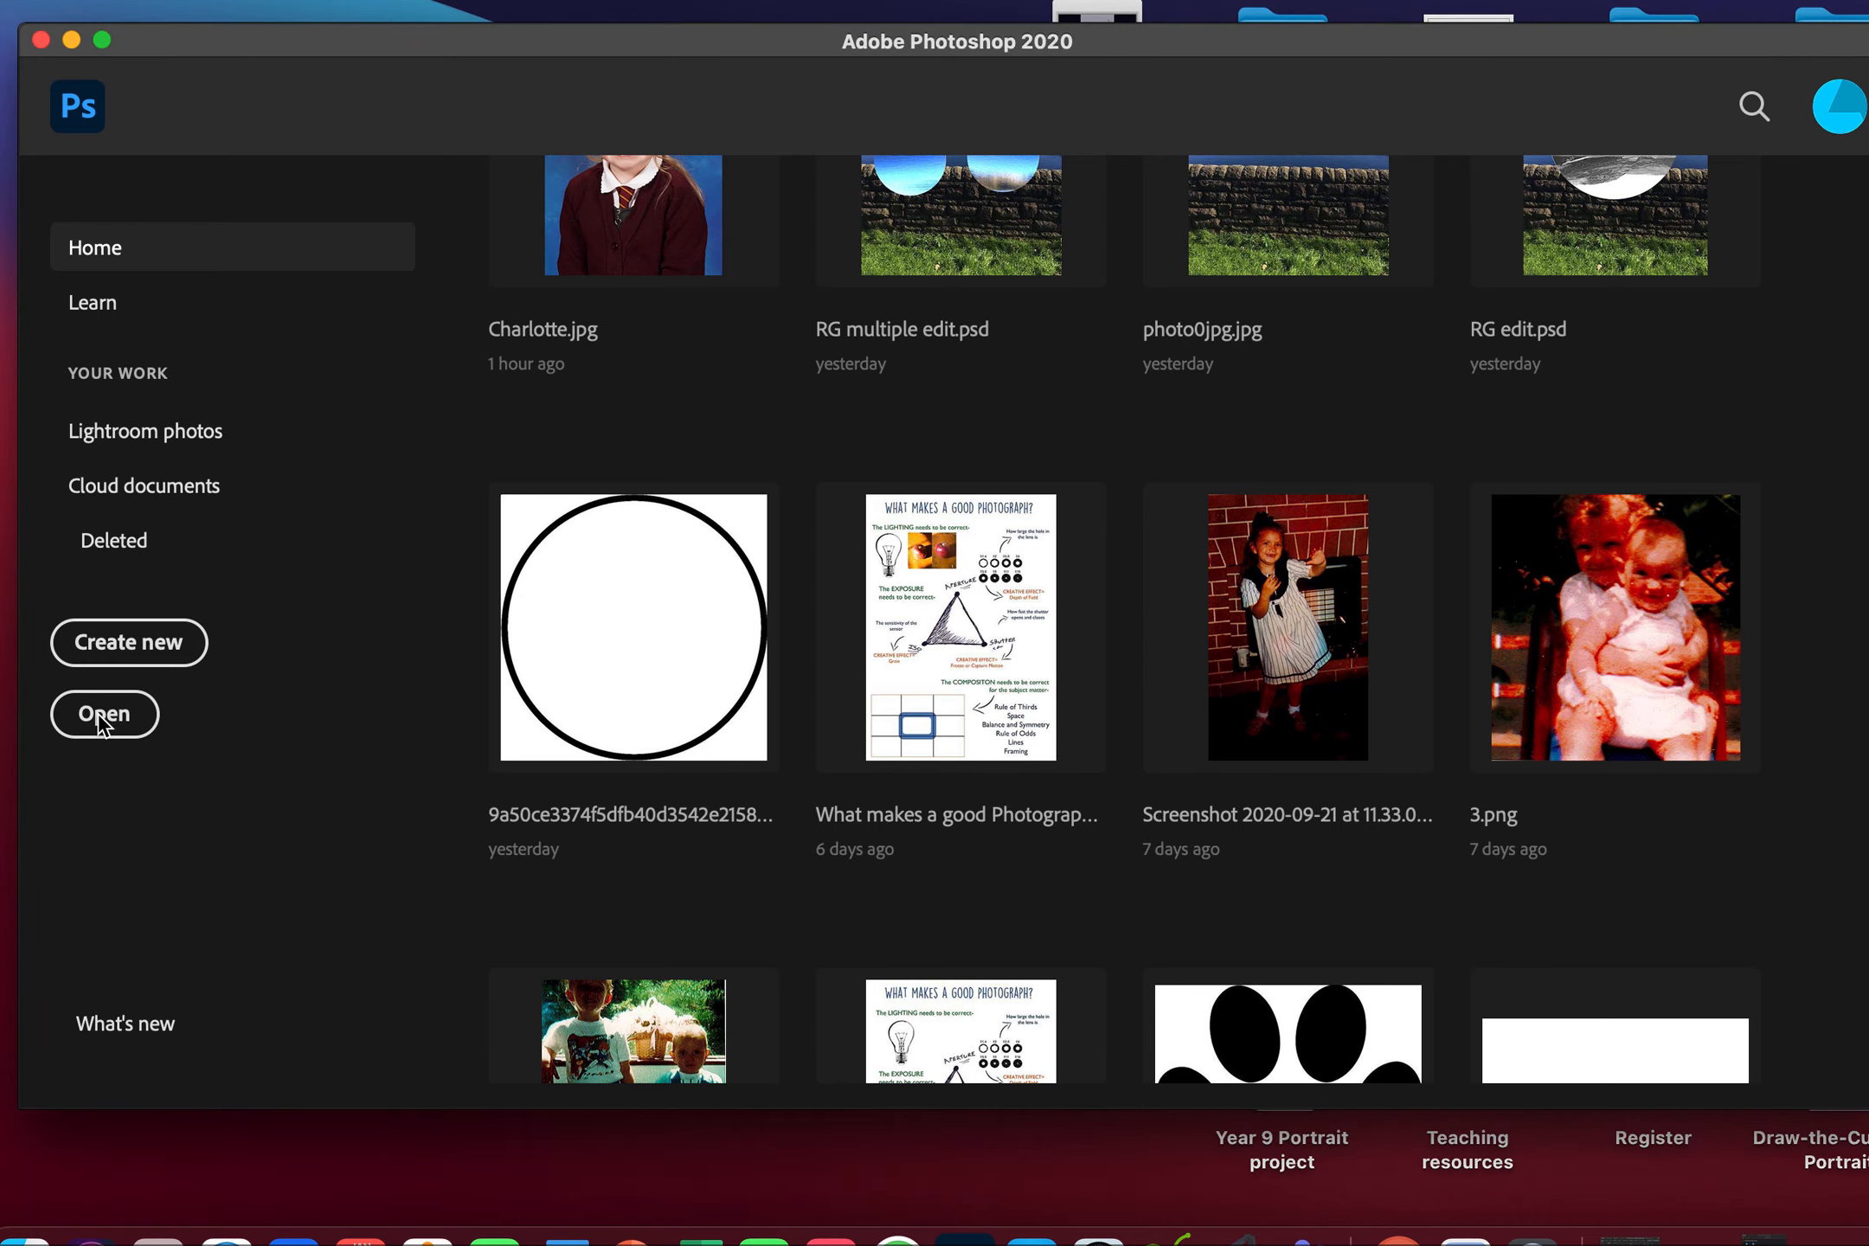
Open 2_AG_MEN_1271120_oldham_12.jpg and the 3_Oldham lockdown rooftop photo from the Desktop.
left_click(104, 713)
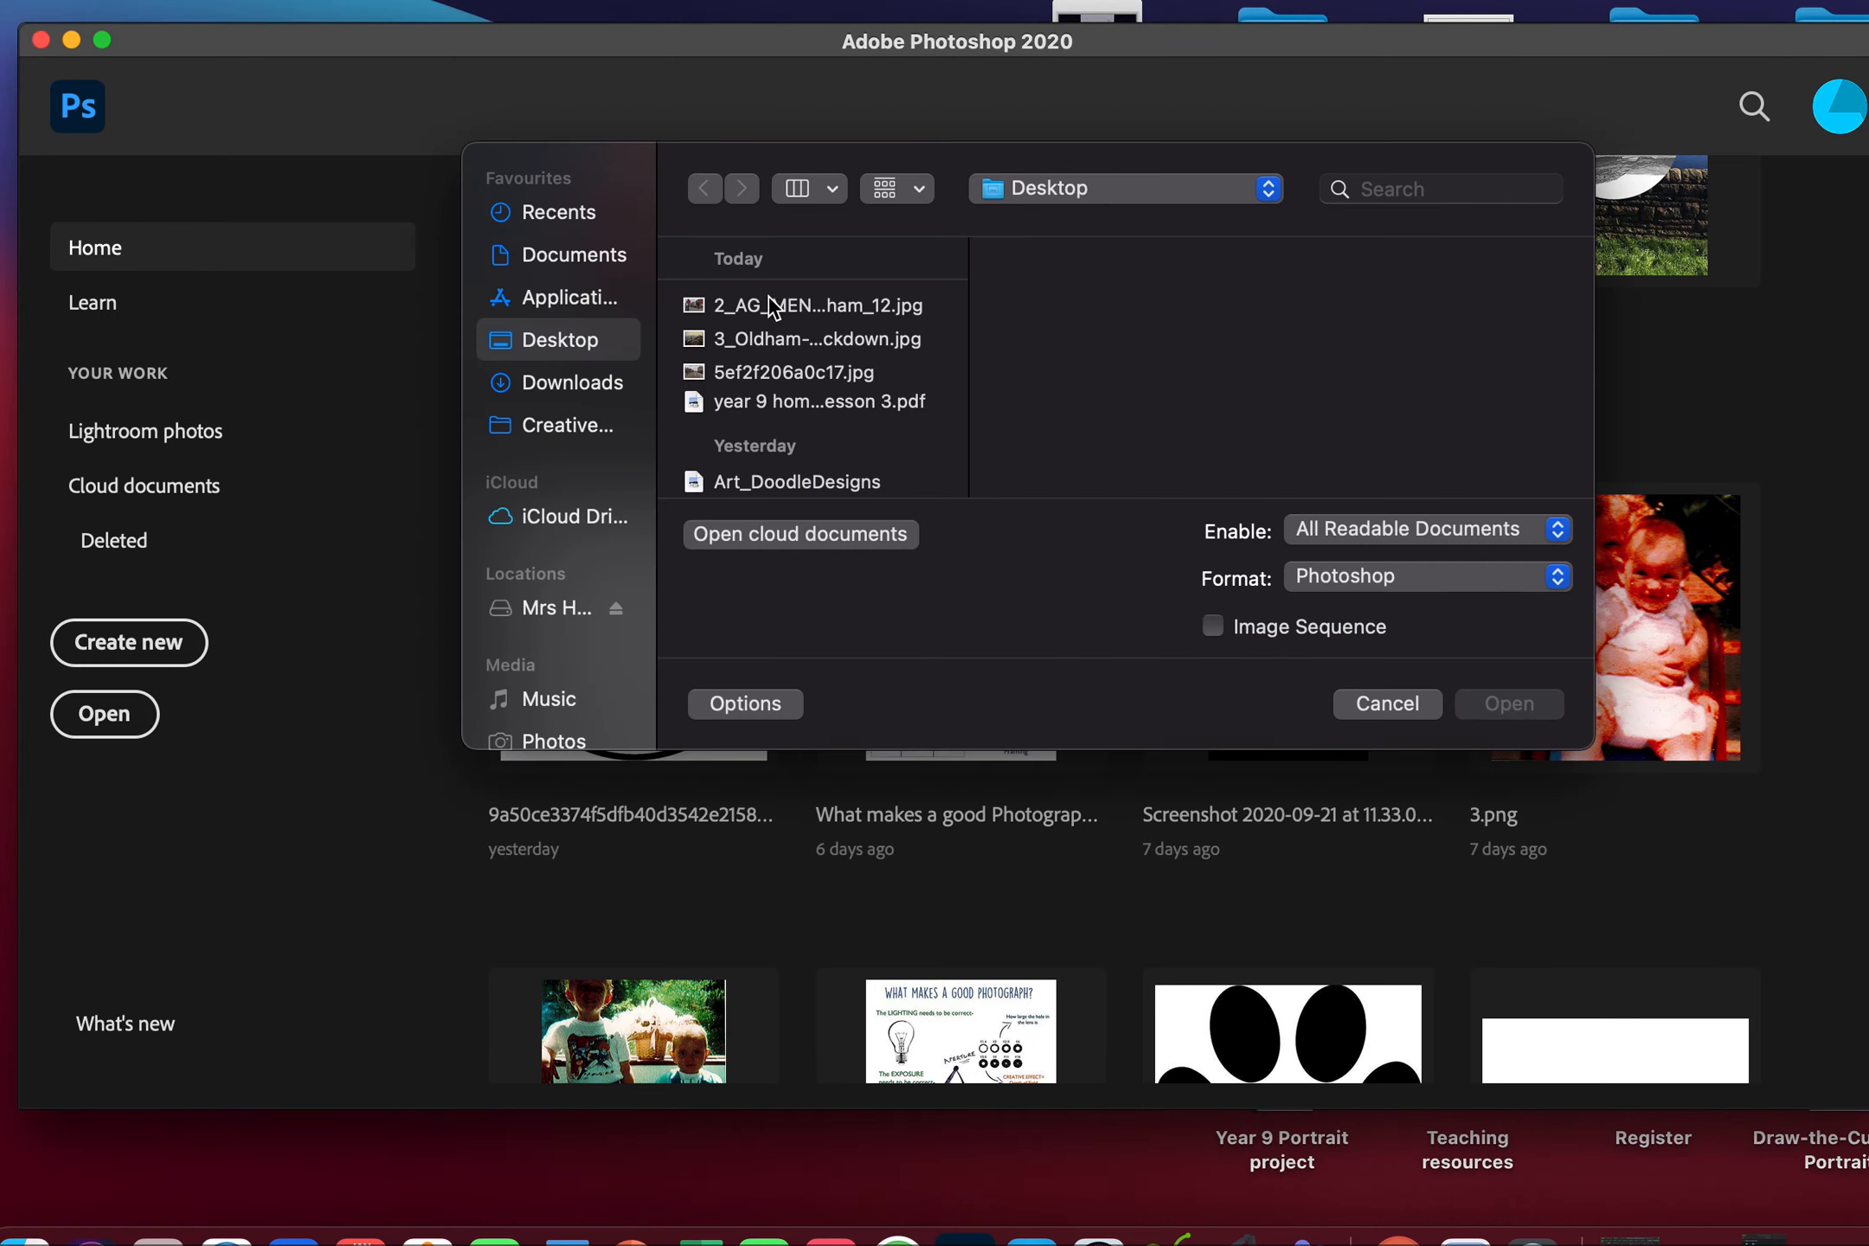
left_click(823, 305)
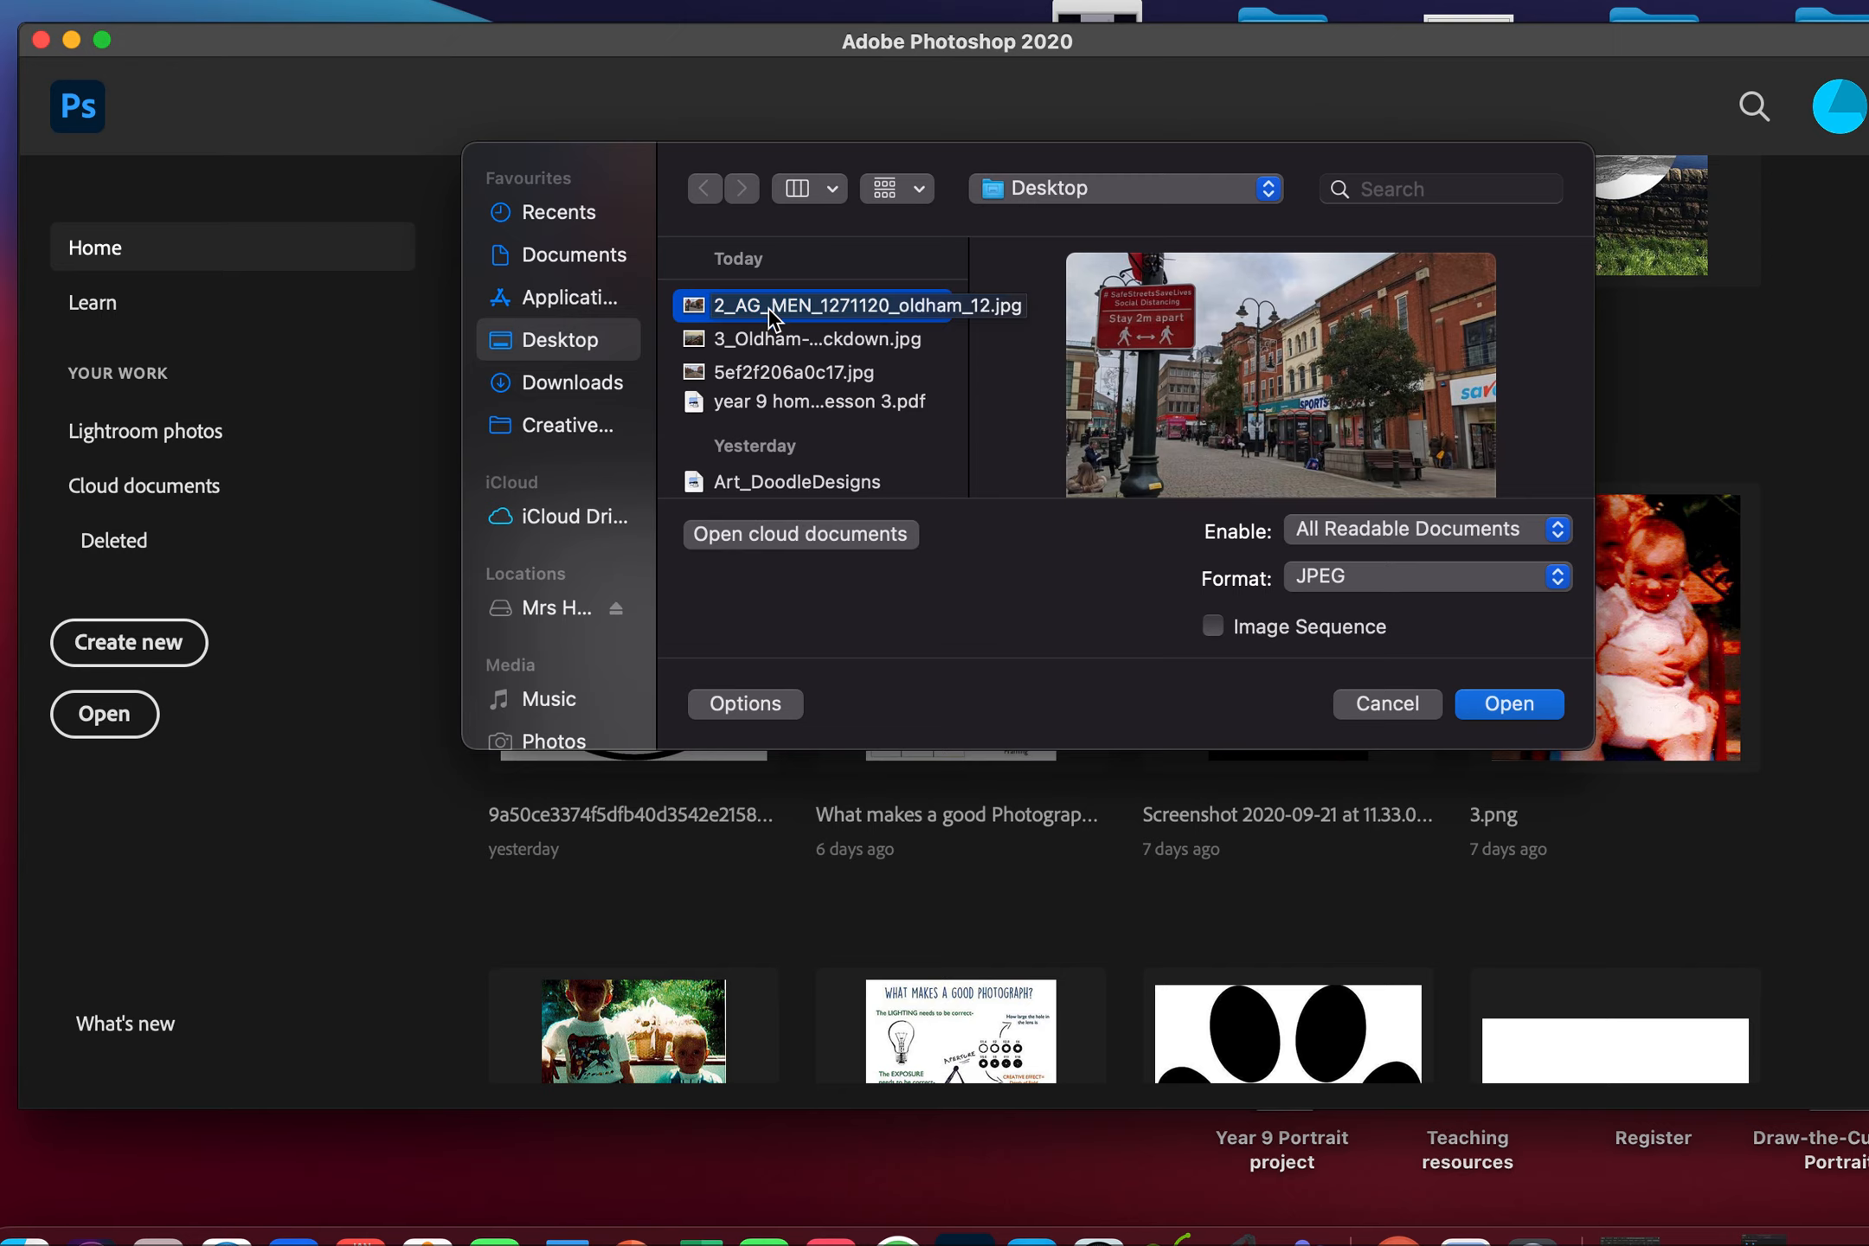
left_click(811, 372)
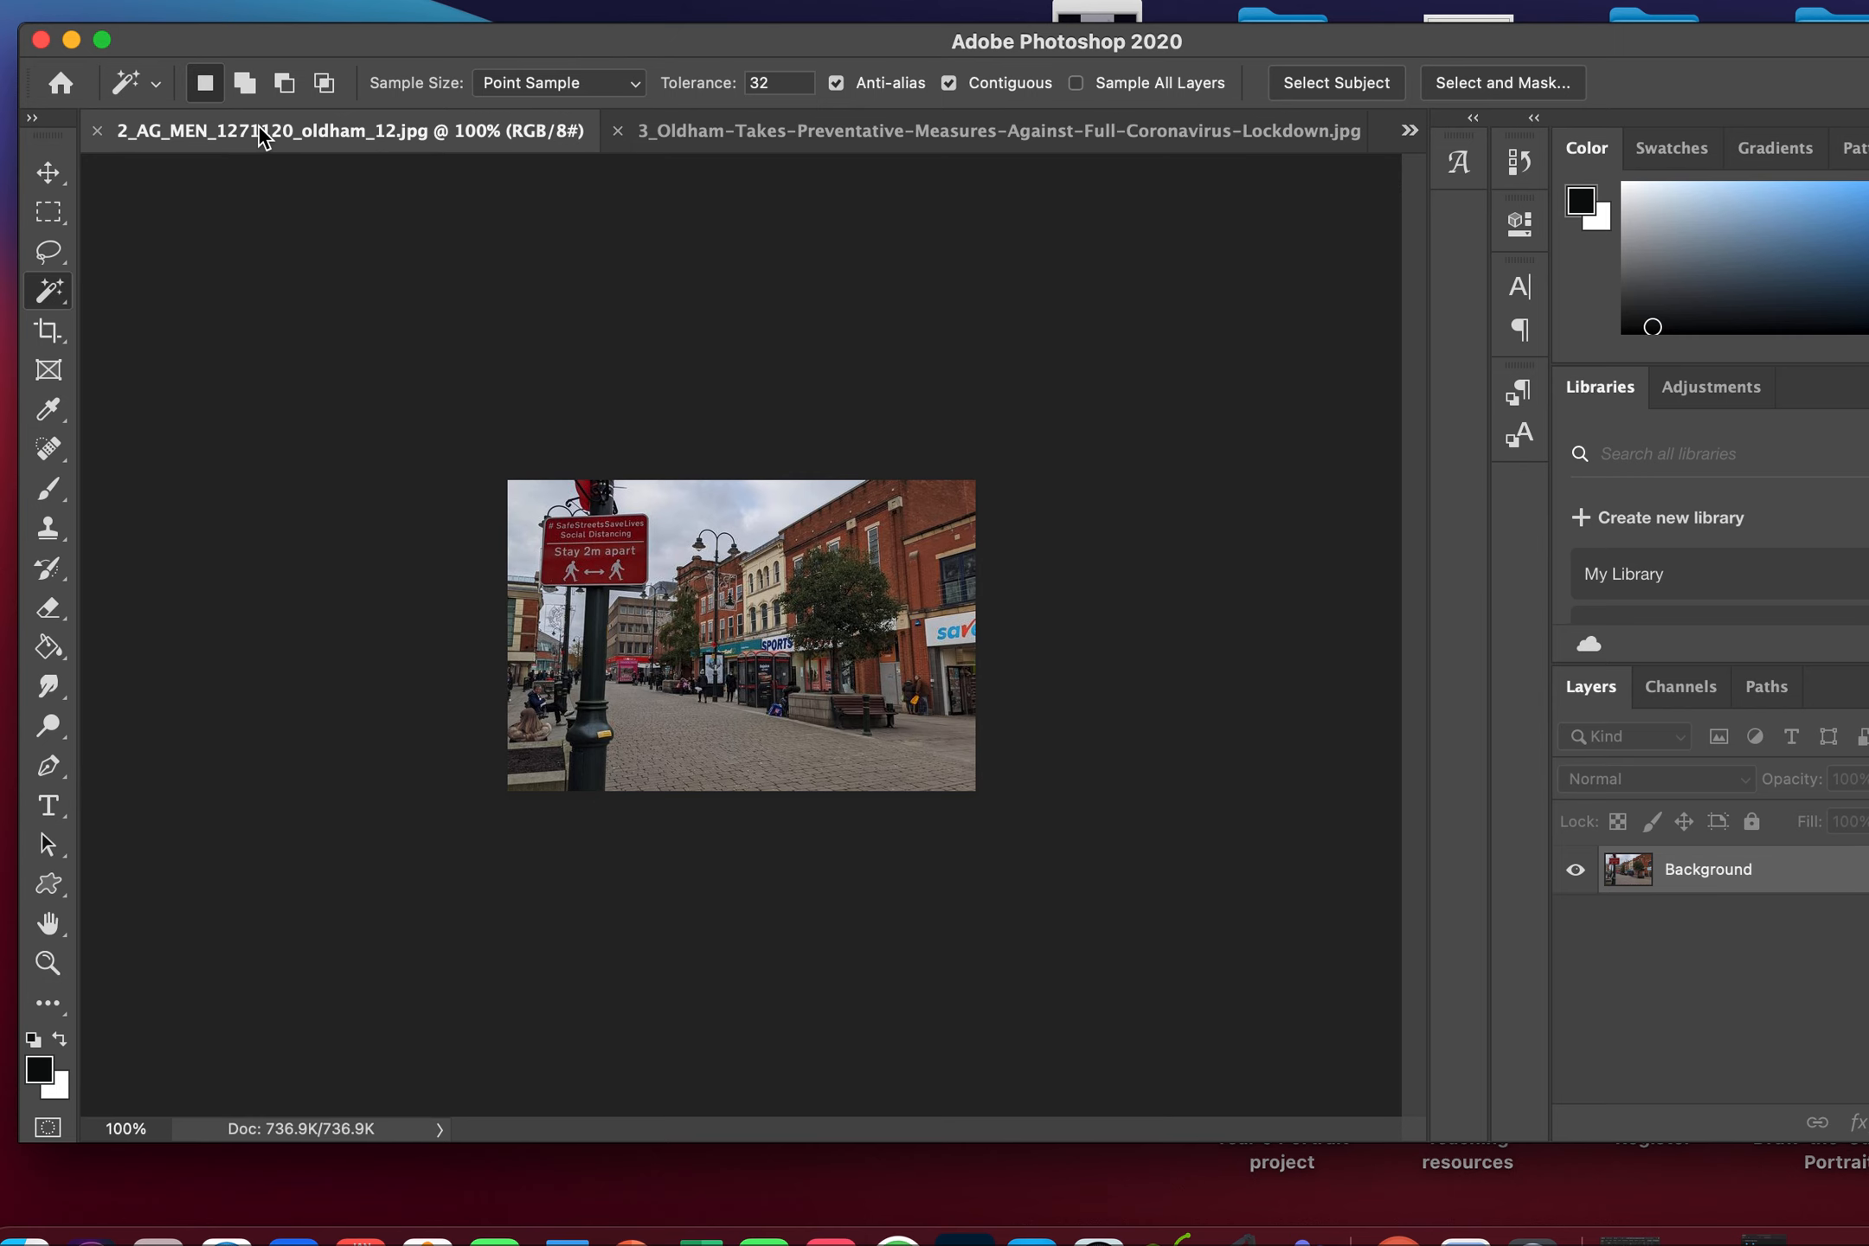
Unlock the 3_Oldham rooftop photo's Background as Layer 0 and select the Move tool.
left_click(989, 132)
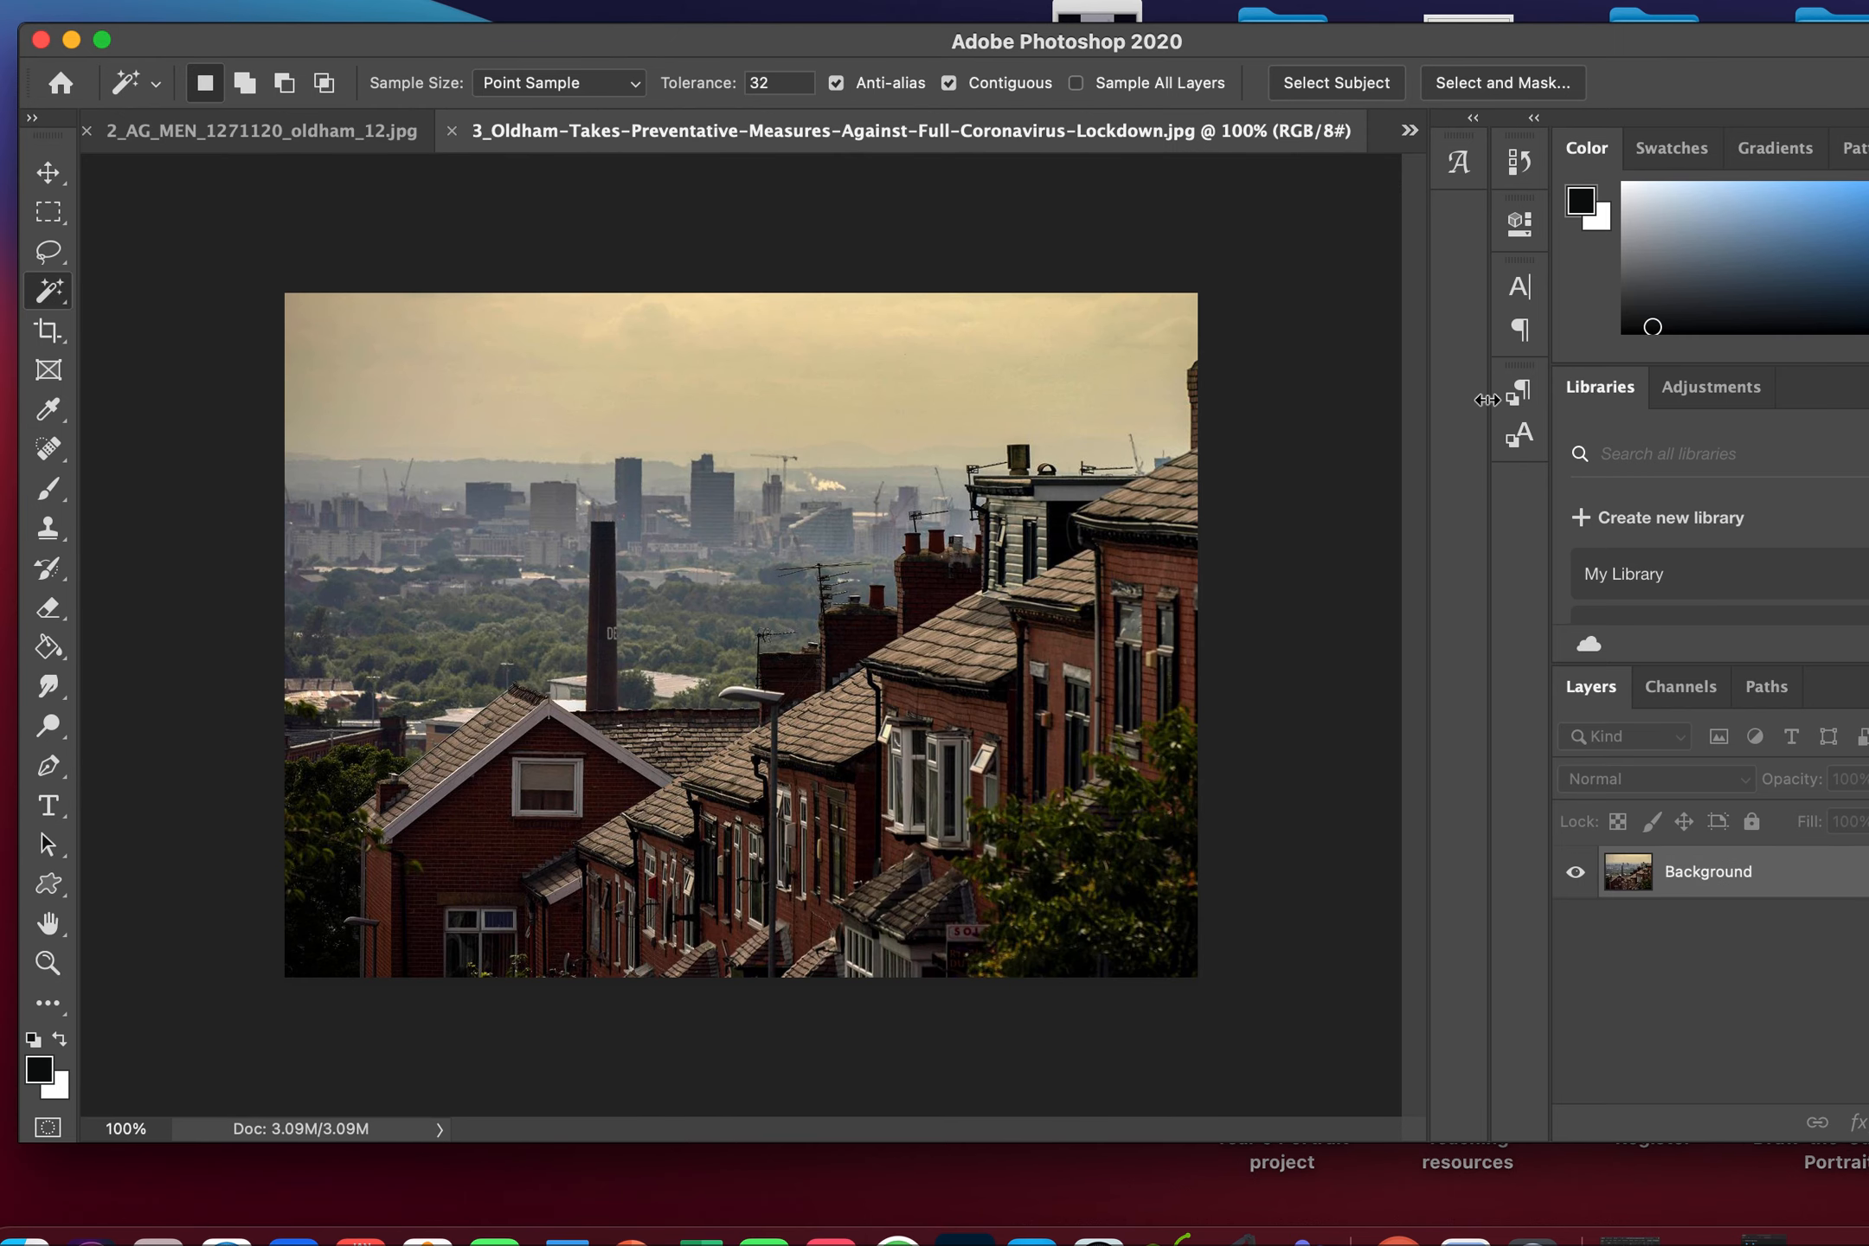
mouse_move(1791, 45)
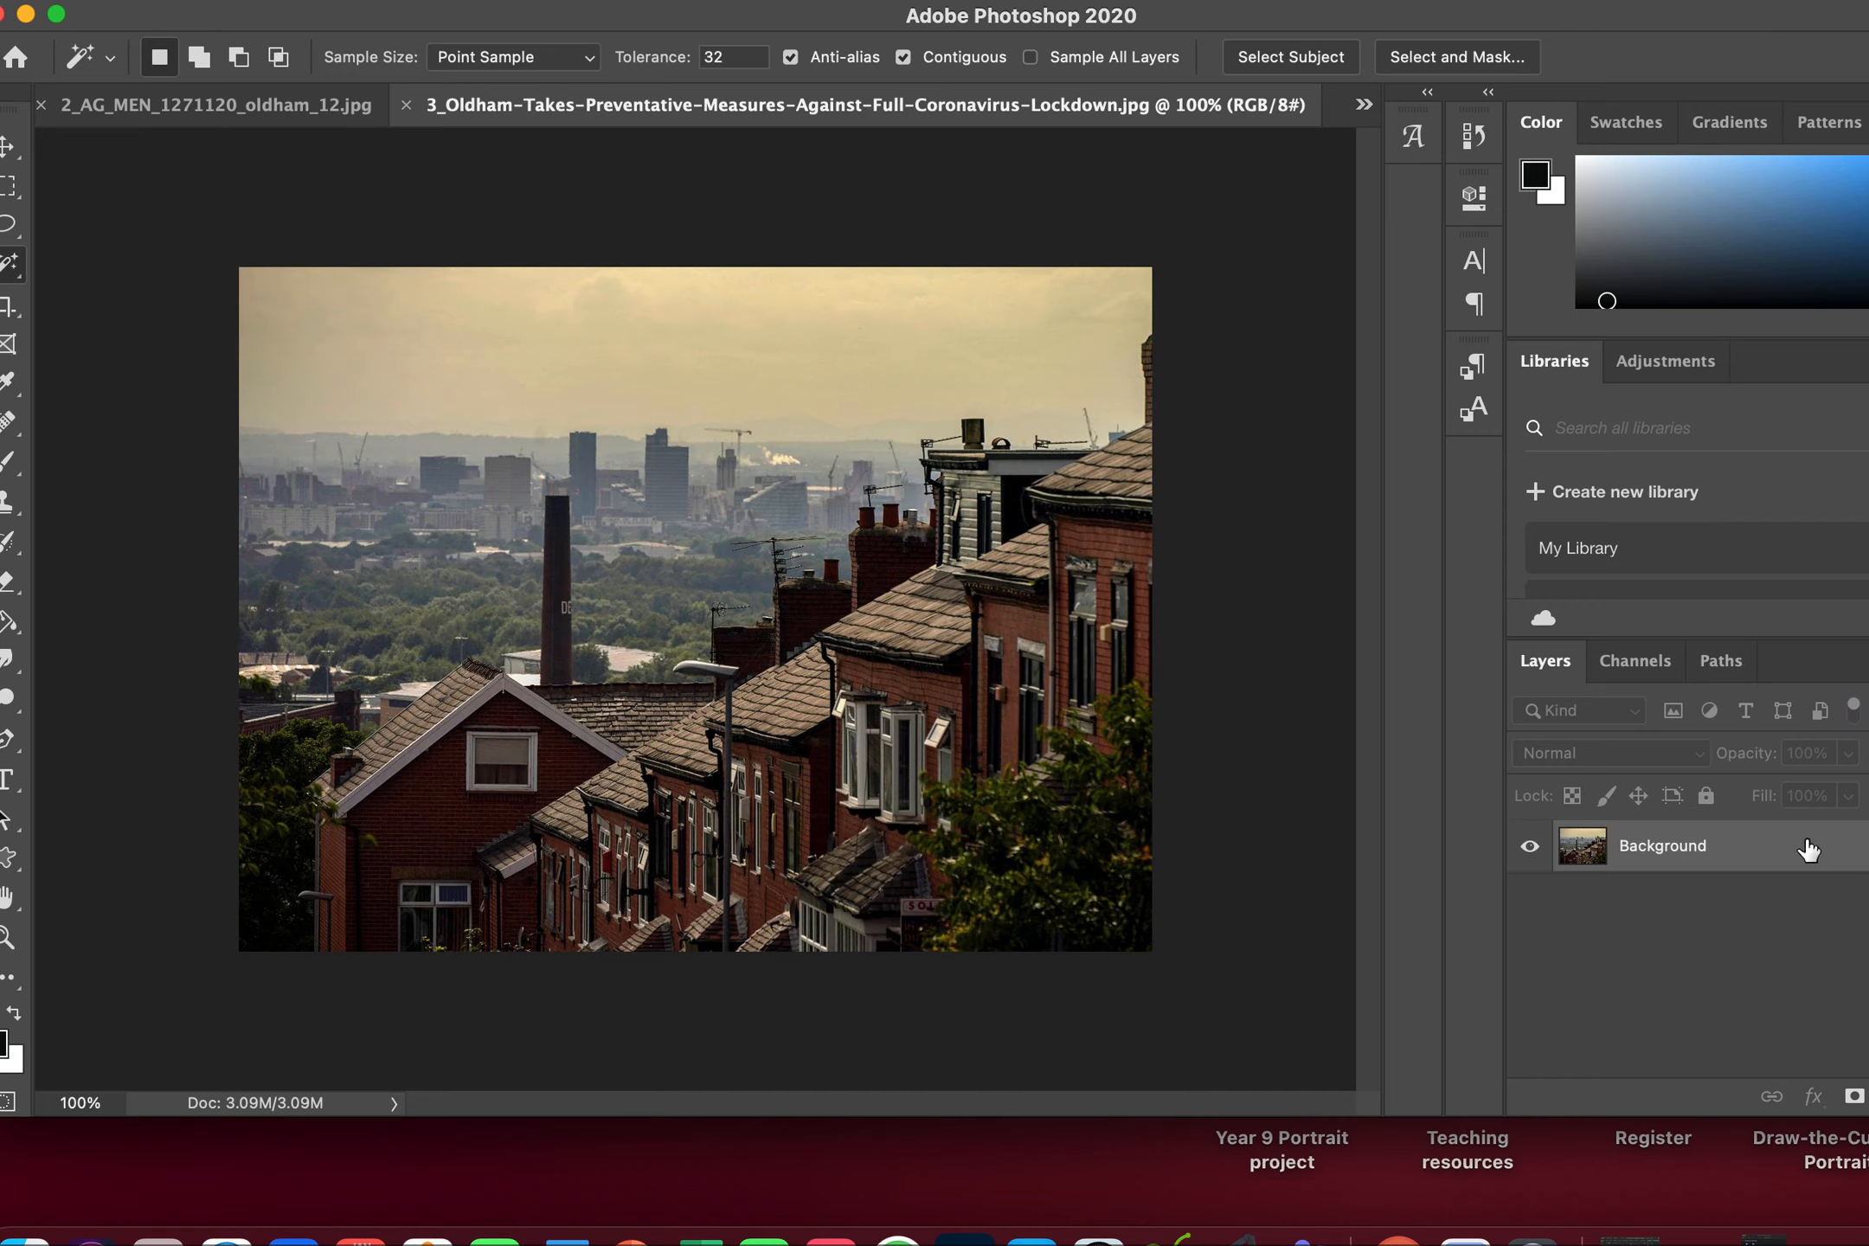
double_click(1662, 846)
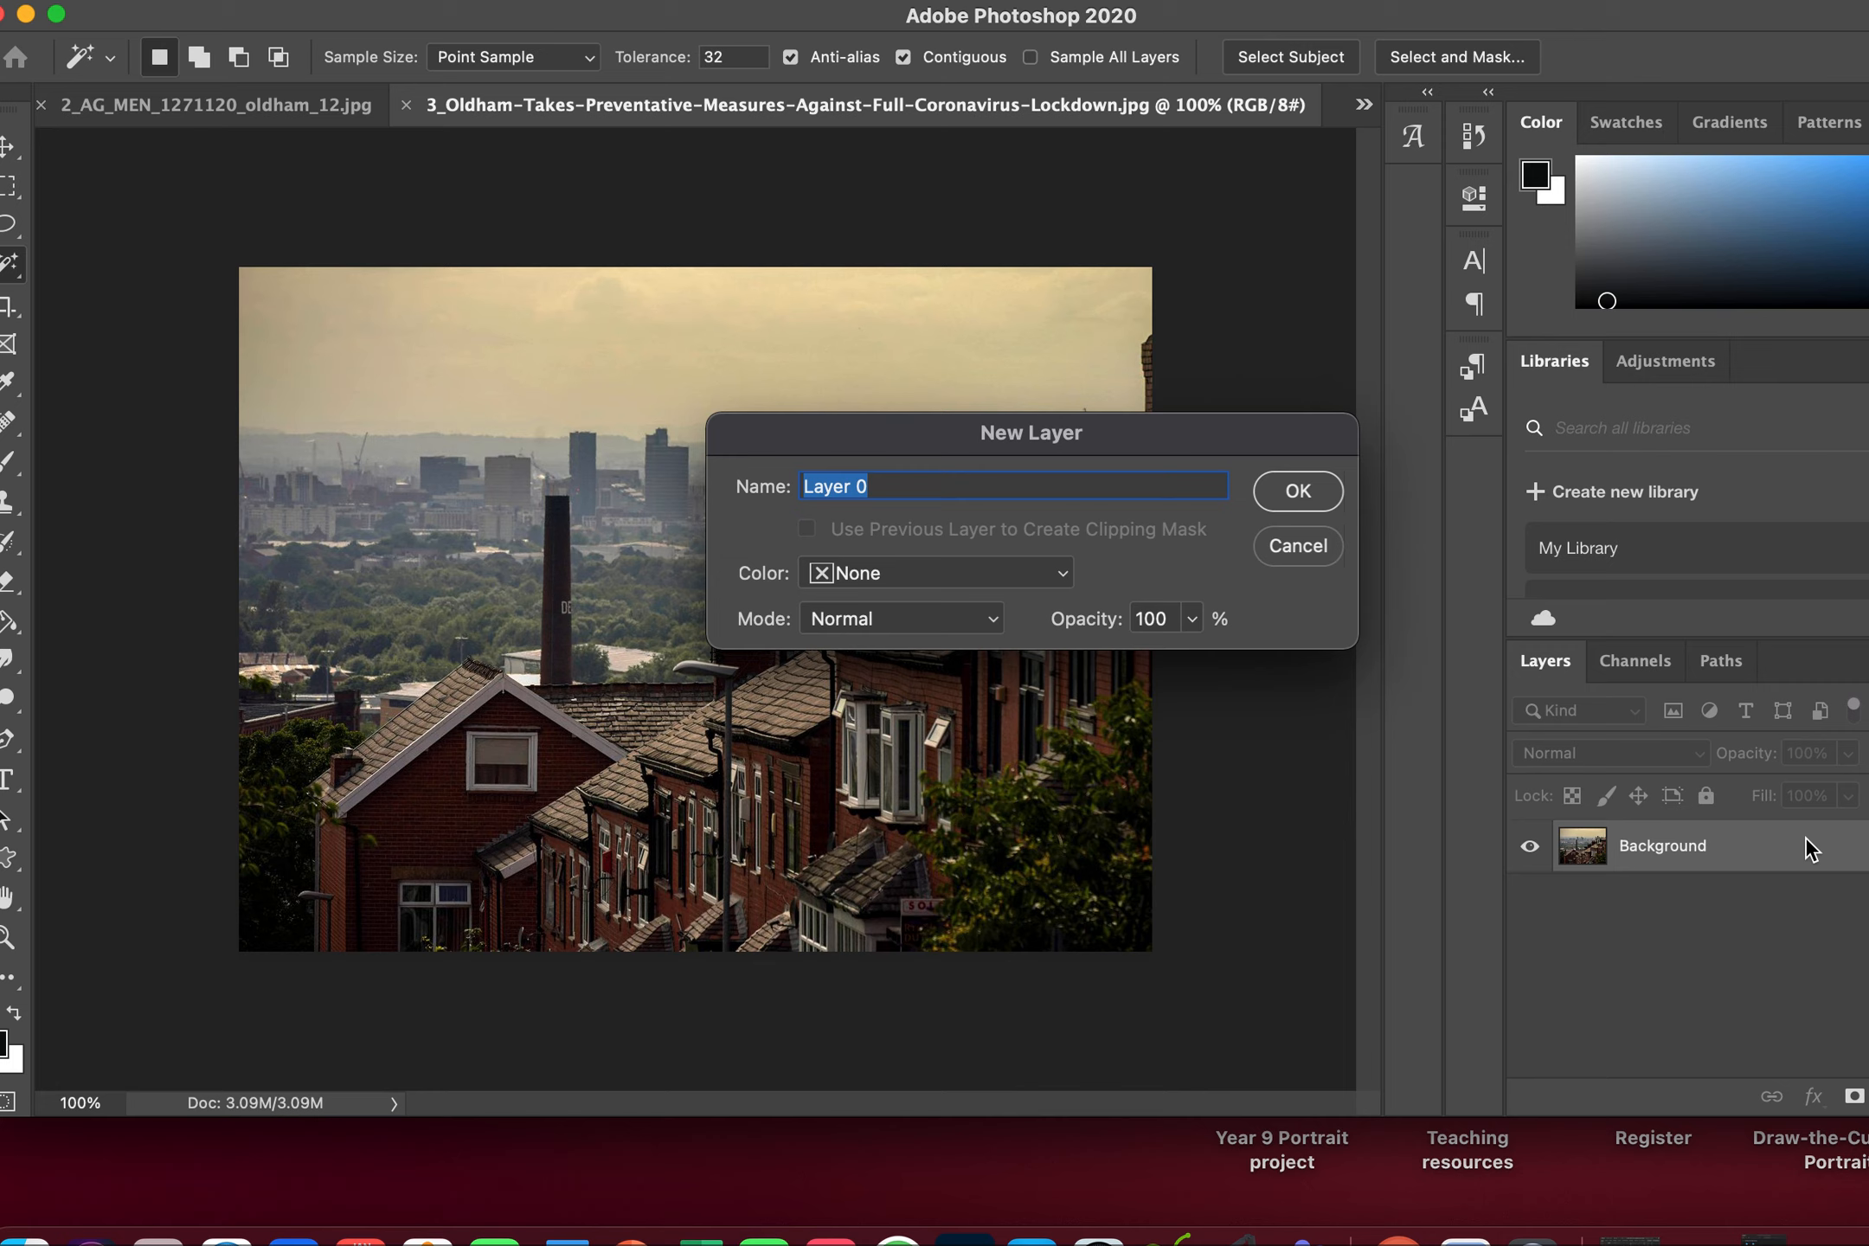
left_click(1295, 490)
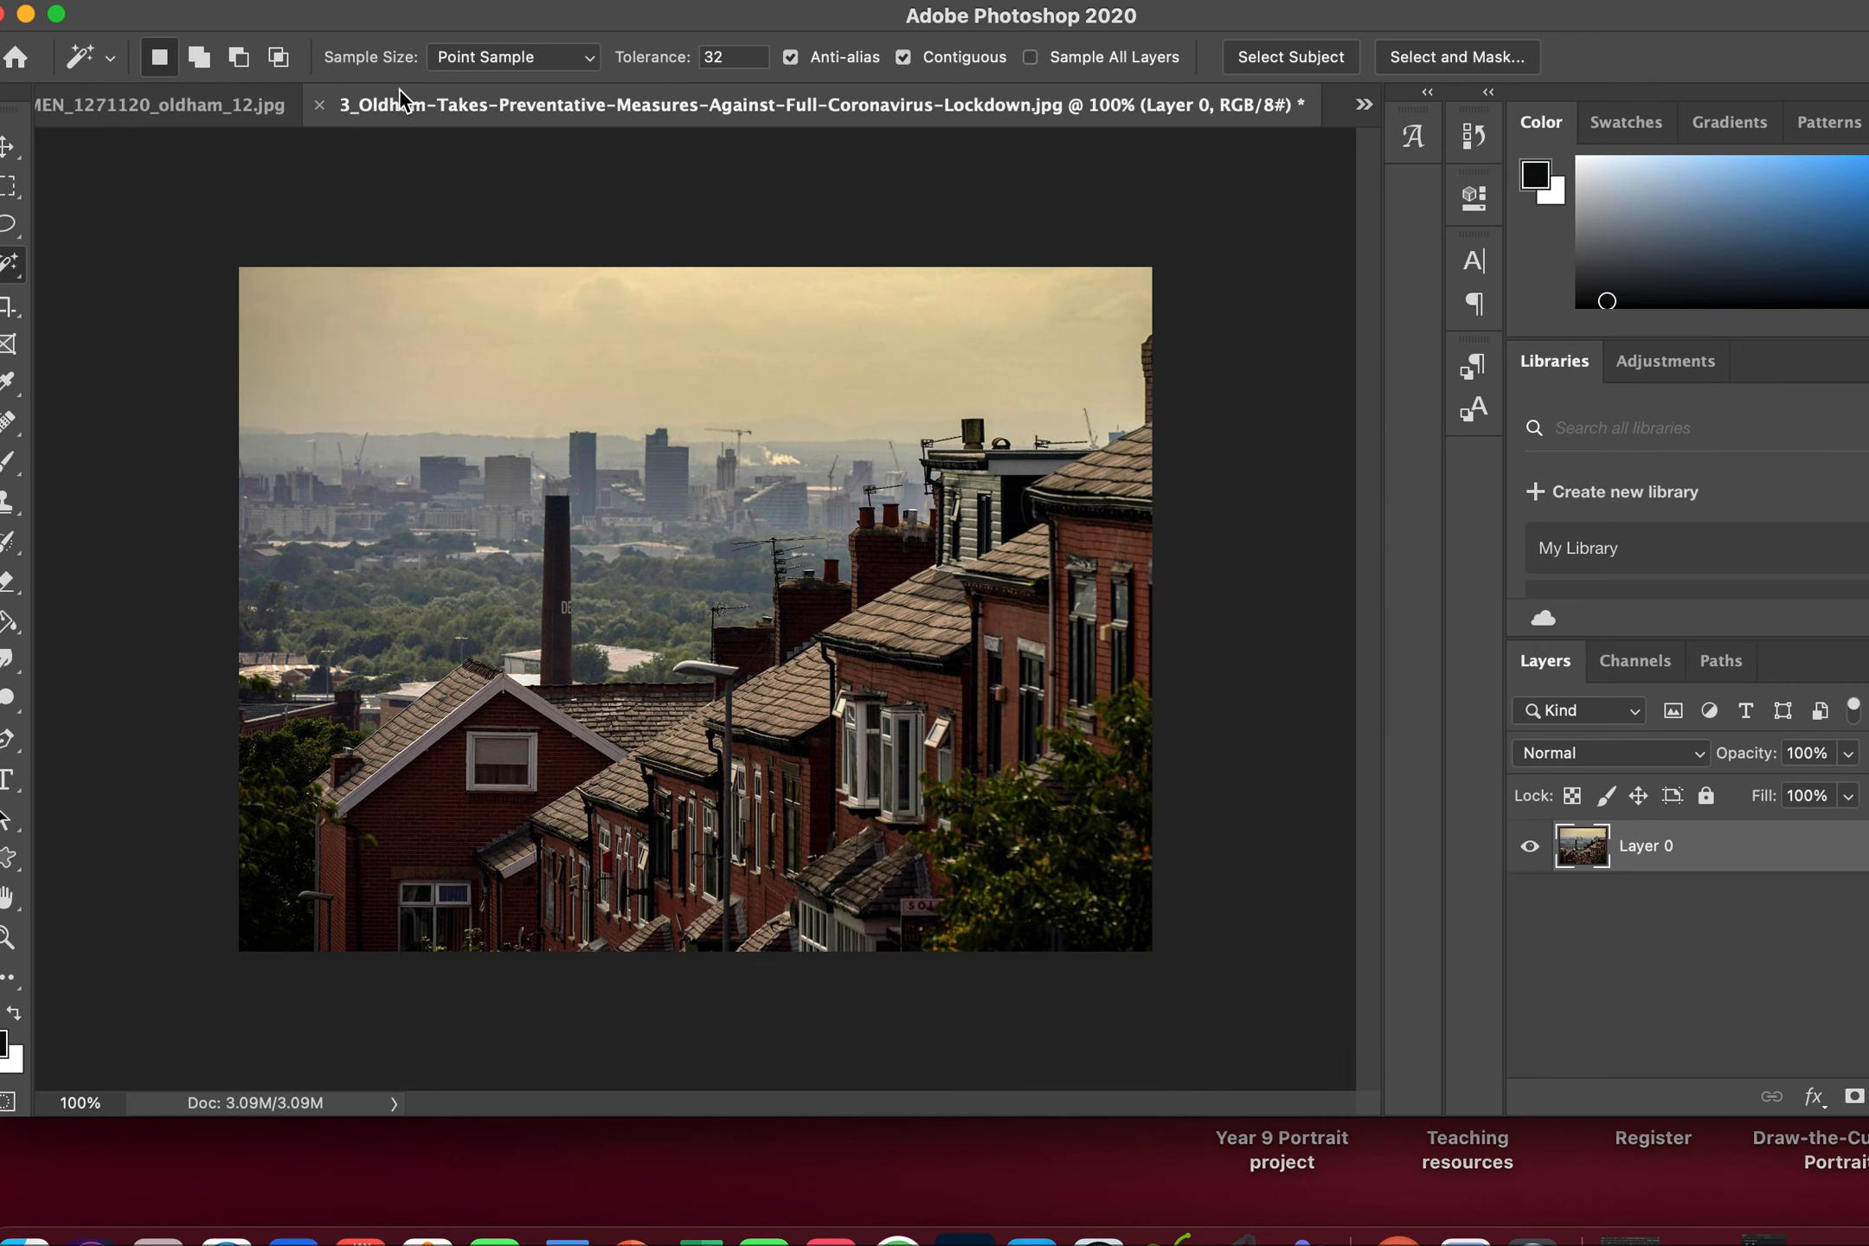
left_click(29, 145)
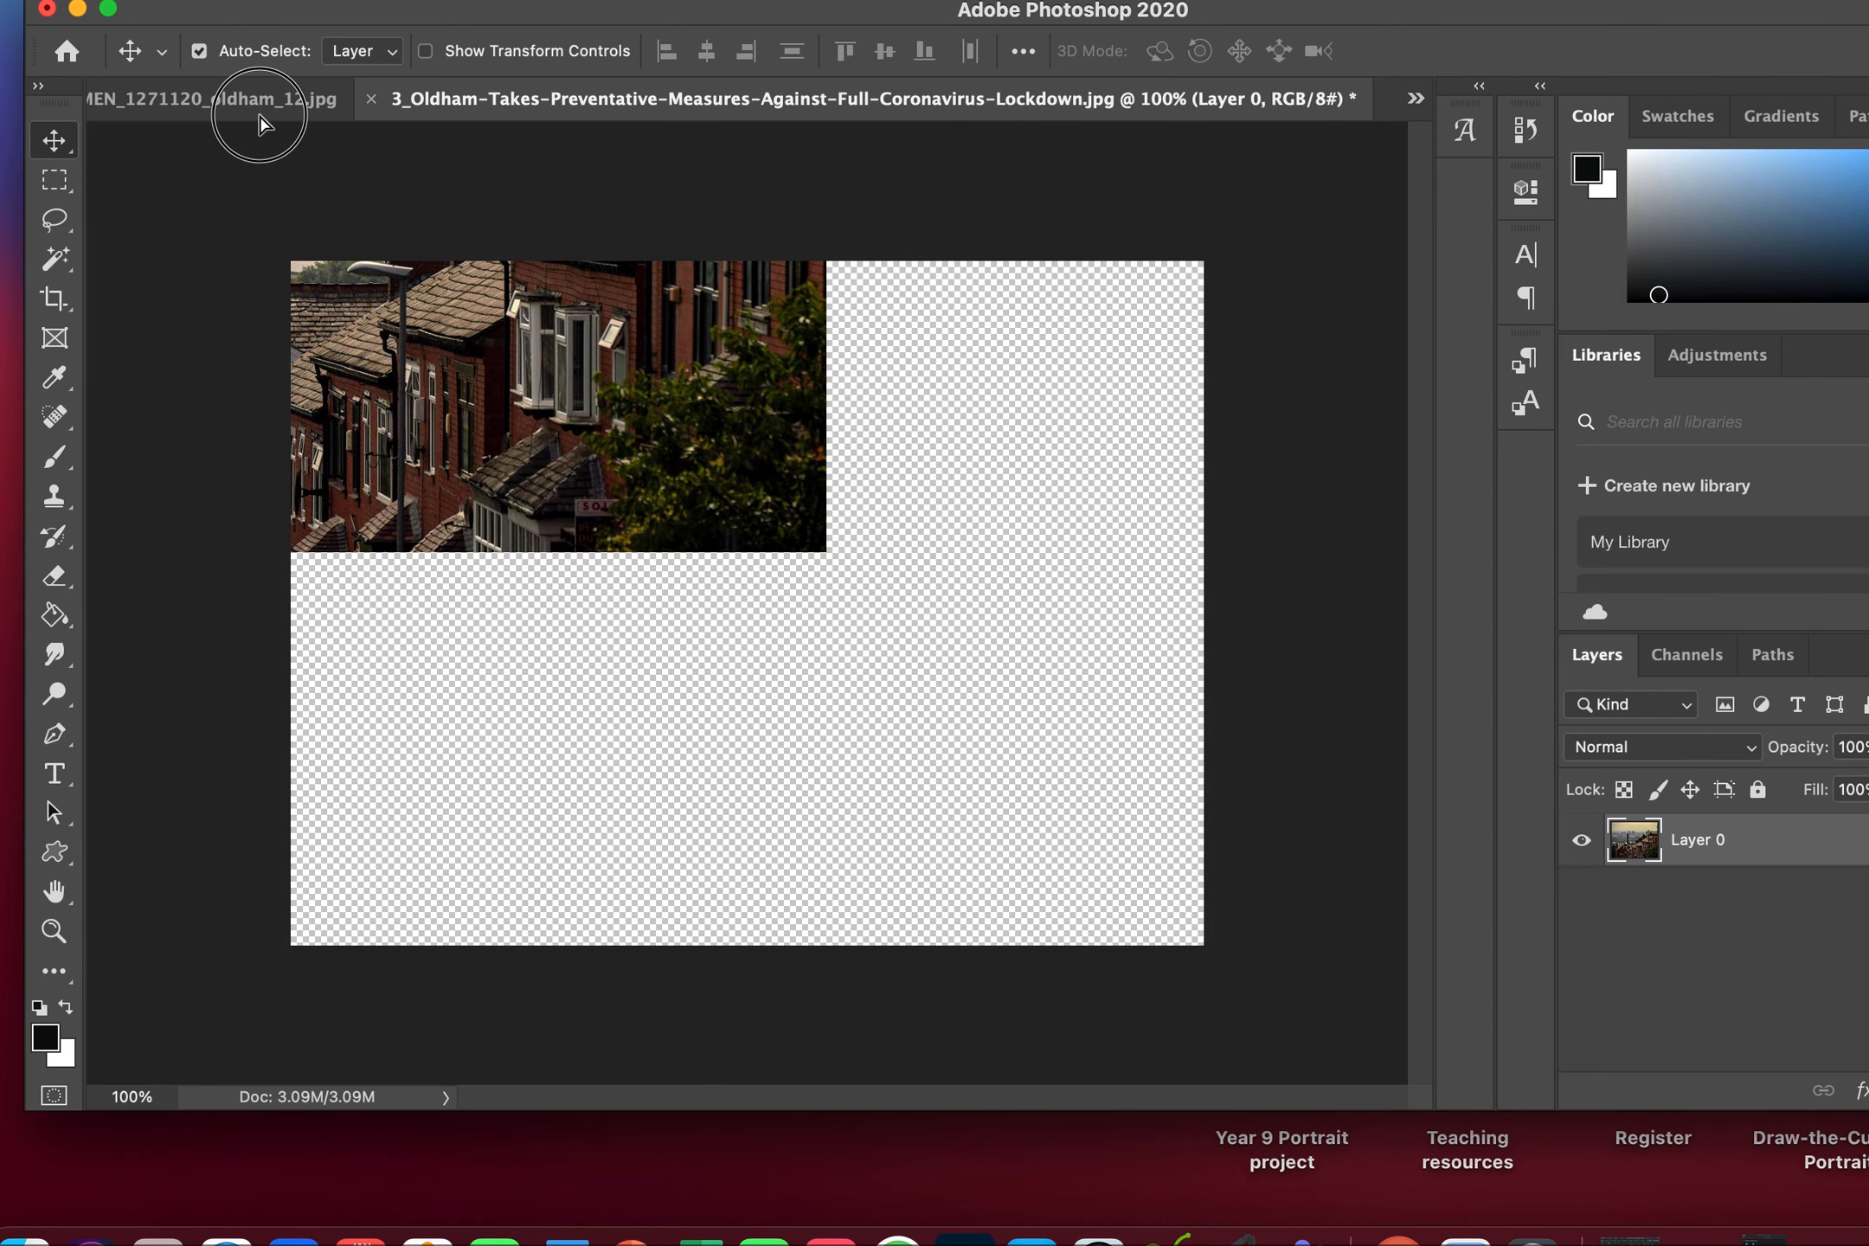
Bring the rooftop photo into oldham_12 as Layer 1 and scale it down to fit.
left_click(209, 98)
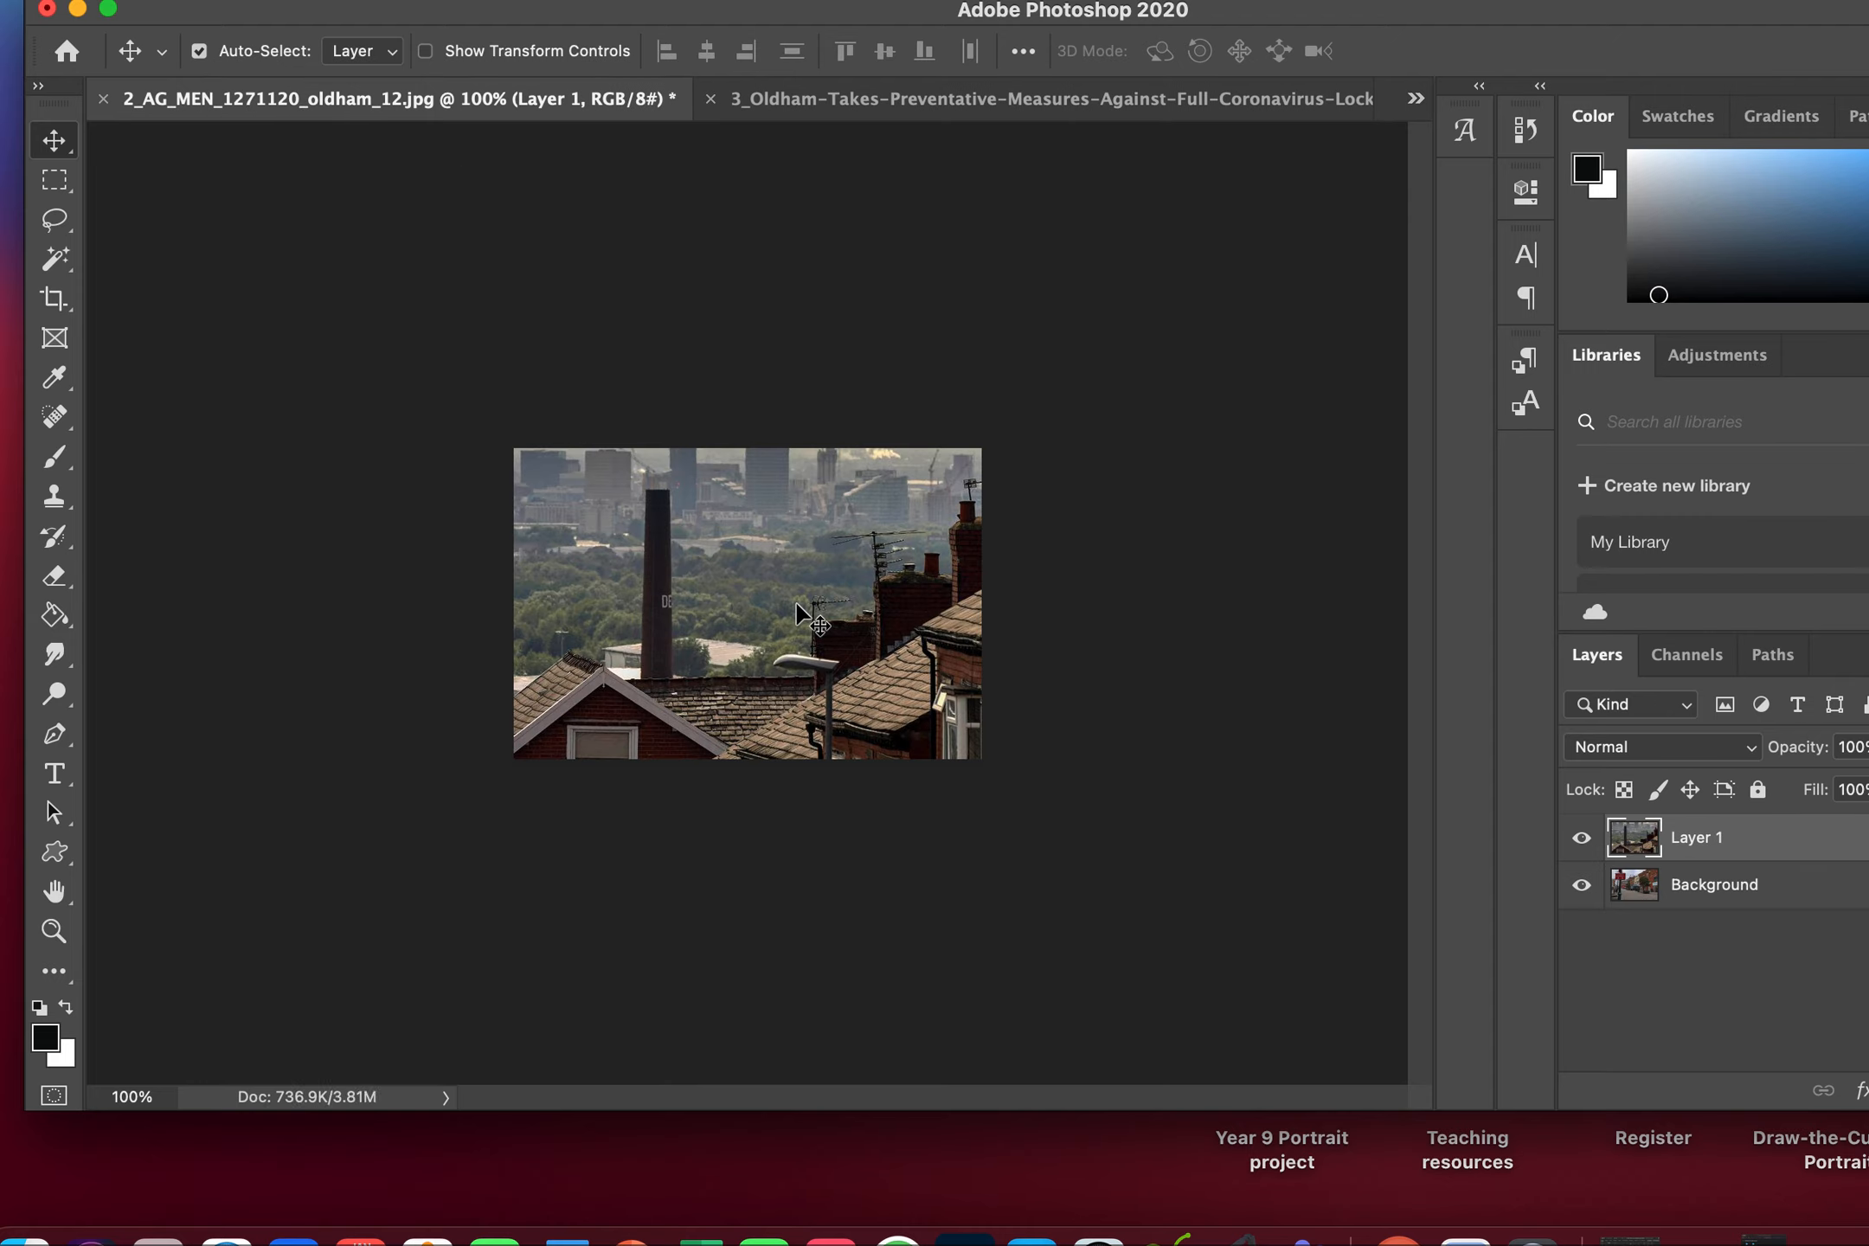
mouse_move(789, 608)
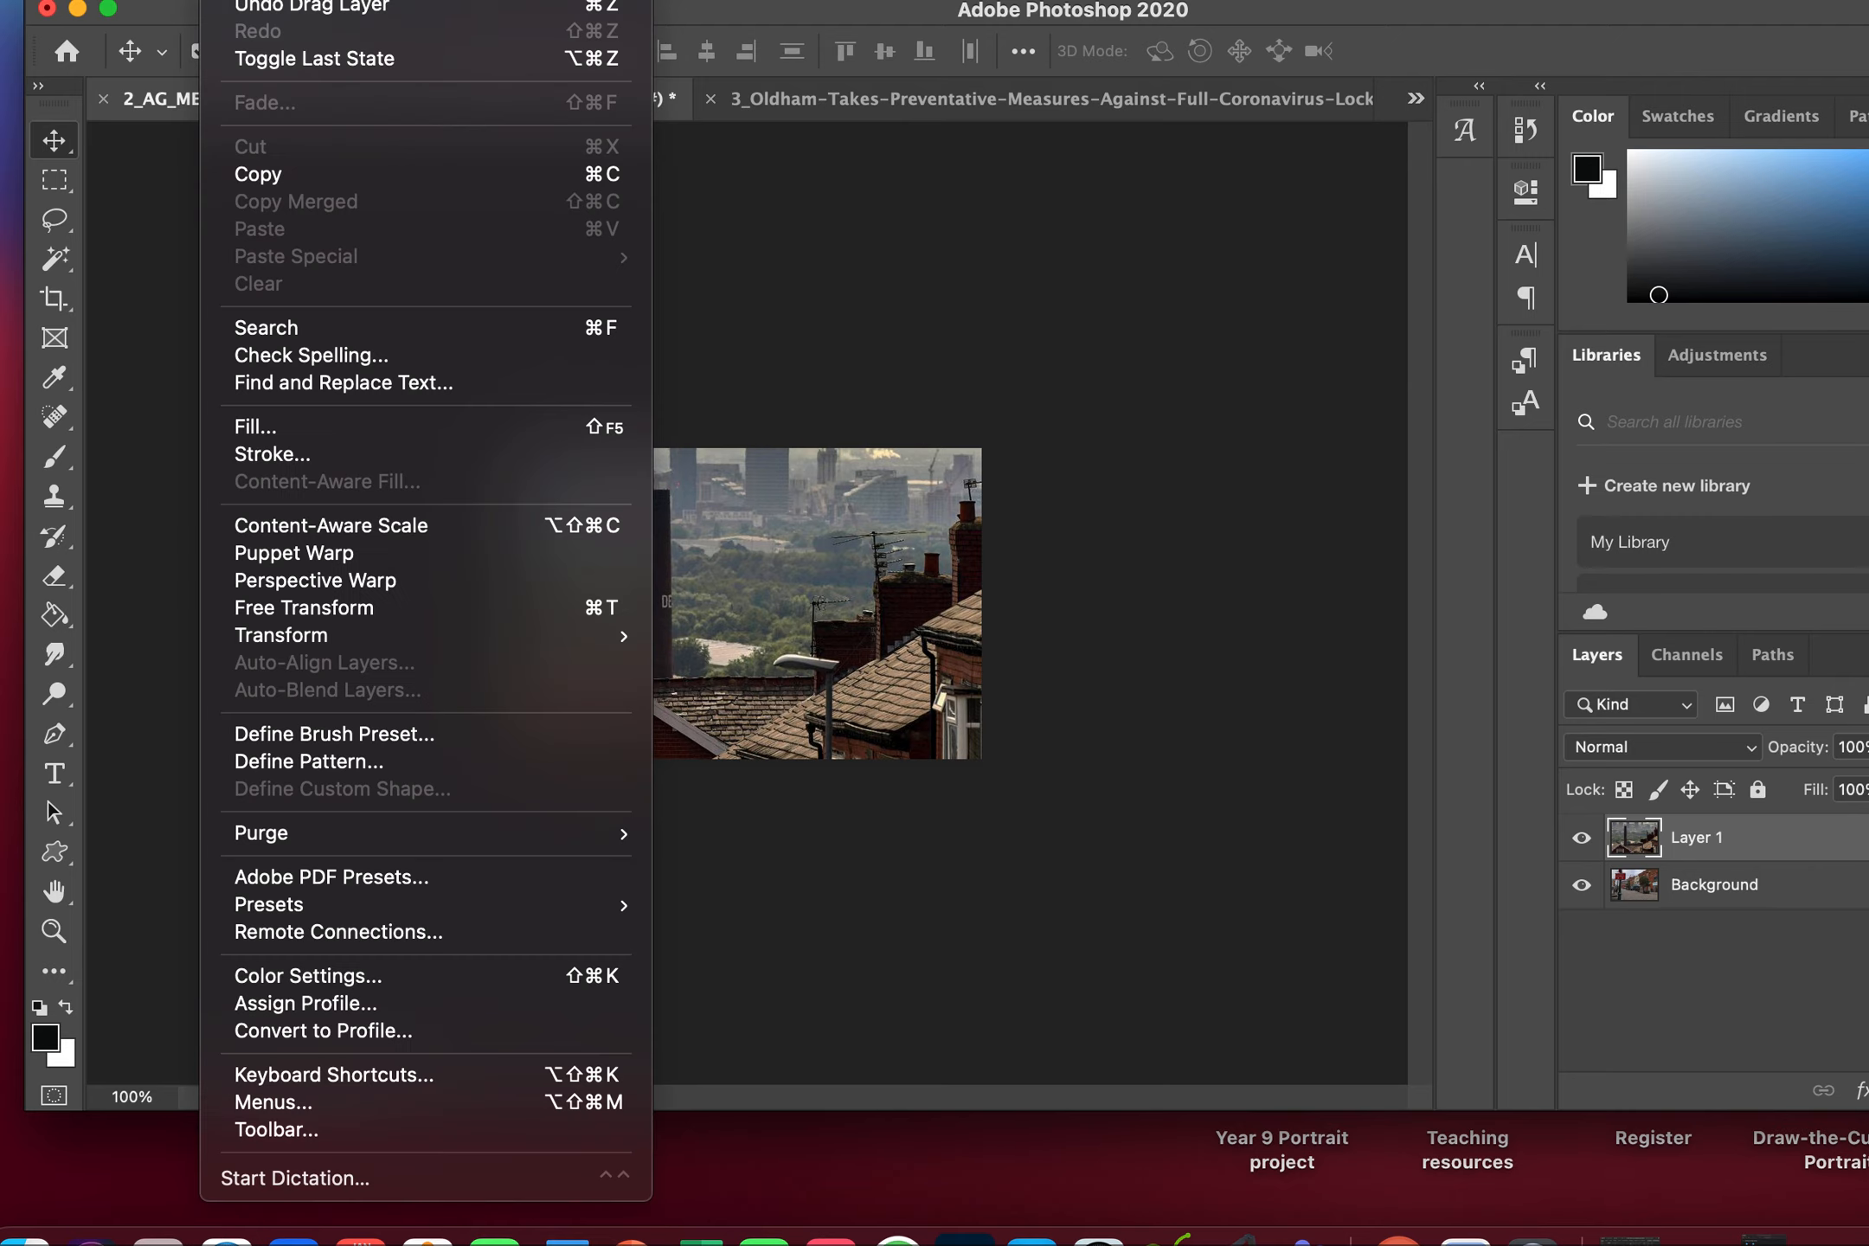
mouse_move(303, 608)
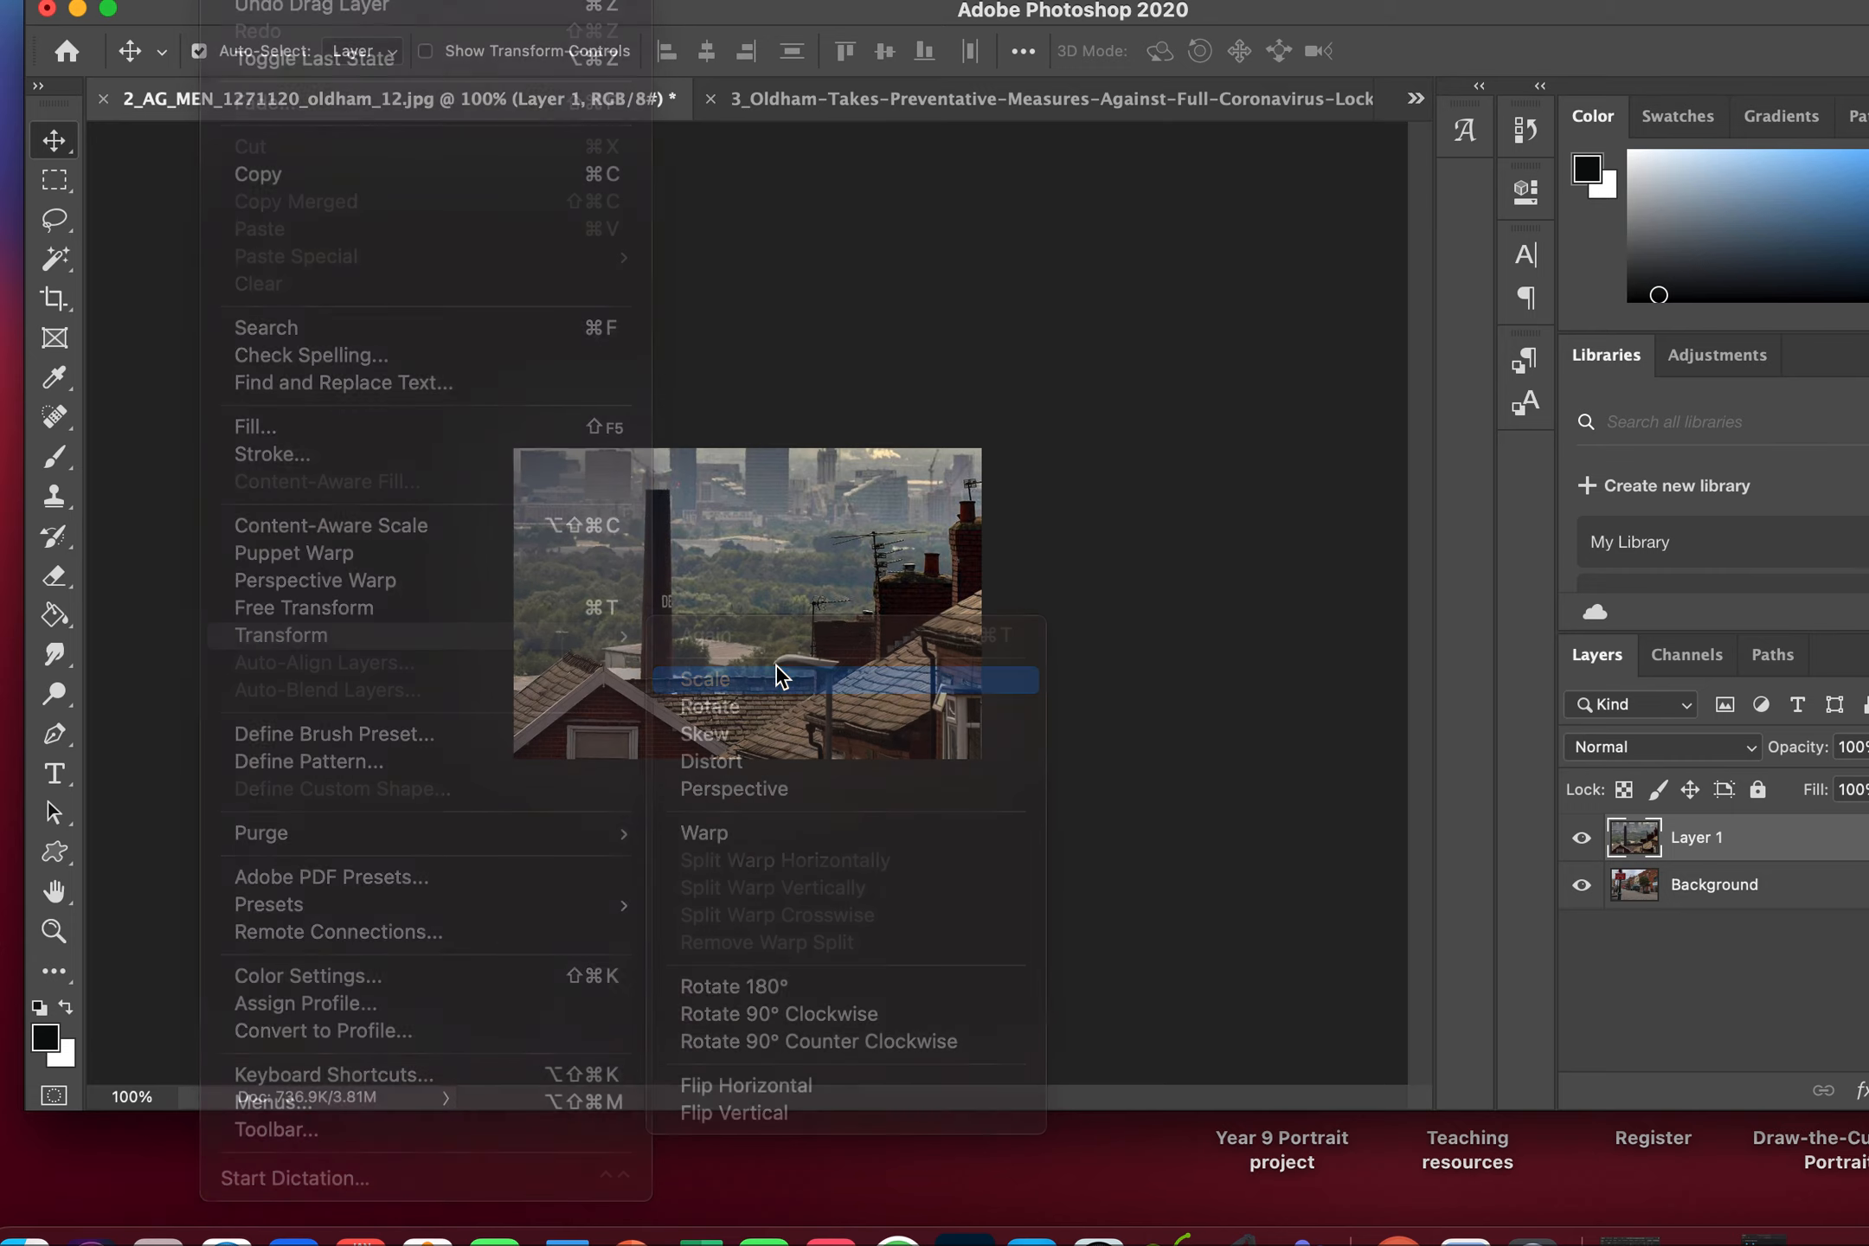
left_click(707, 679)
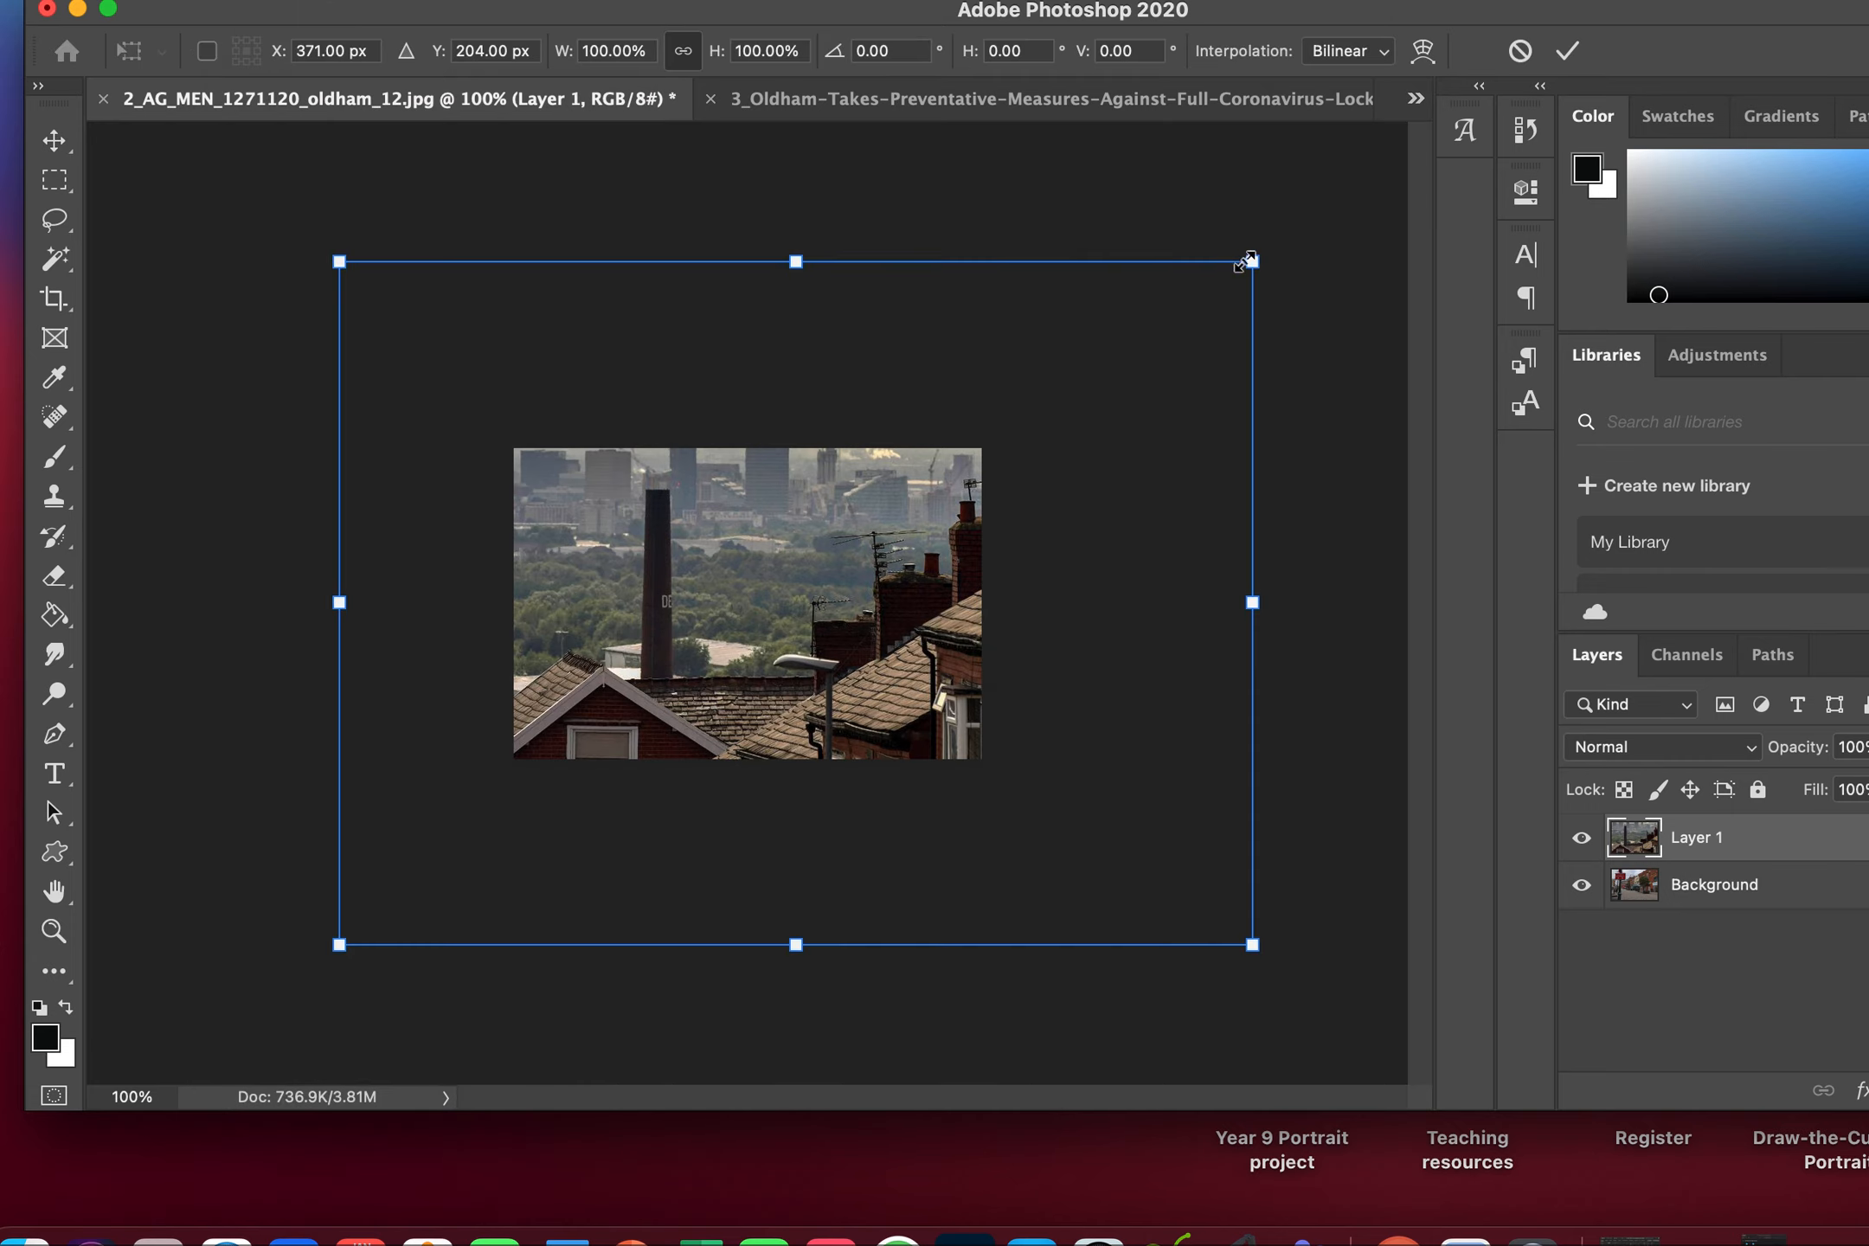
left_click_drag(1250, 261, 827, 572)
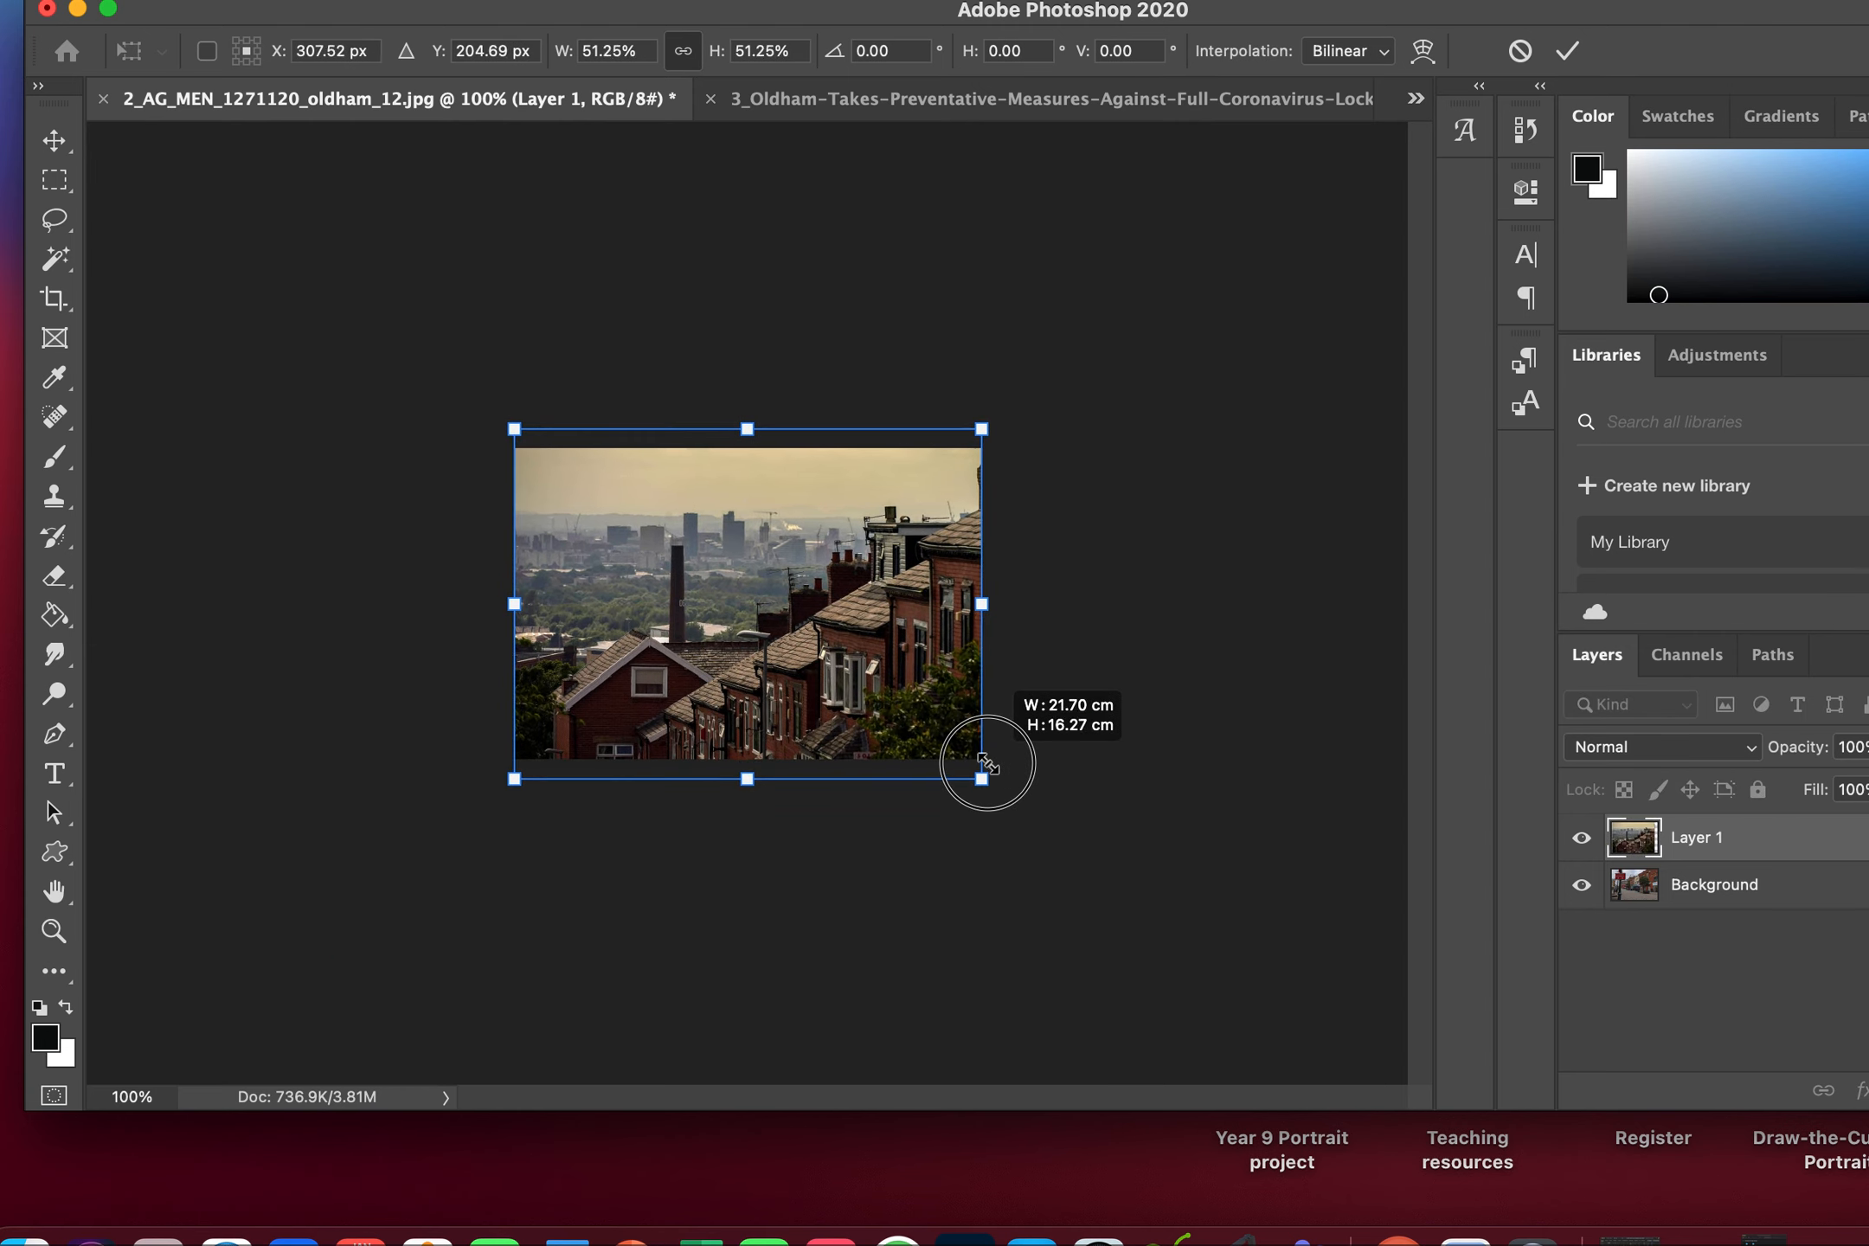
left_click_drag(987, 773, 963, 710)
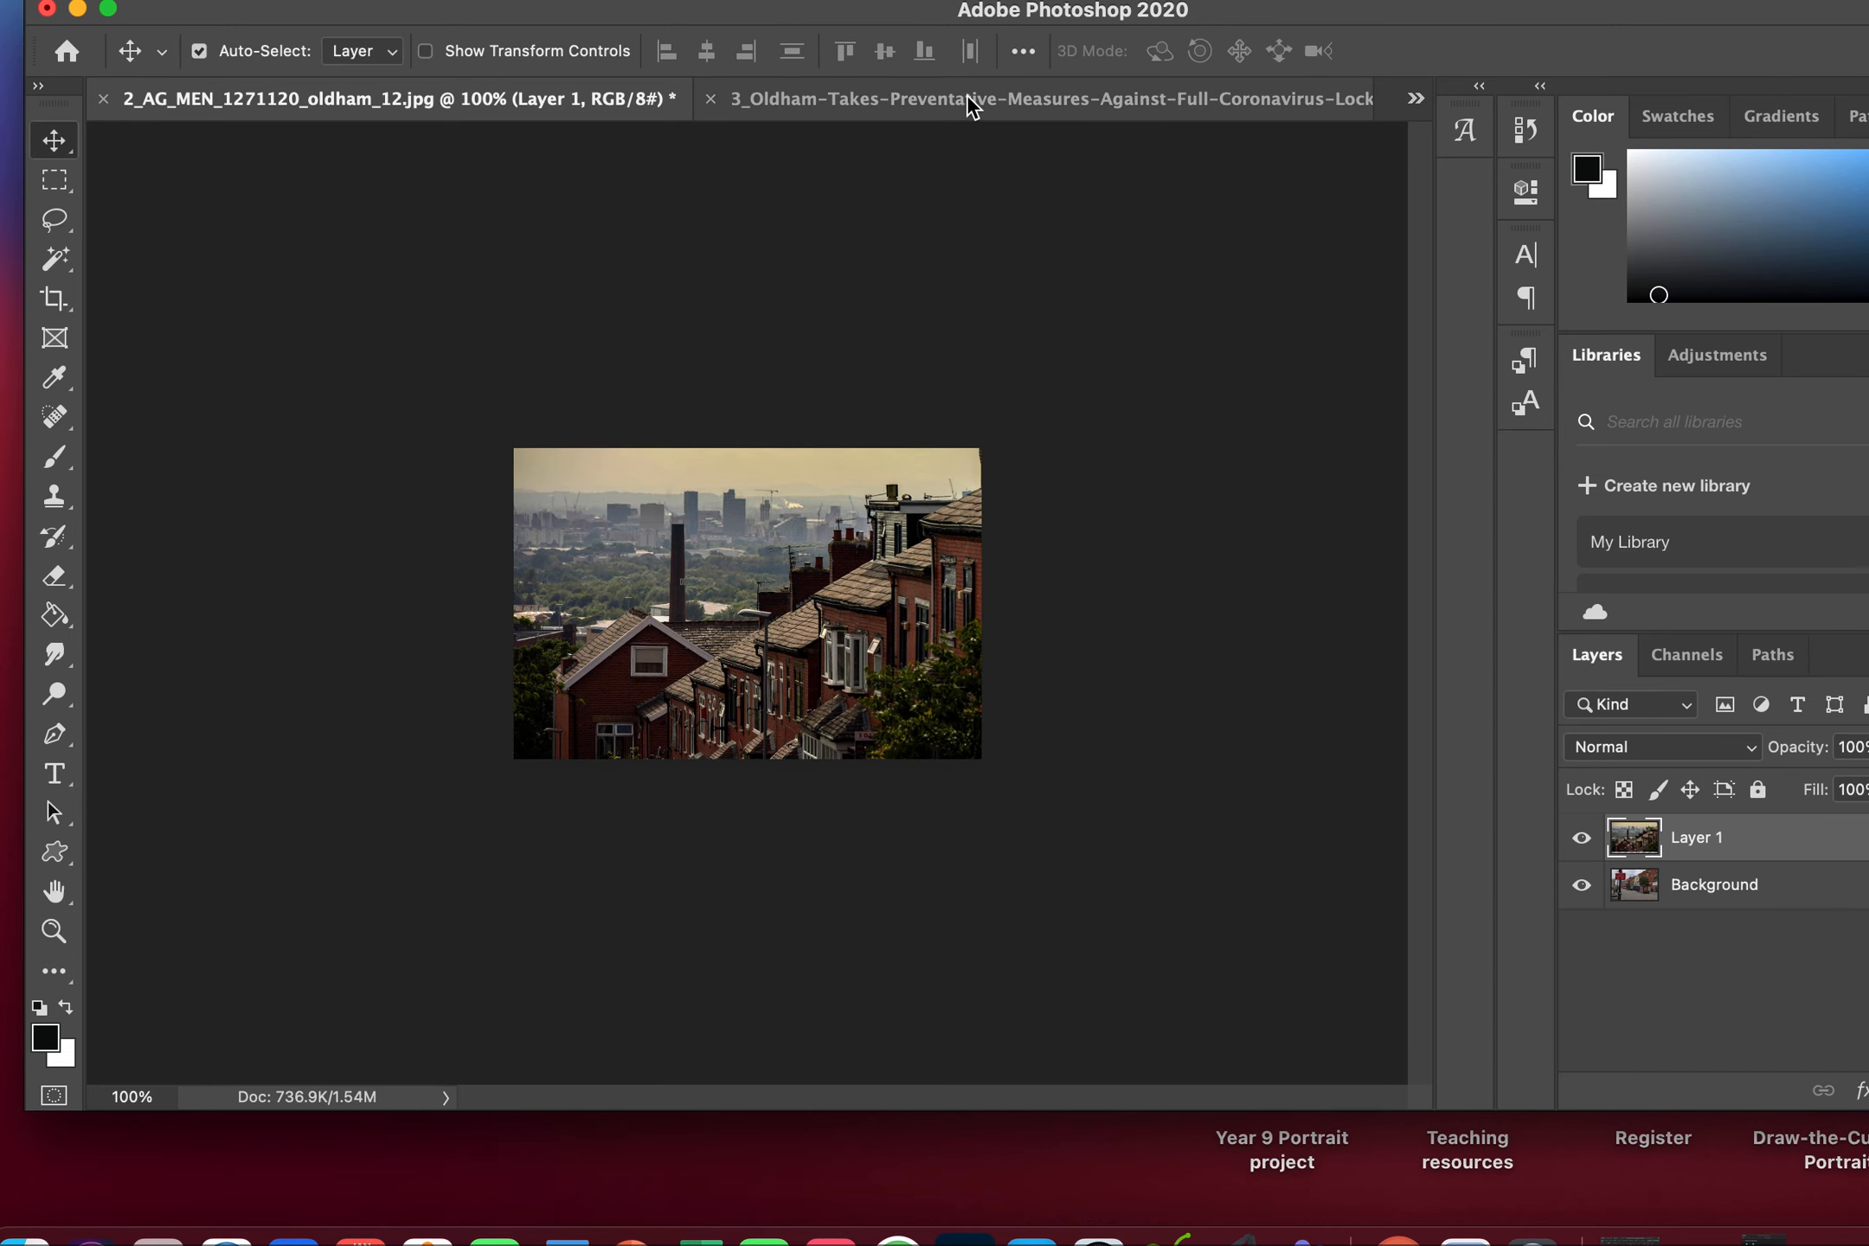
Close the rooftop document and unlock the Yorkshire Street photo's Background as Layer 0.
left_click(1048, 98)
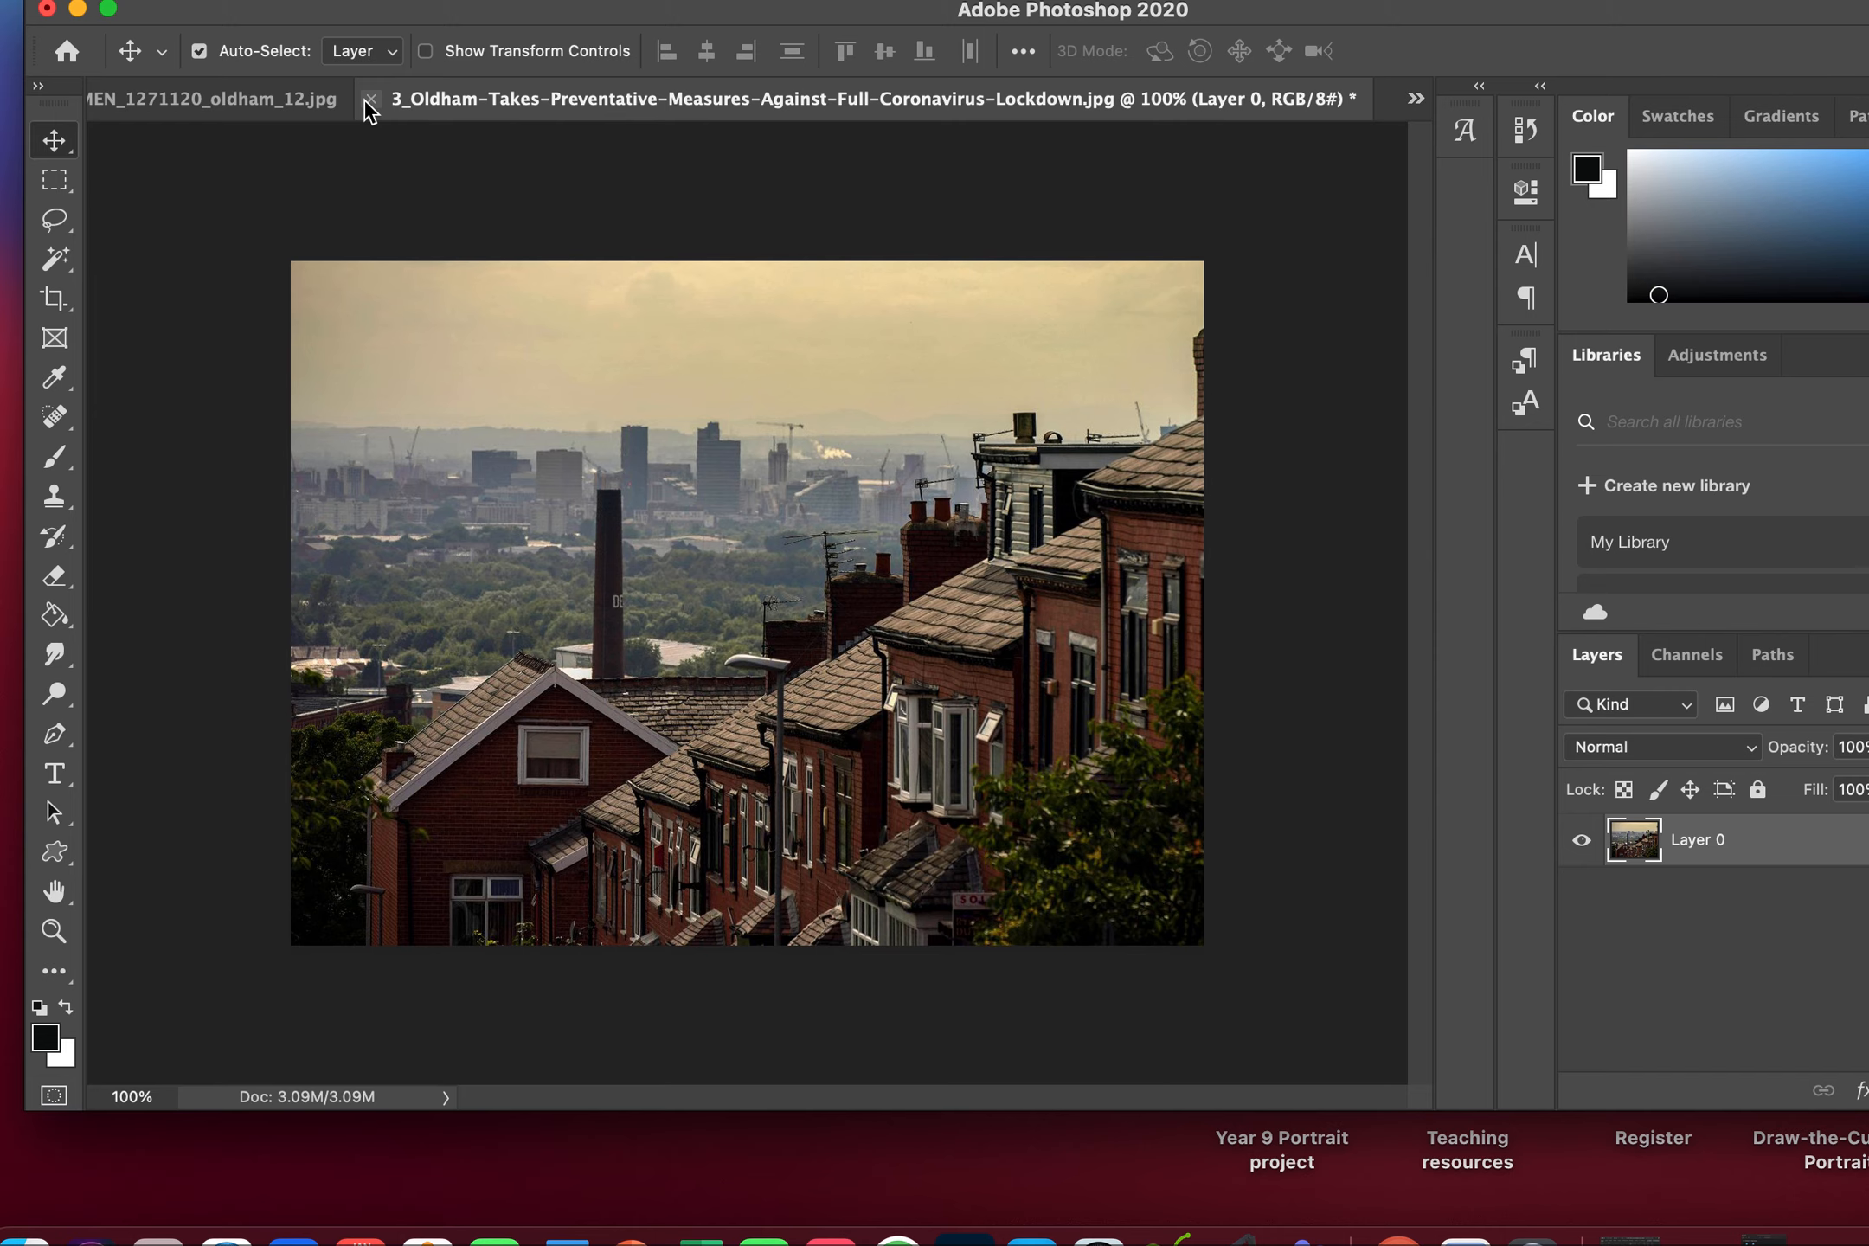
left_click(208, 98)
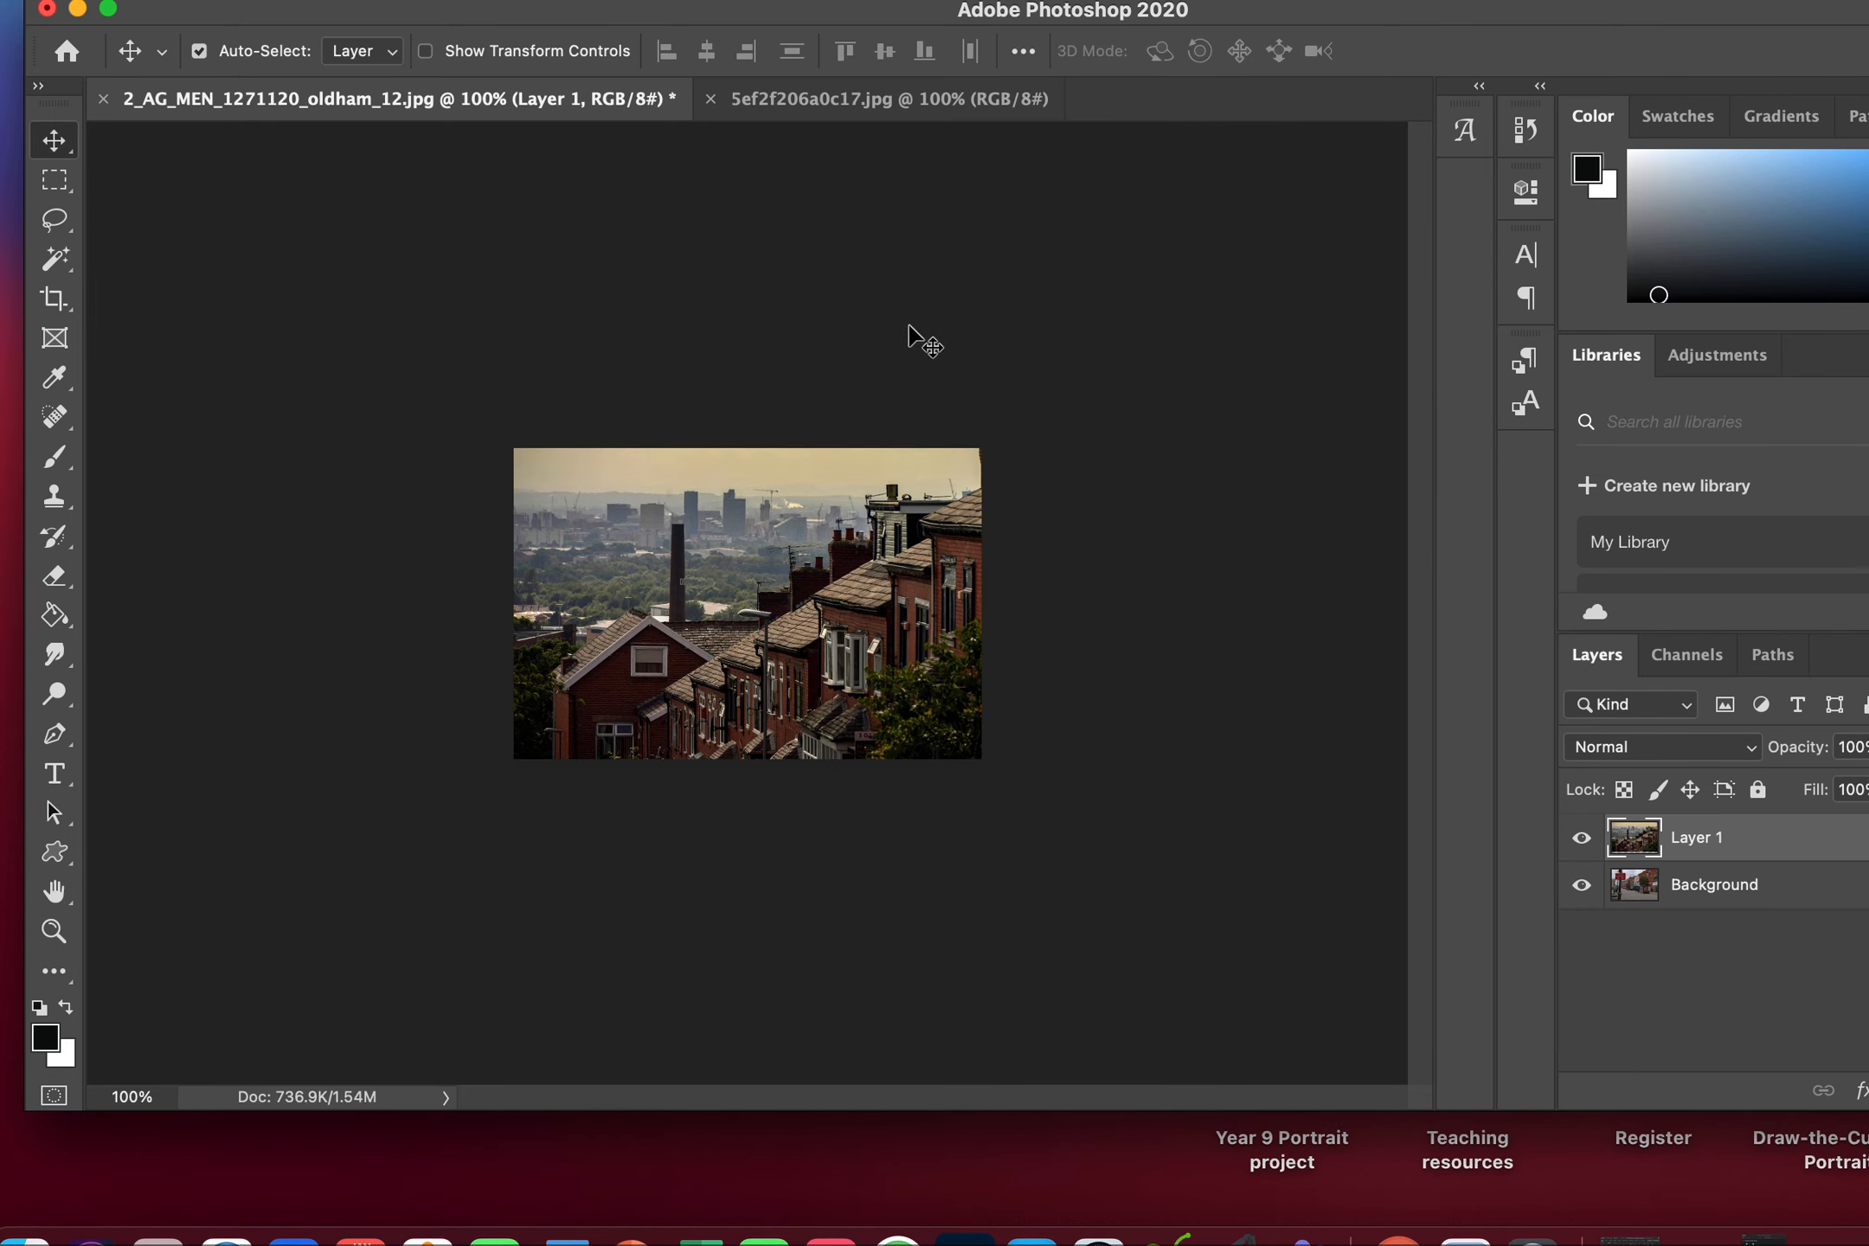
left_click(886, 98)
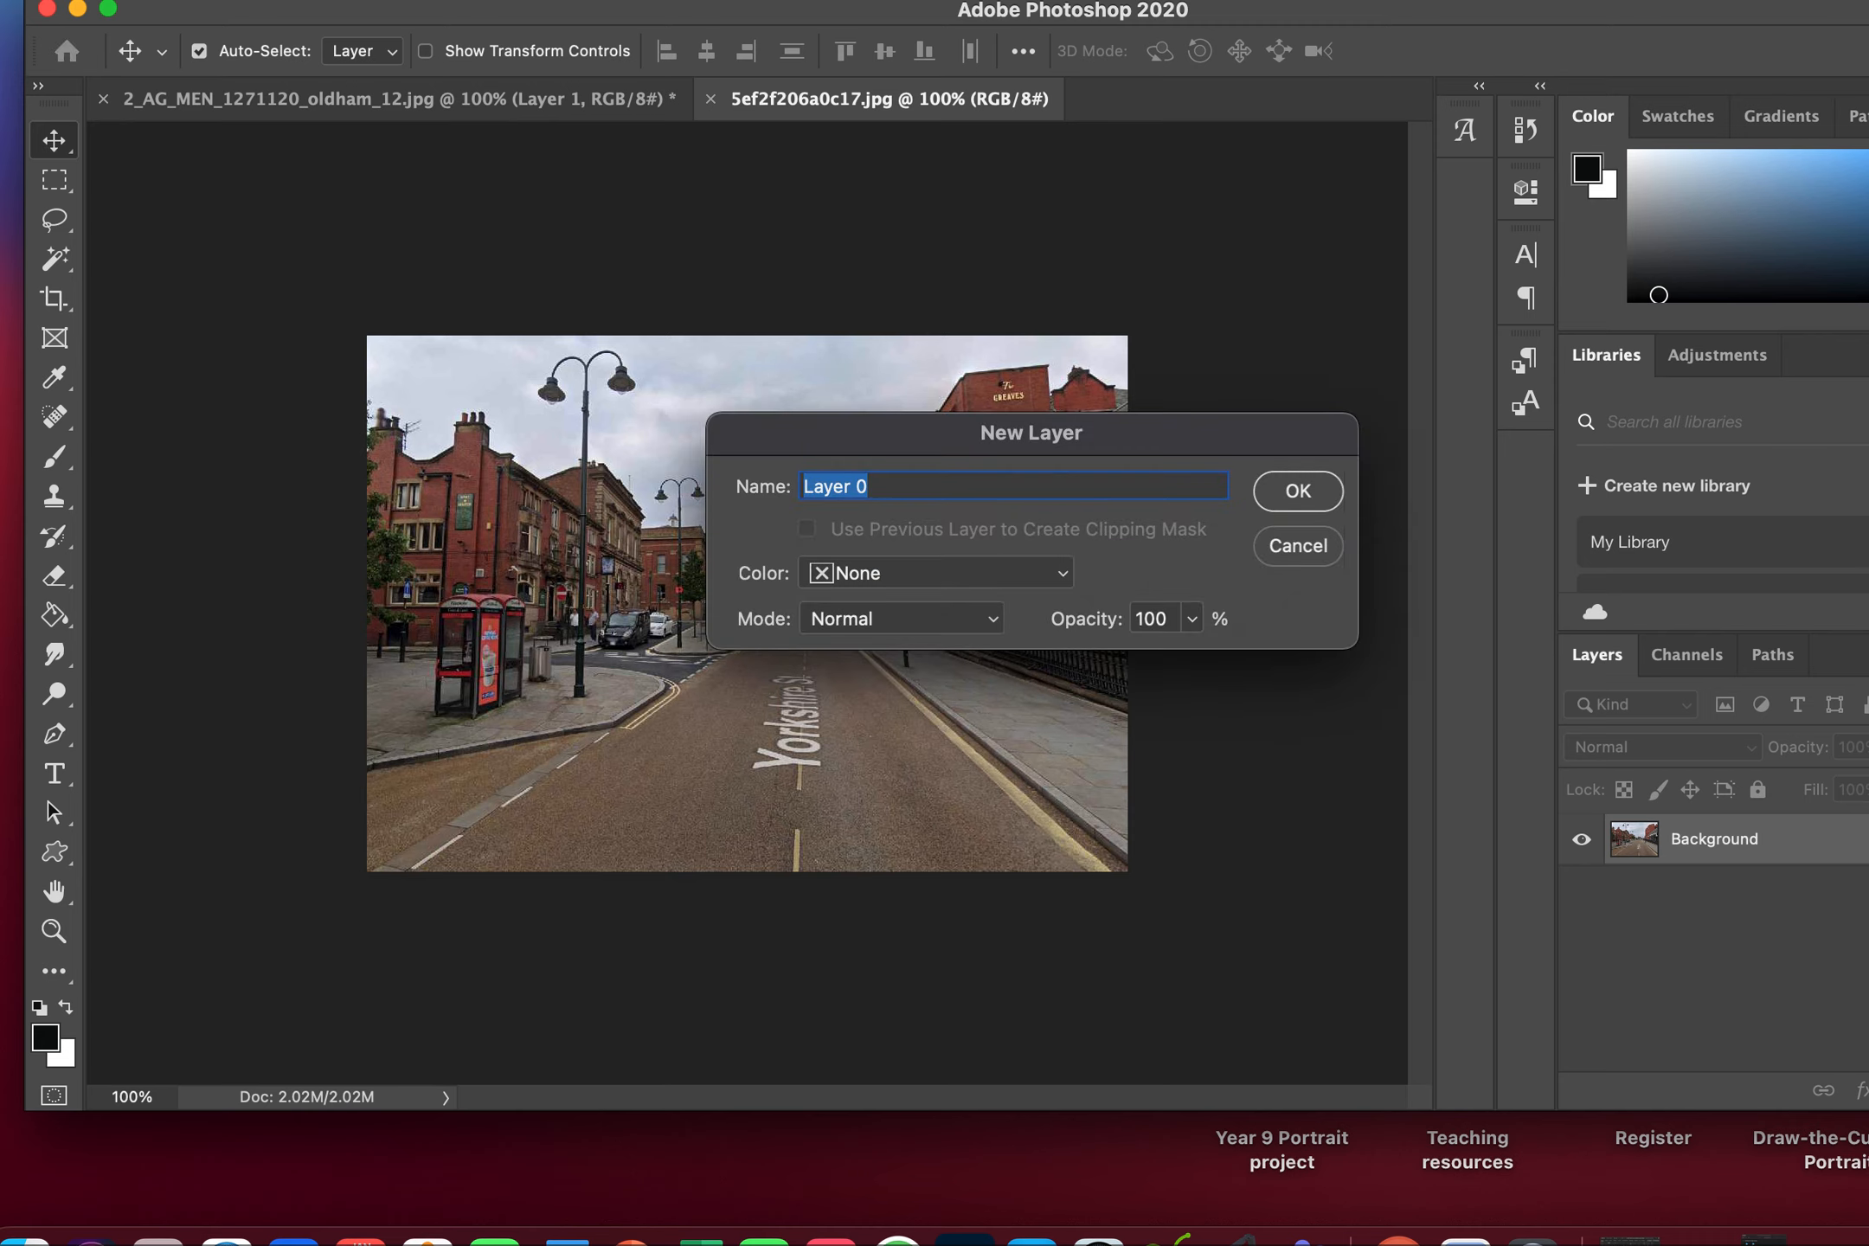
left_click(1297, 489)
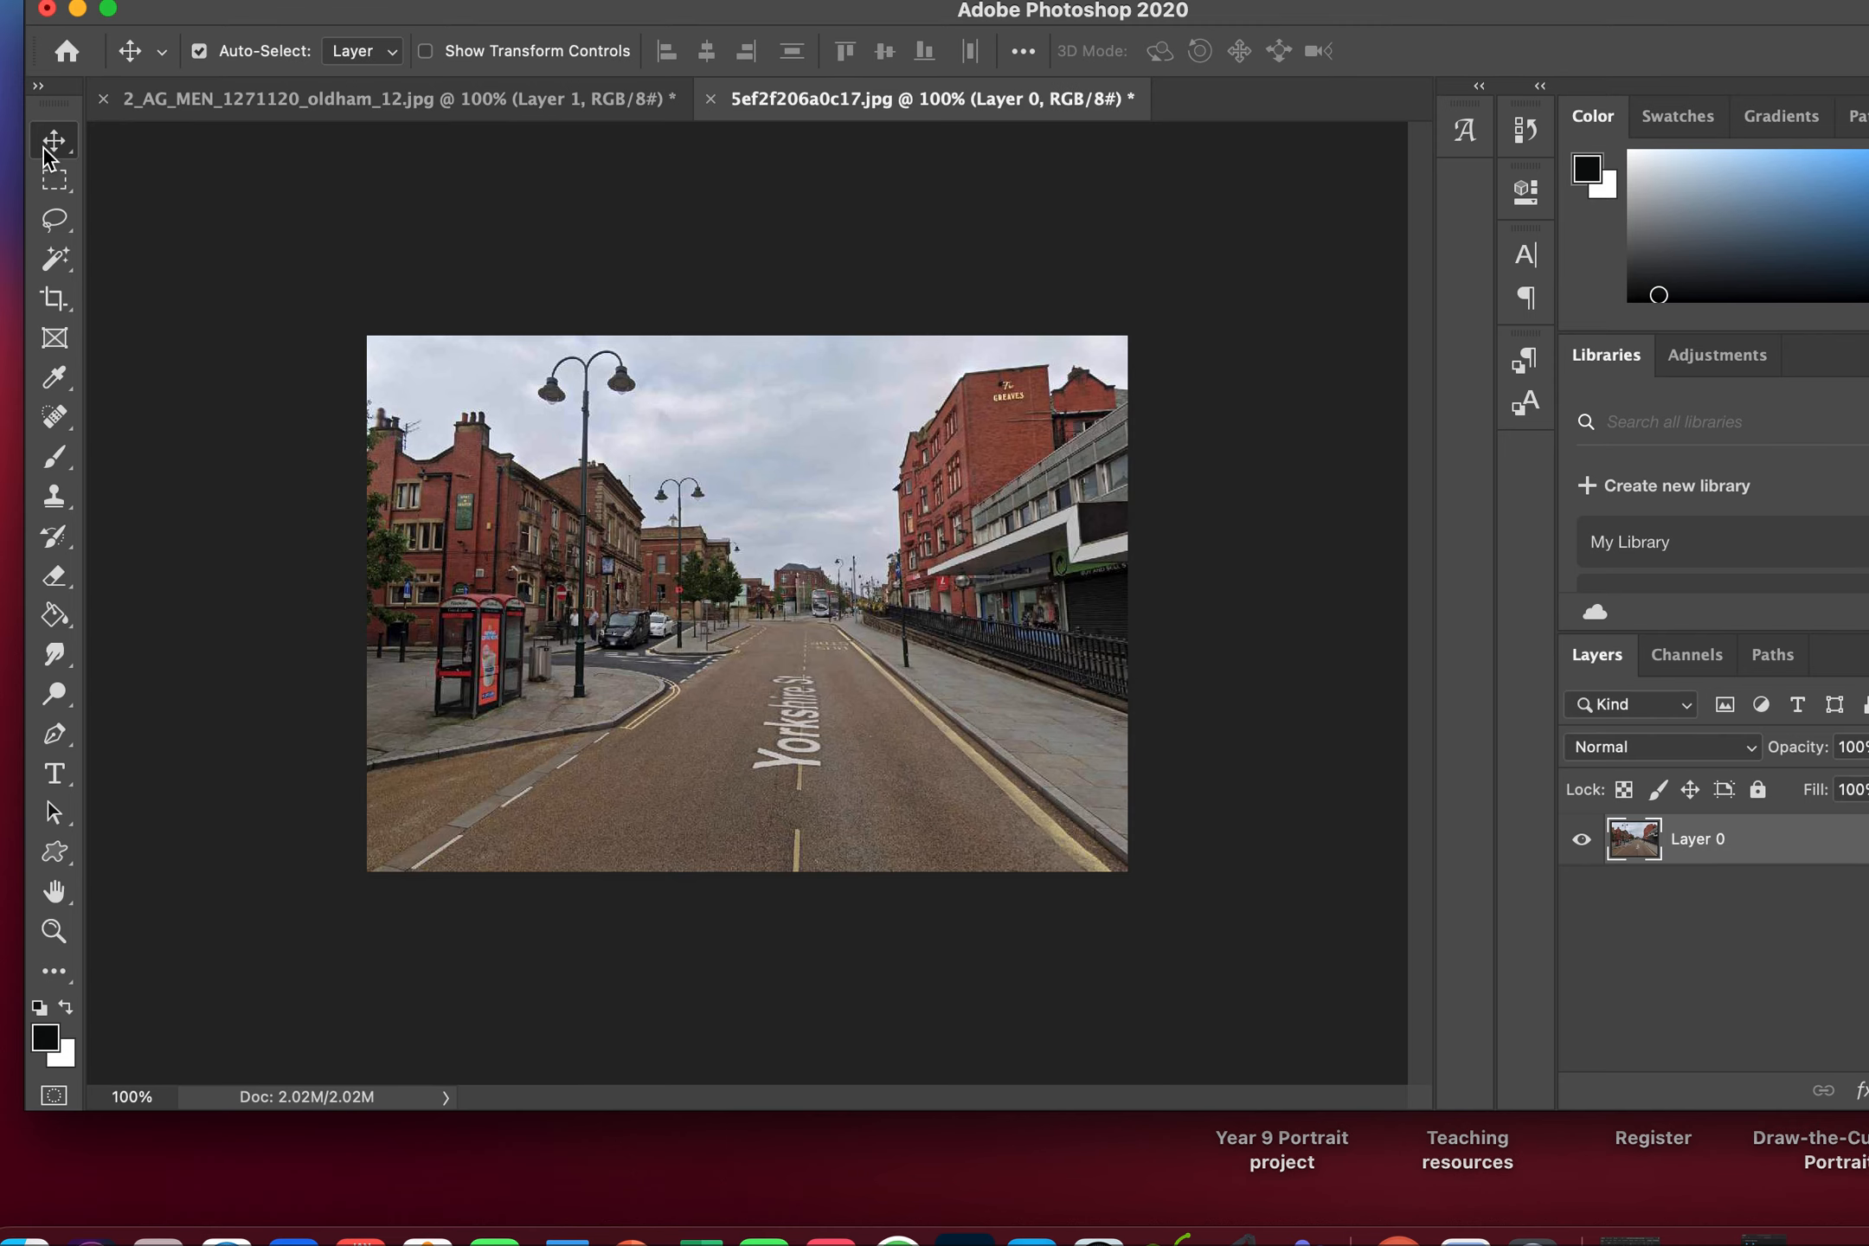
Drag the Yorkshire Street photo into oldham_12 as Layer 2 and scale it to fit.
left_click_drag(747, 602, 667, 507)
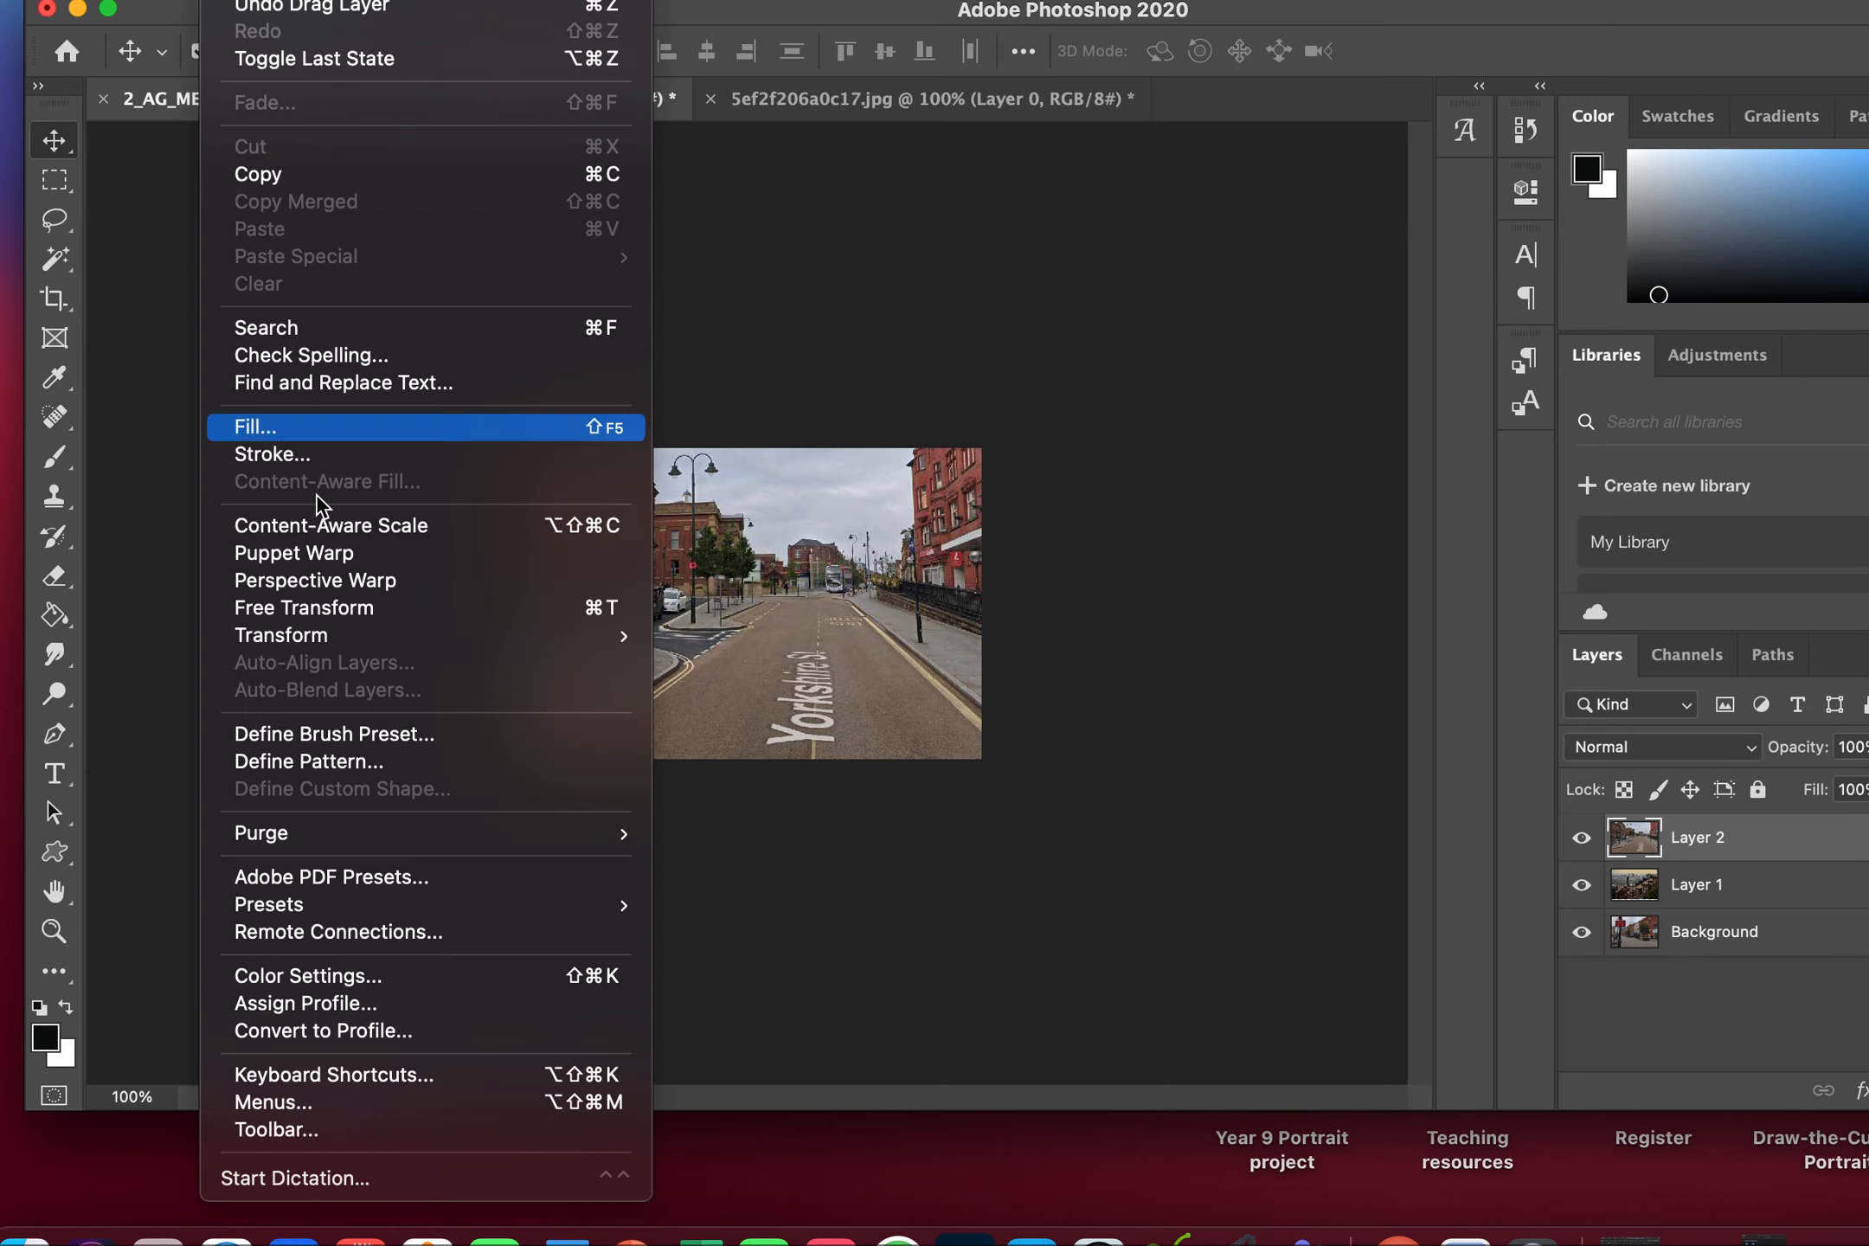
mouse_move(282, 635)
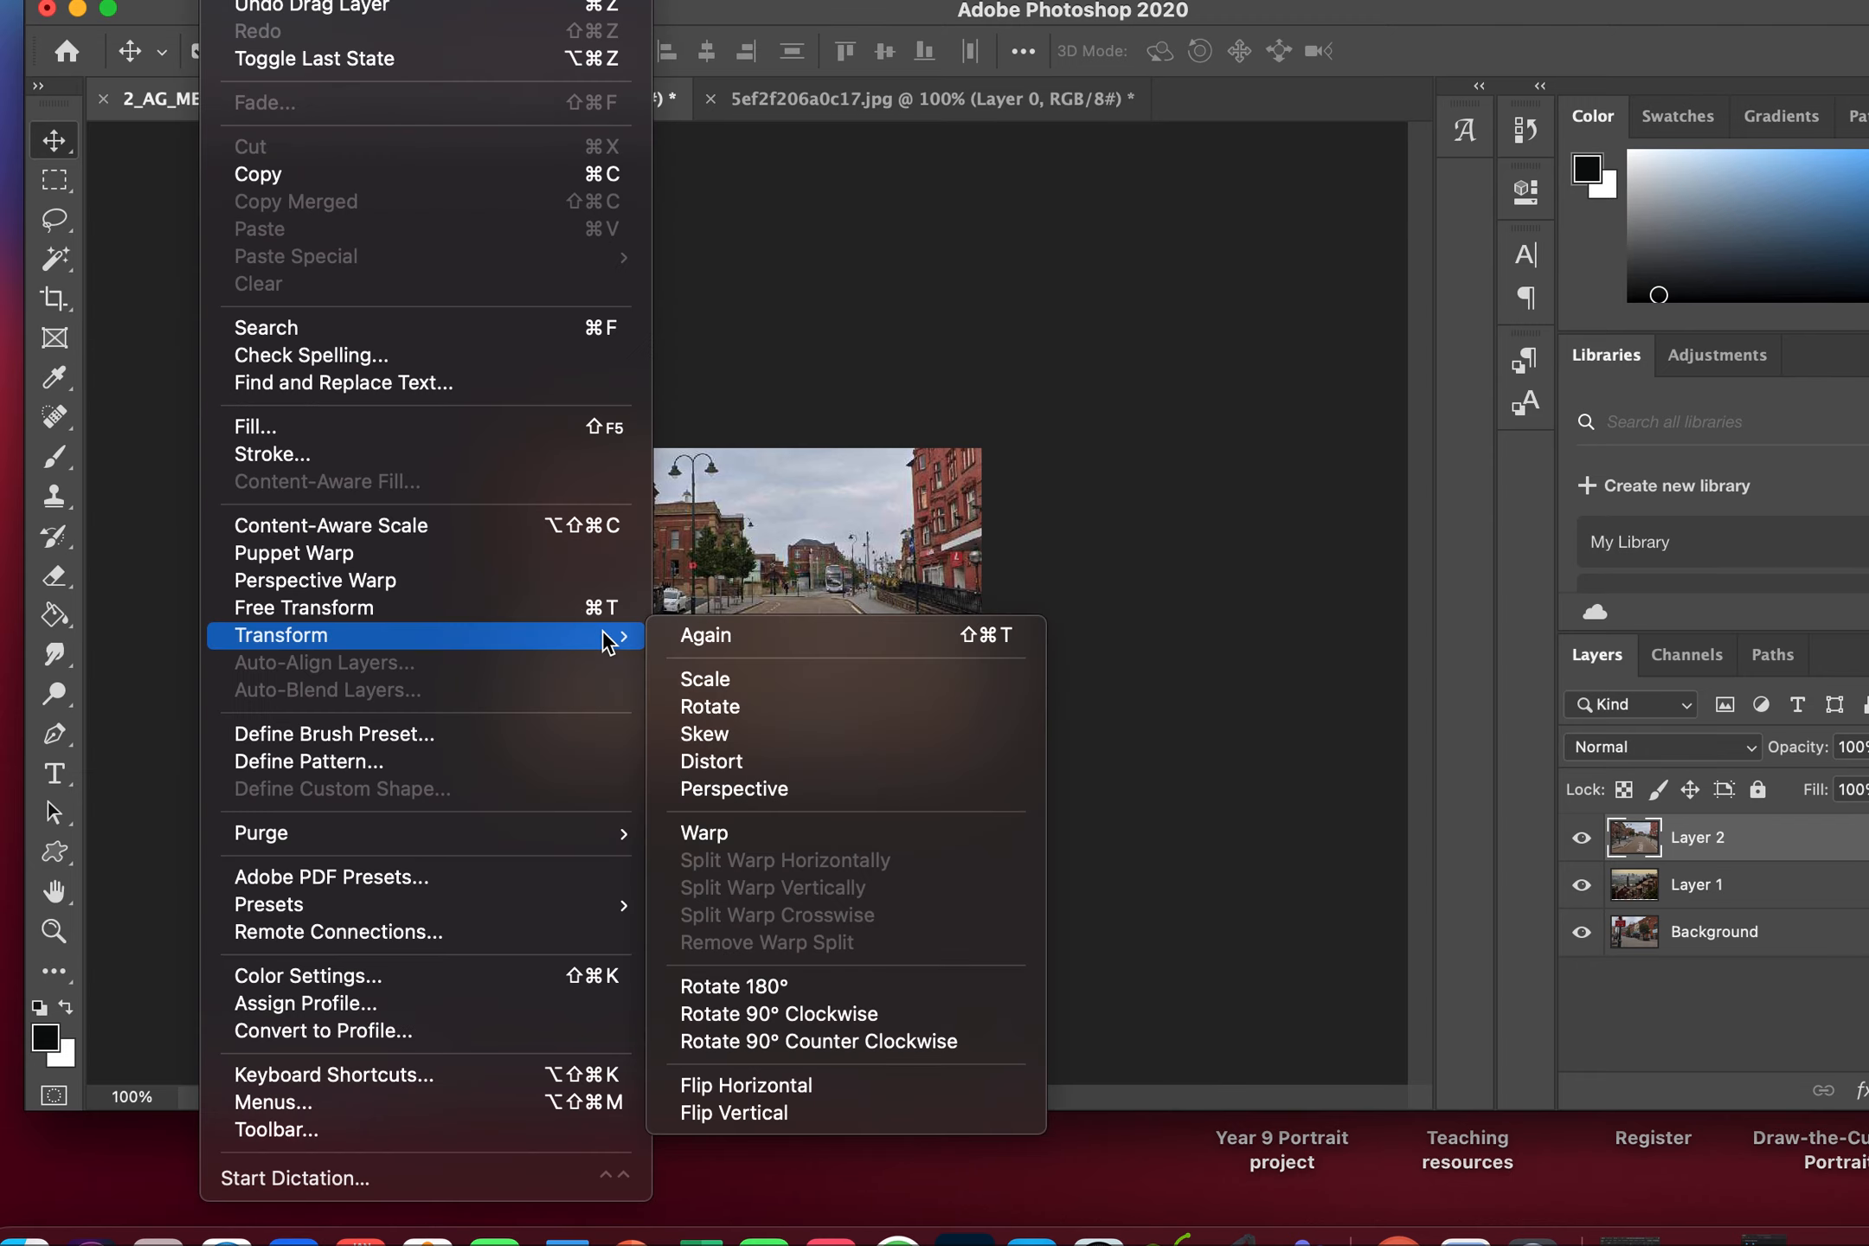
left_click(706, 678)
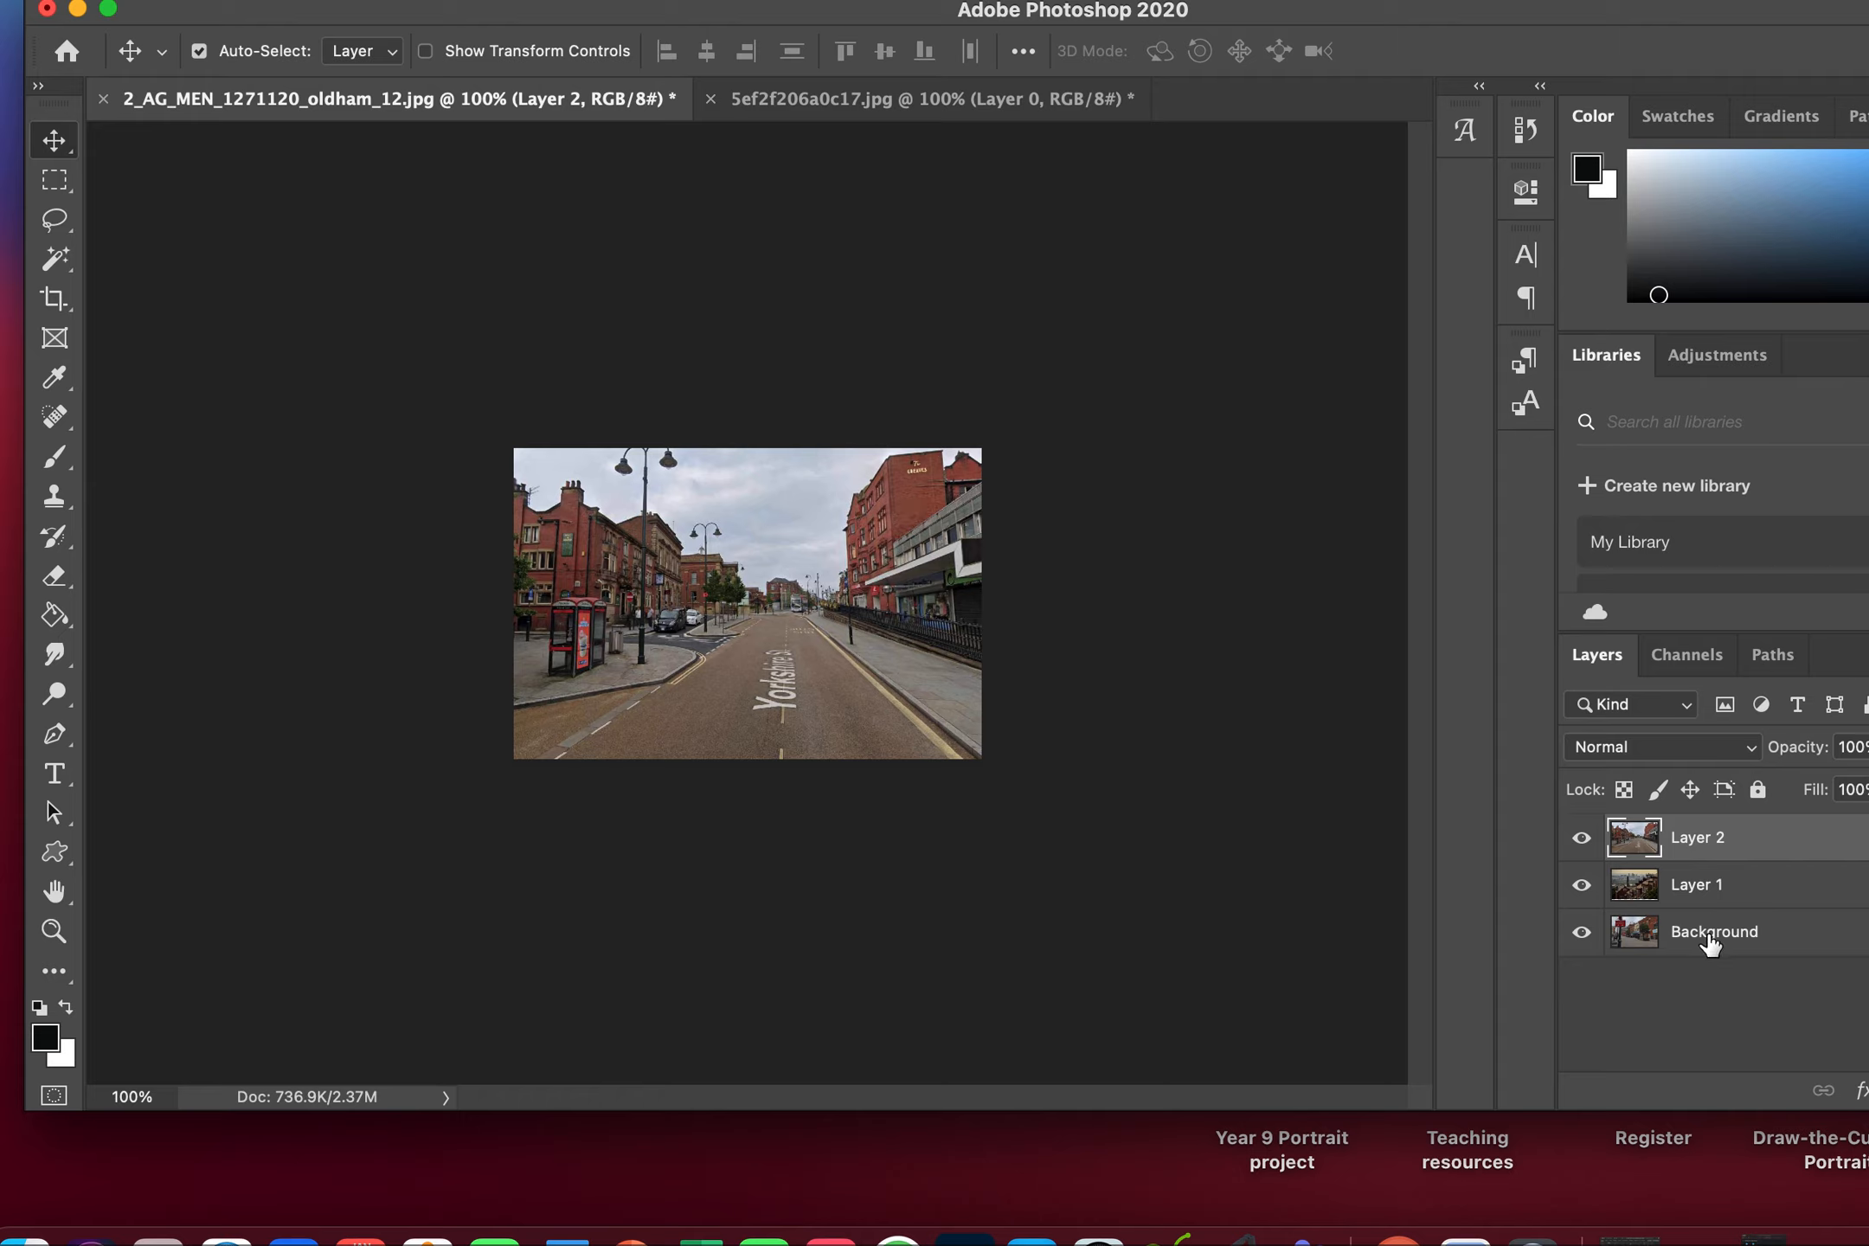
Set the top Yorkshire Street layer, Layer 2, to 42% opacity.
double_click(1713, 931)
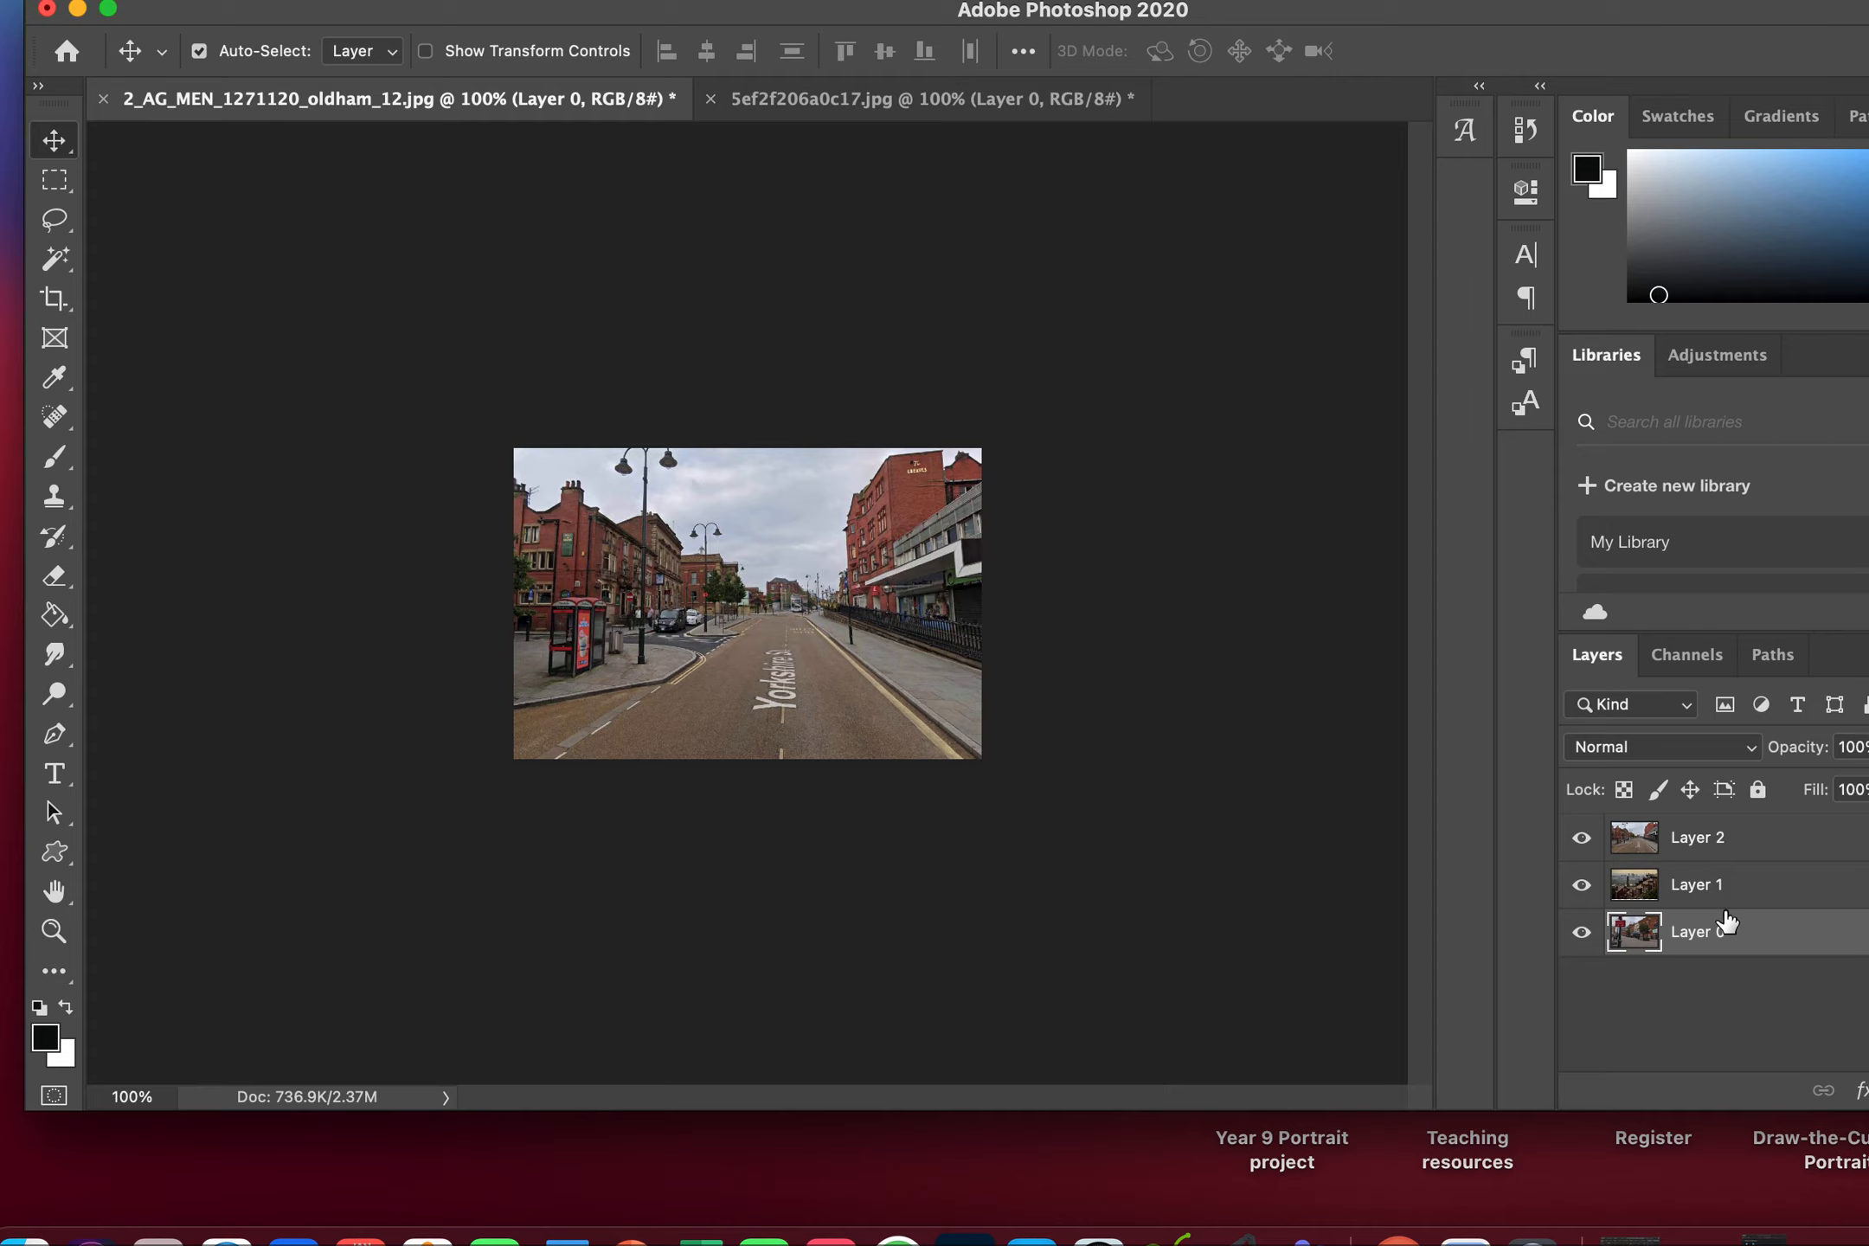
left_click(1696, 836)
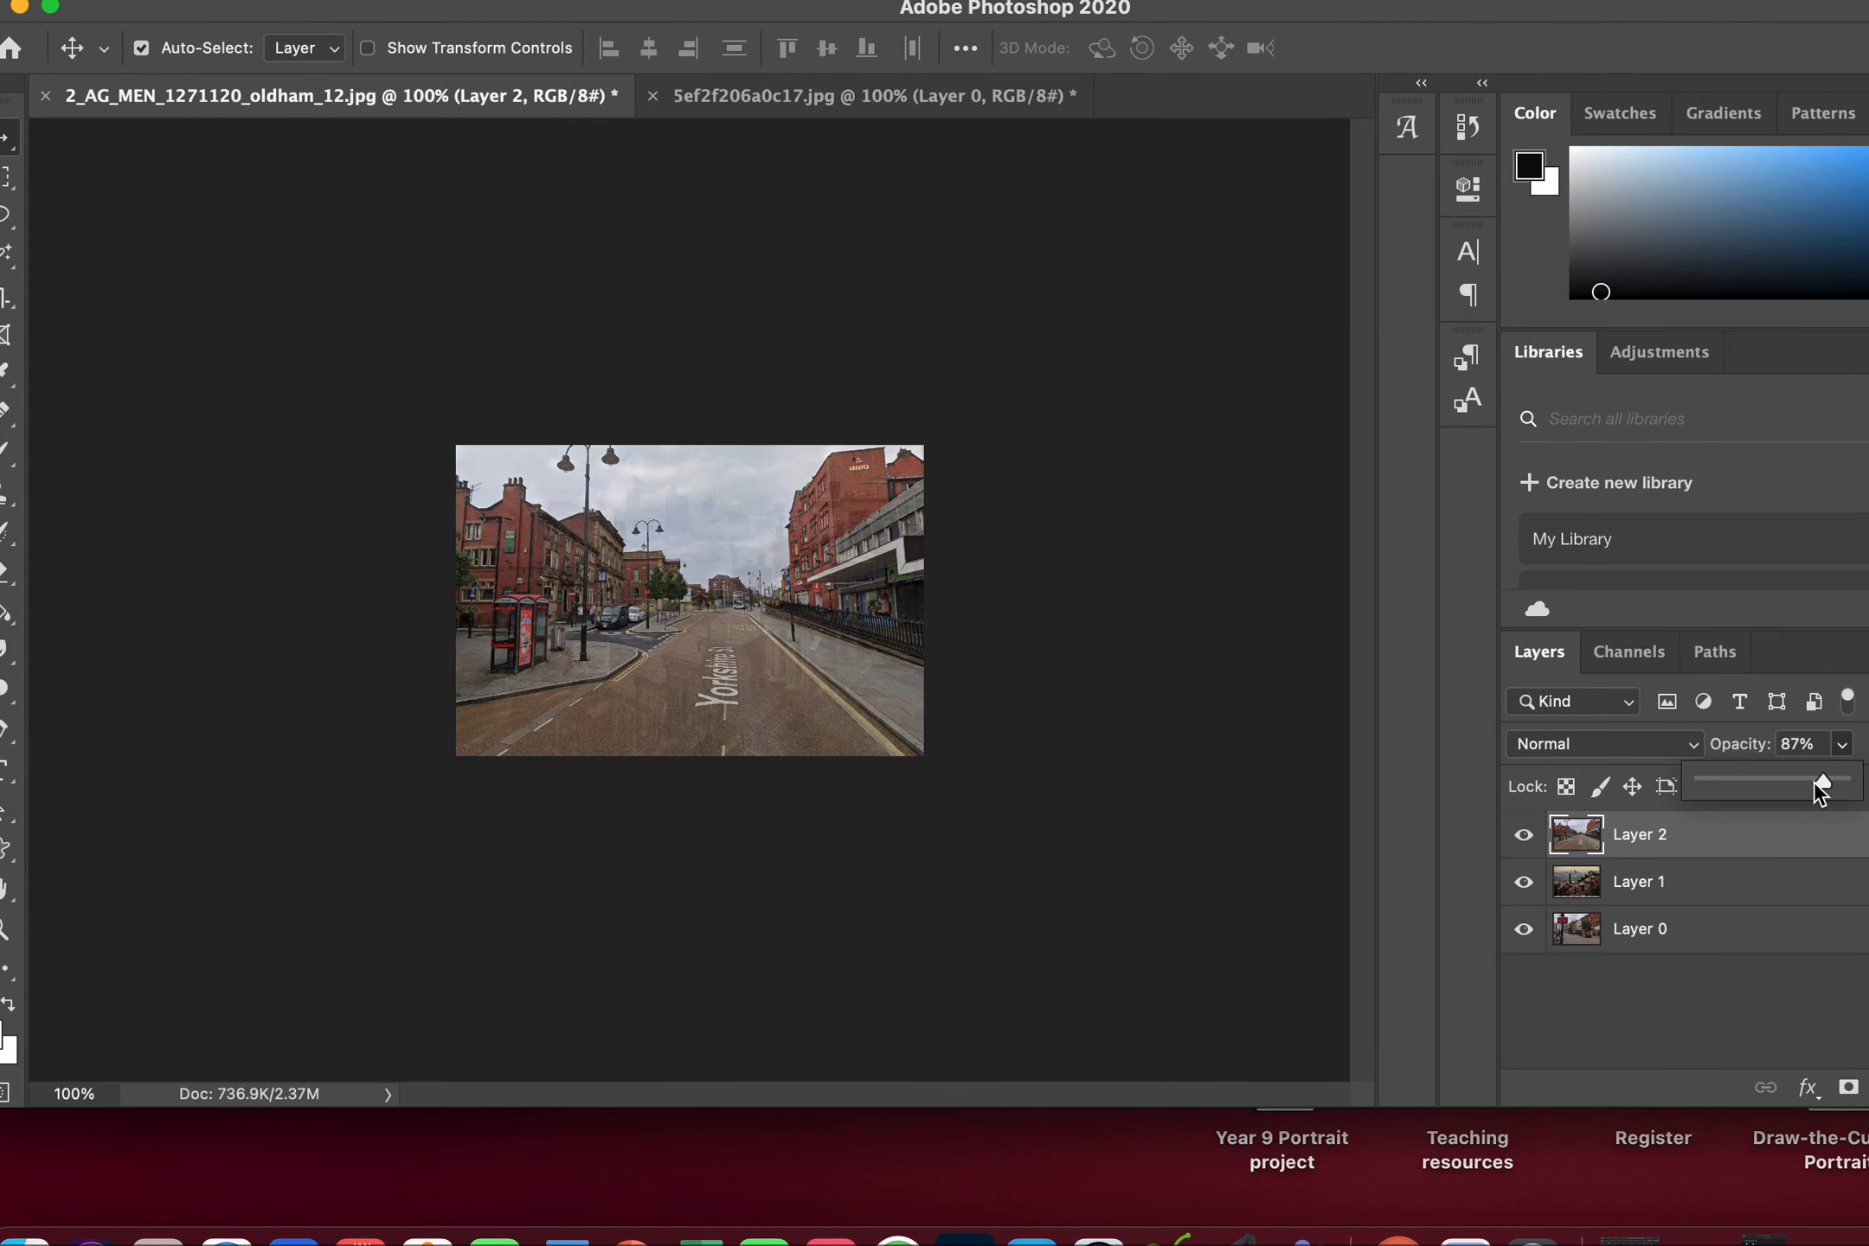
left_click_drag(1817, 782, 1800, 782)
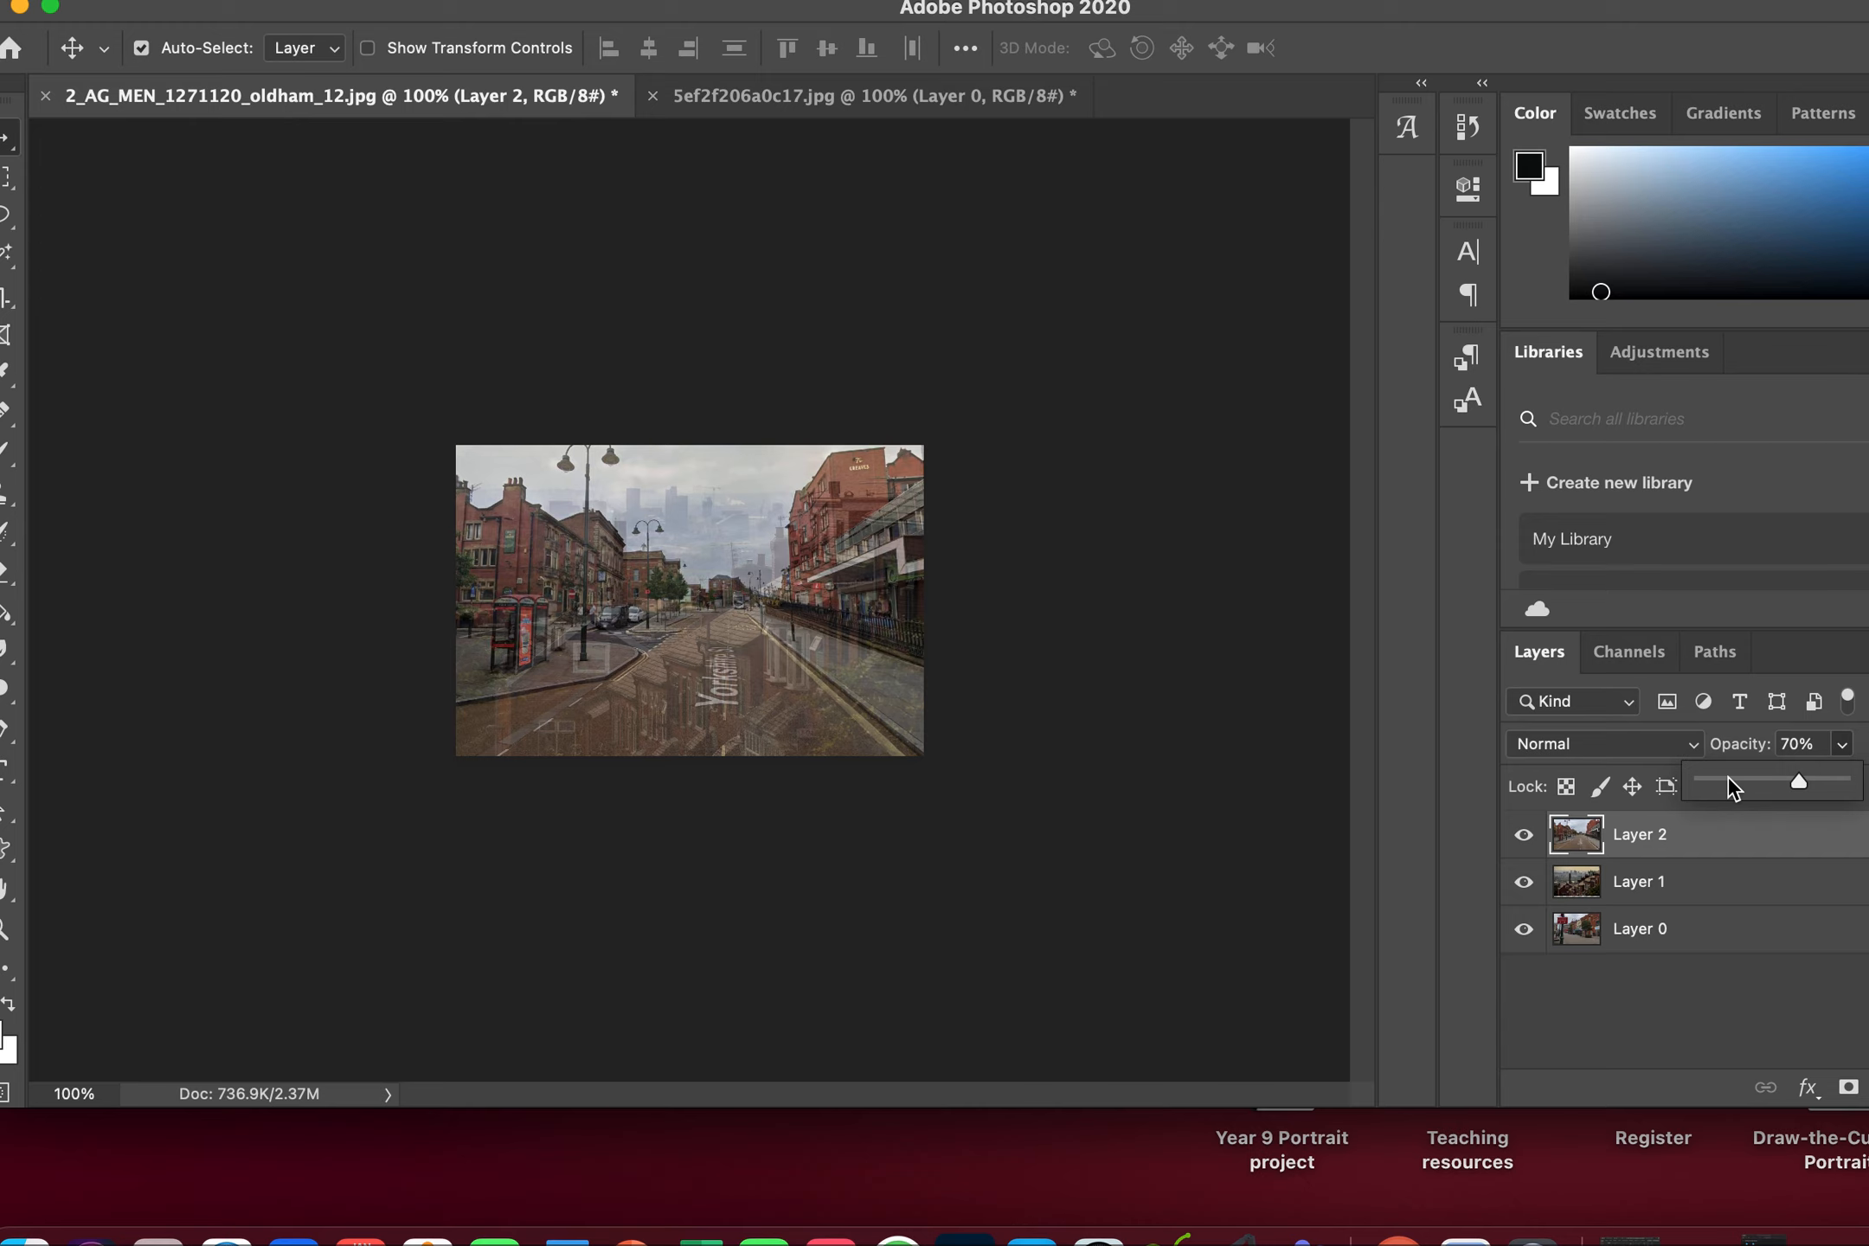
left_click_drag(1800, 781, 1723, 781)
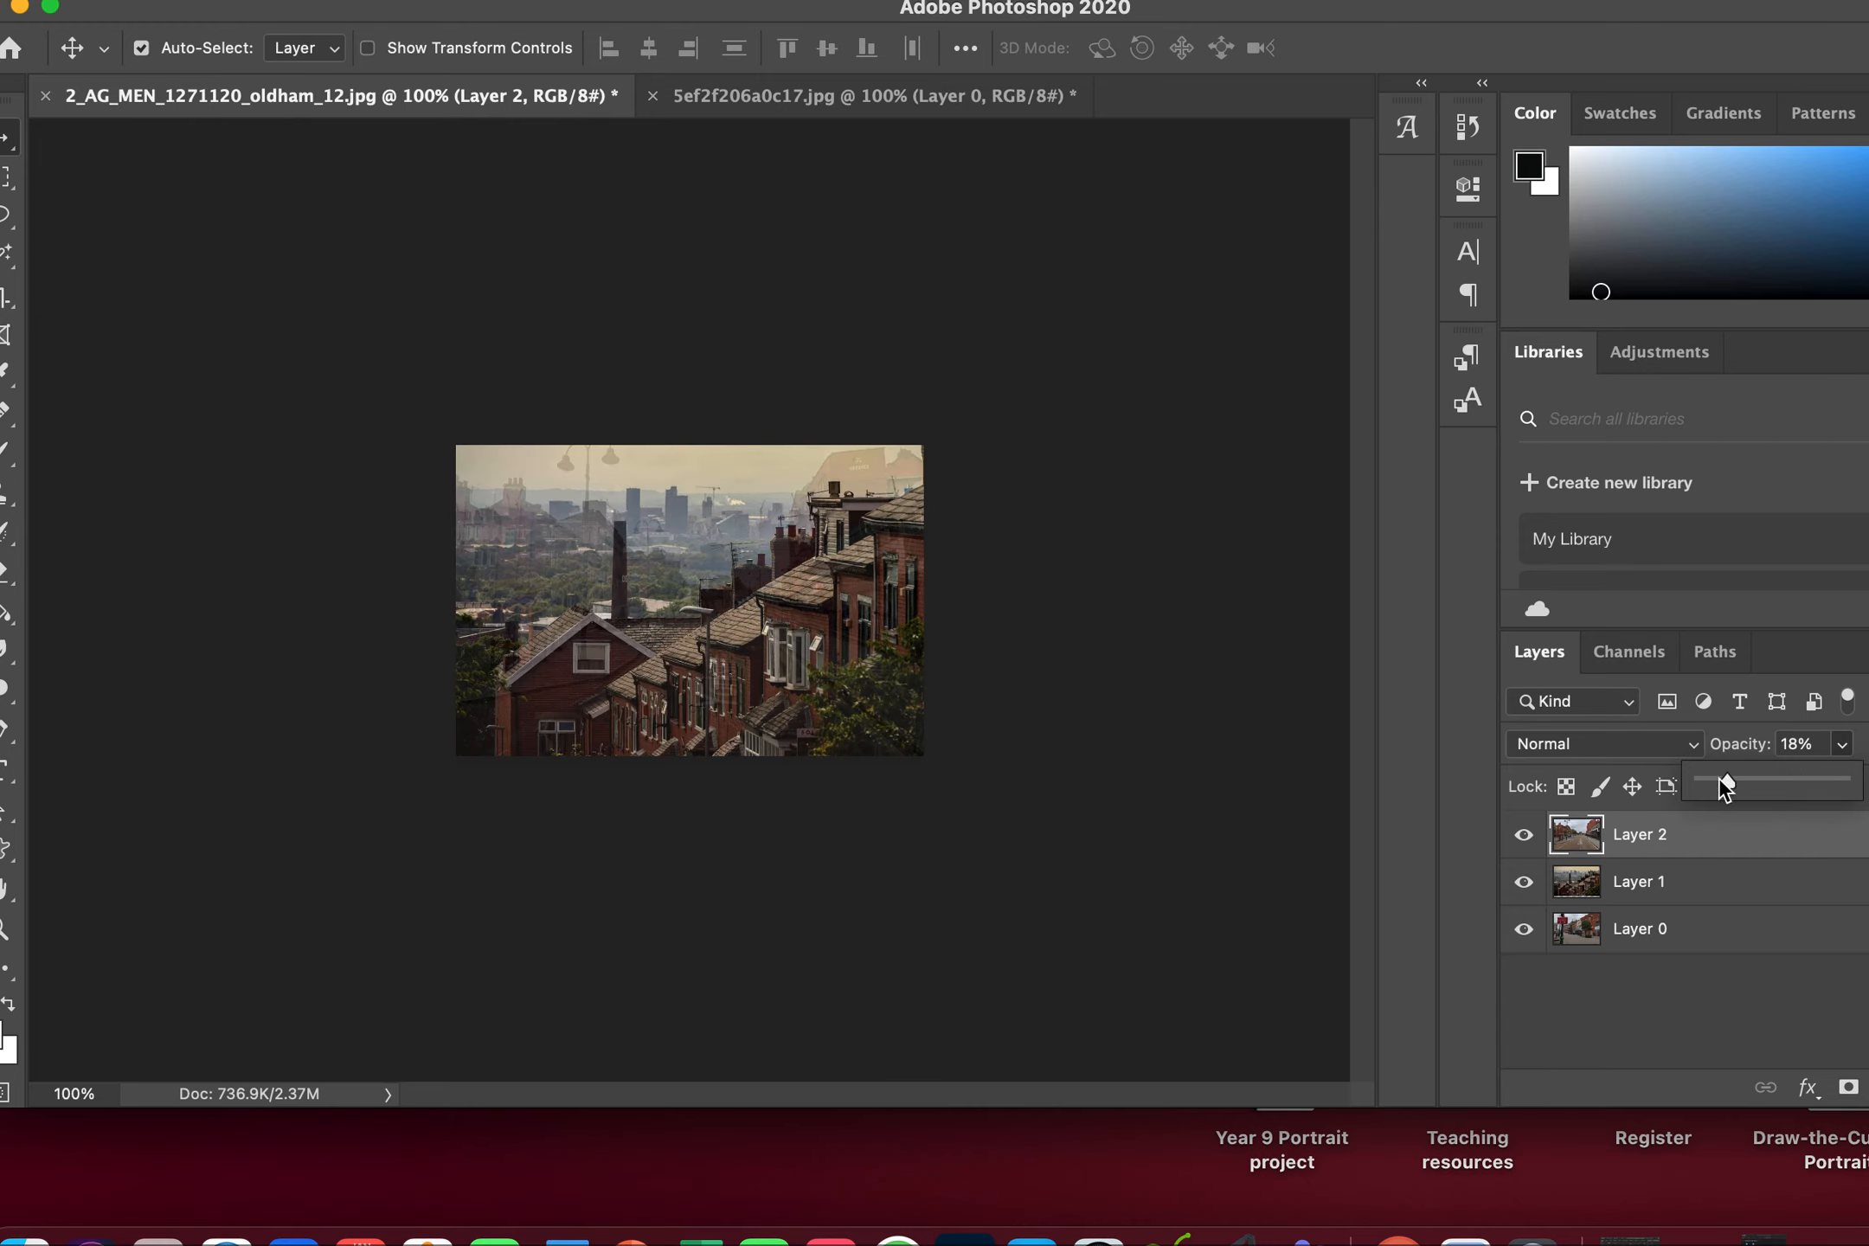
left_click_drag(1727, 782, 1777, 781)
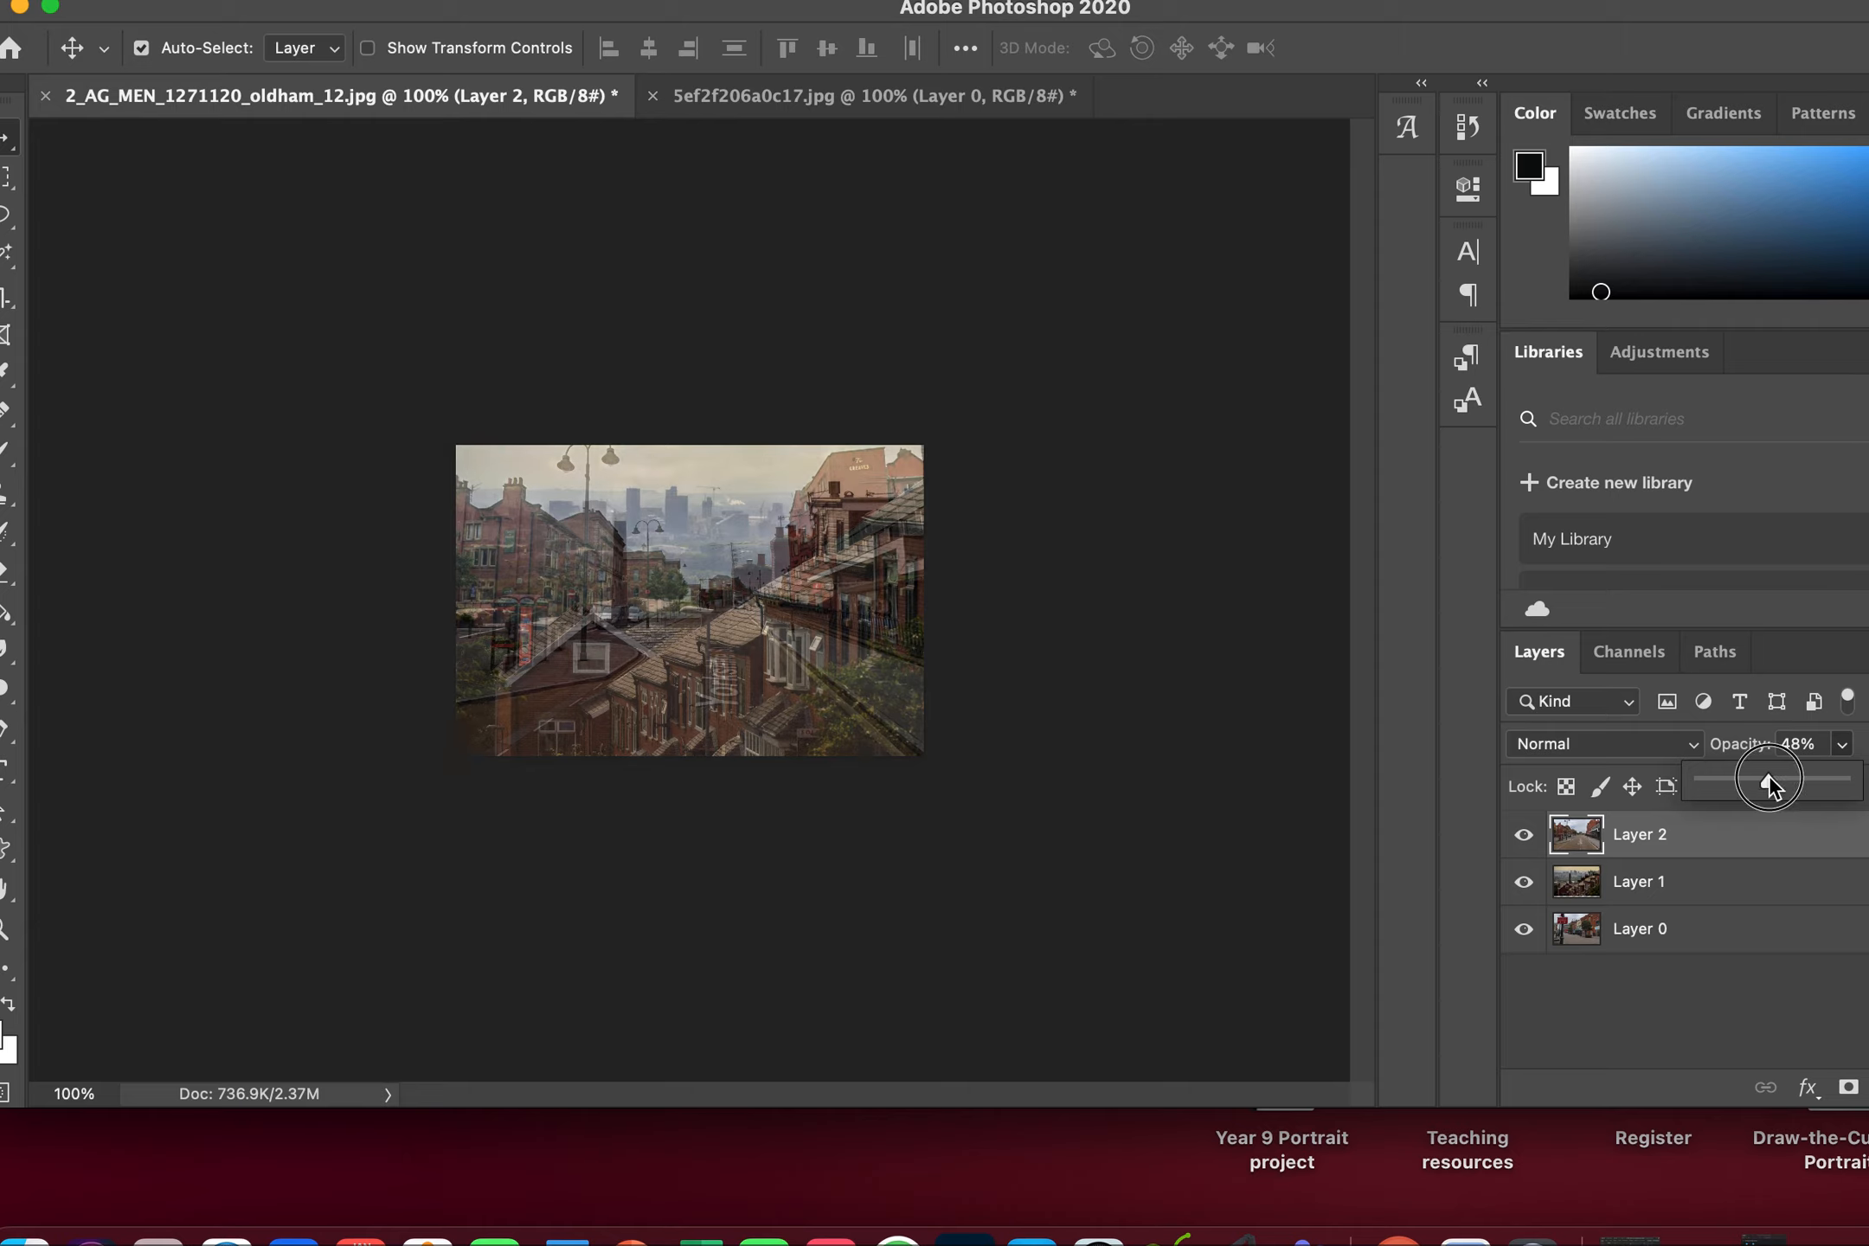
left_click_drag(1761, 780, 1776, 780)
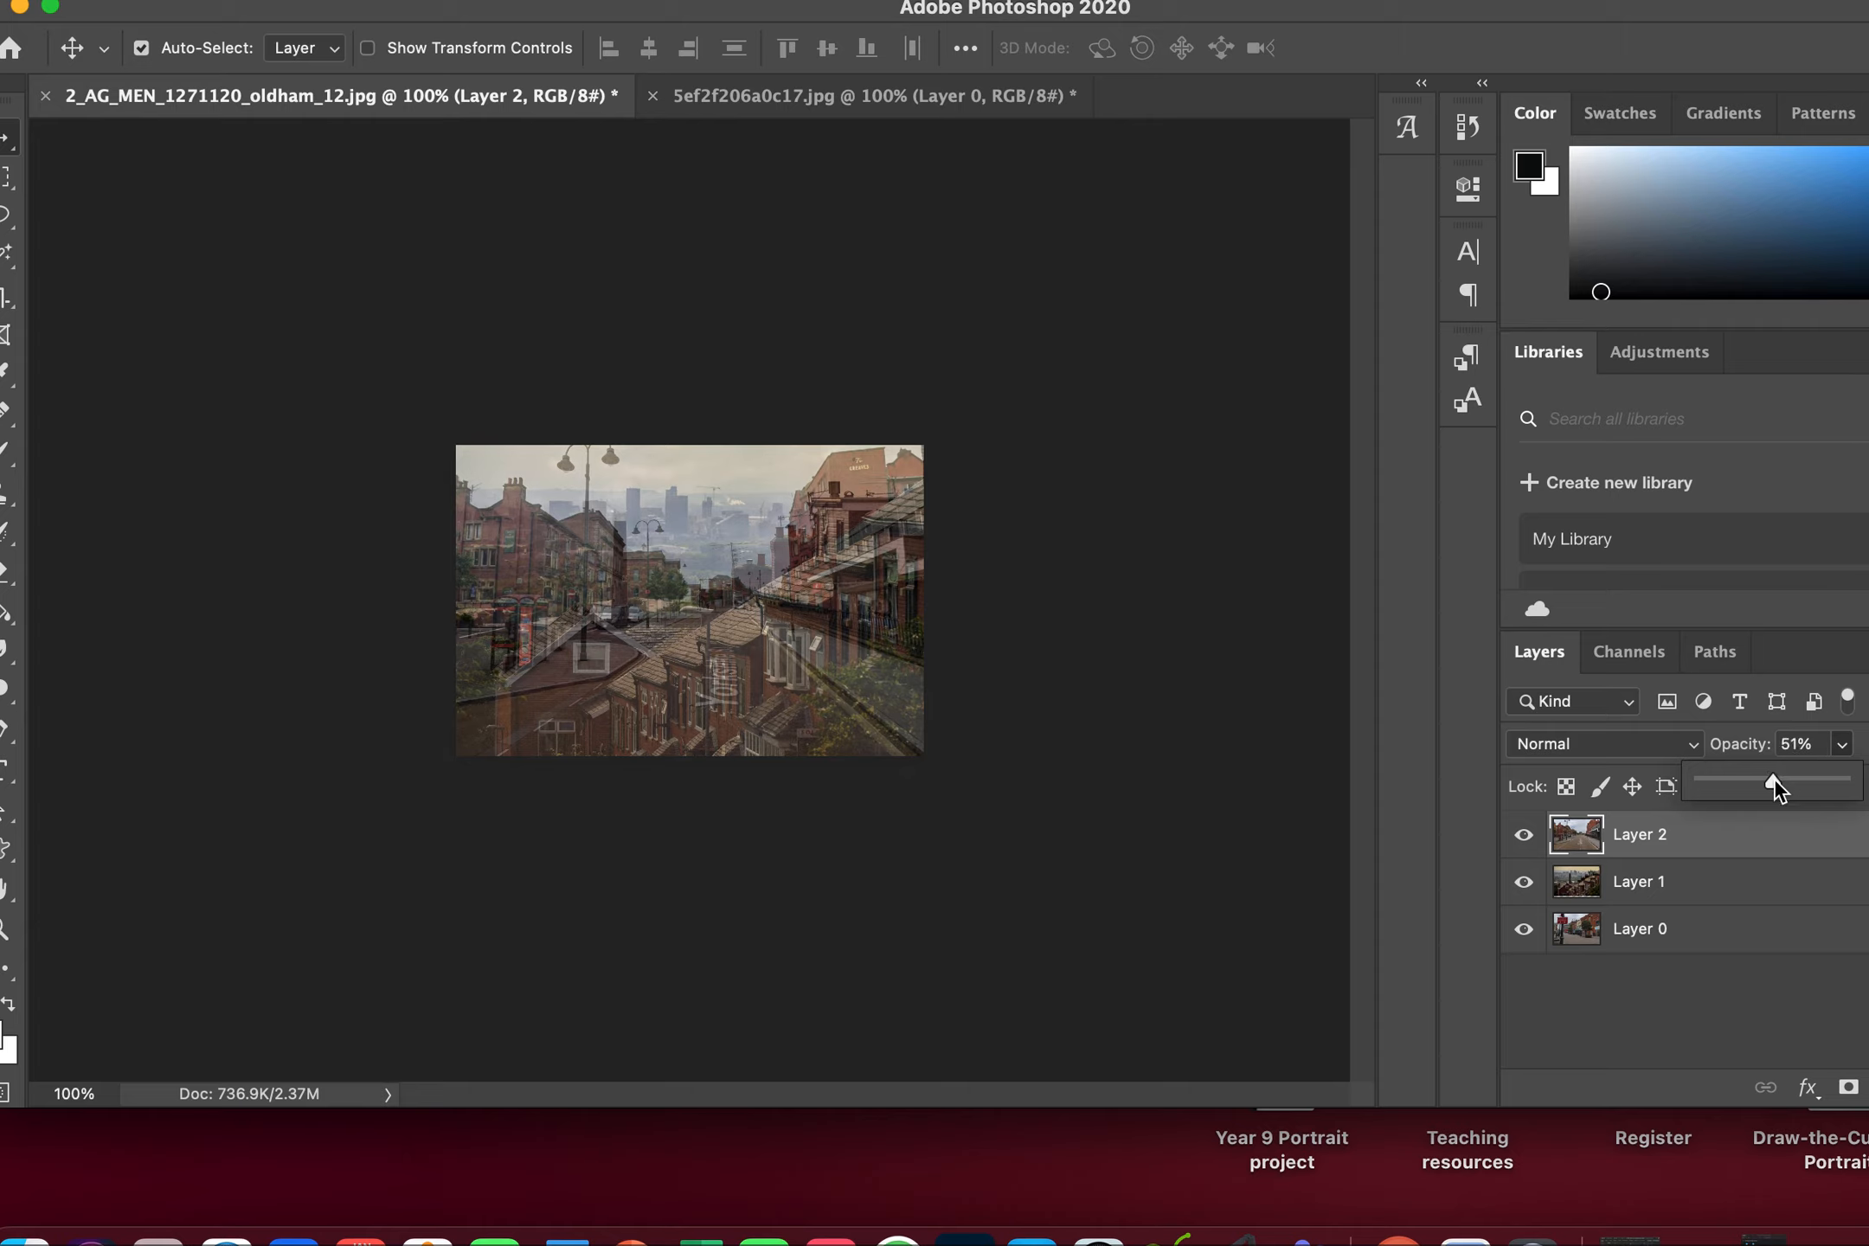
left_click_drag(1791, 782, 1767, 782)
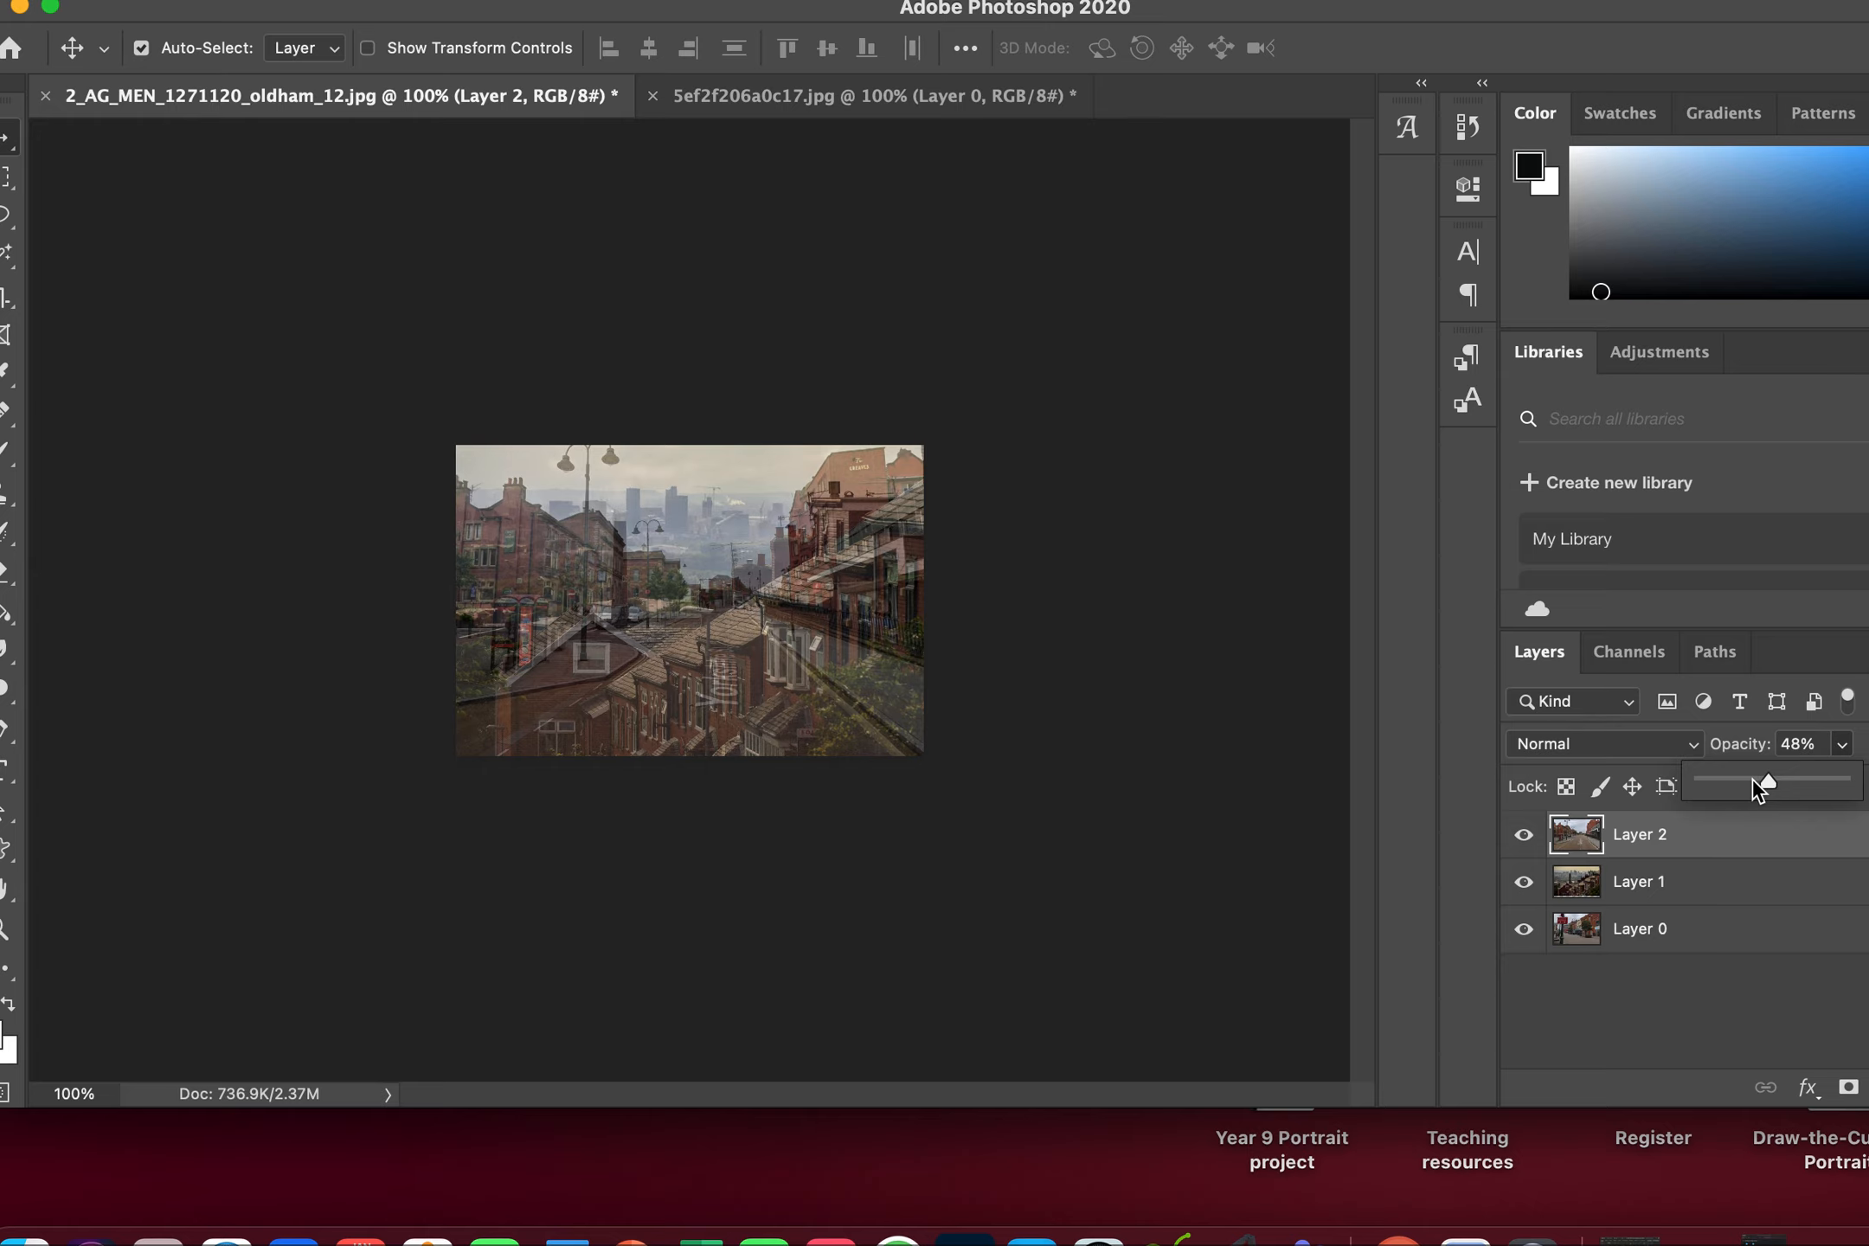
left_click_drag(1768, 783, 1759, 783)
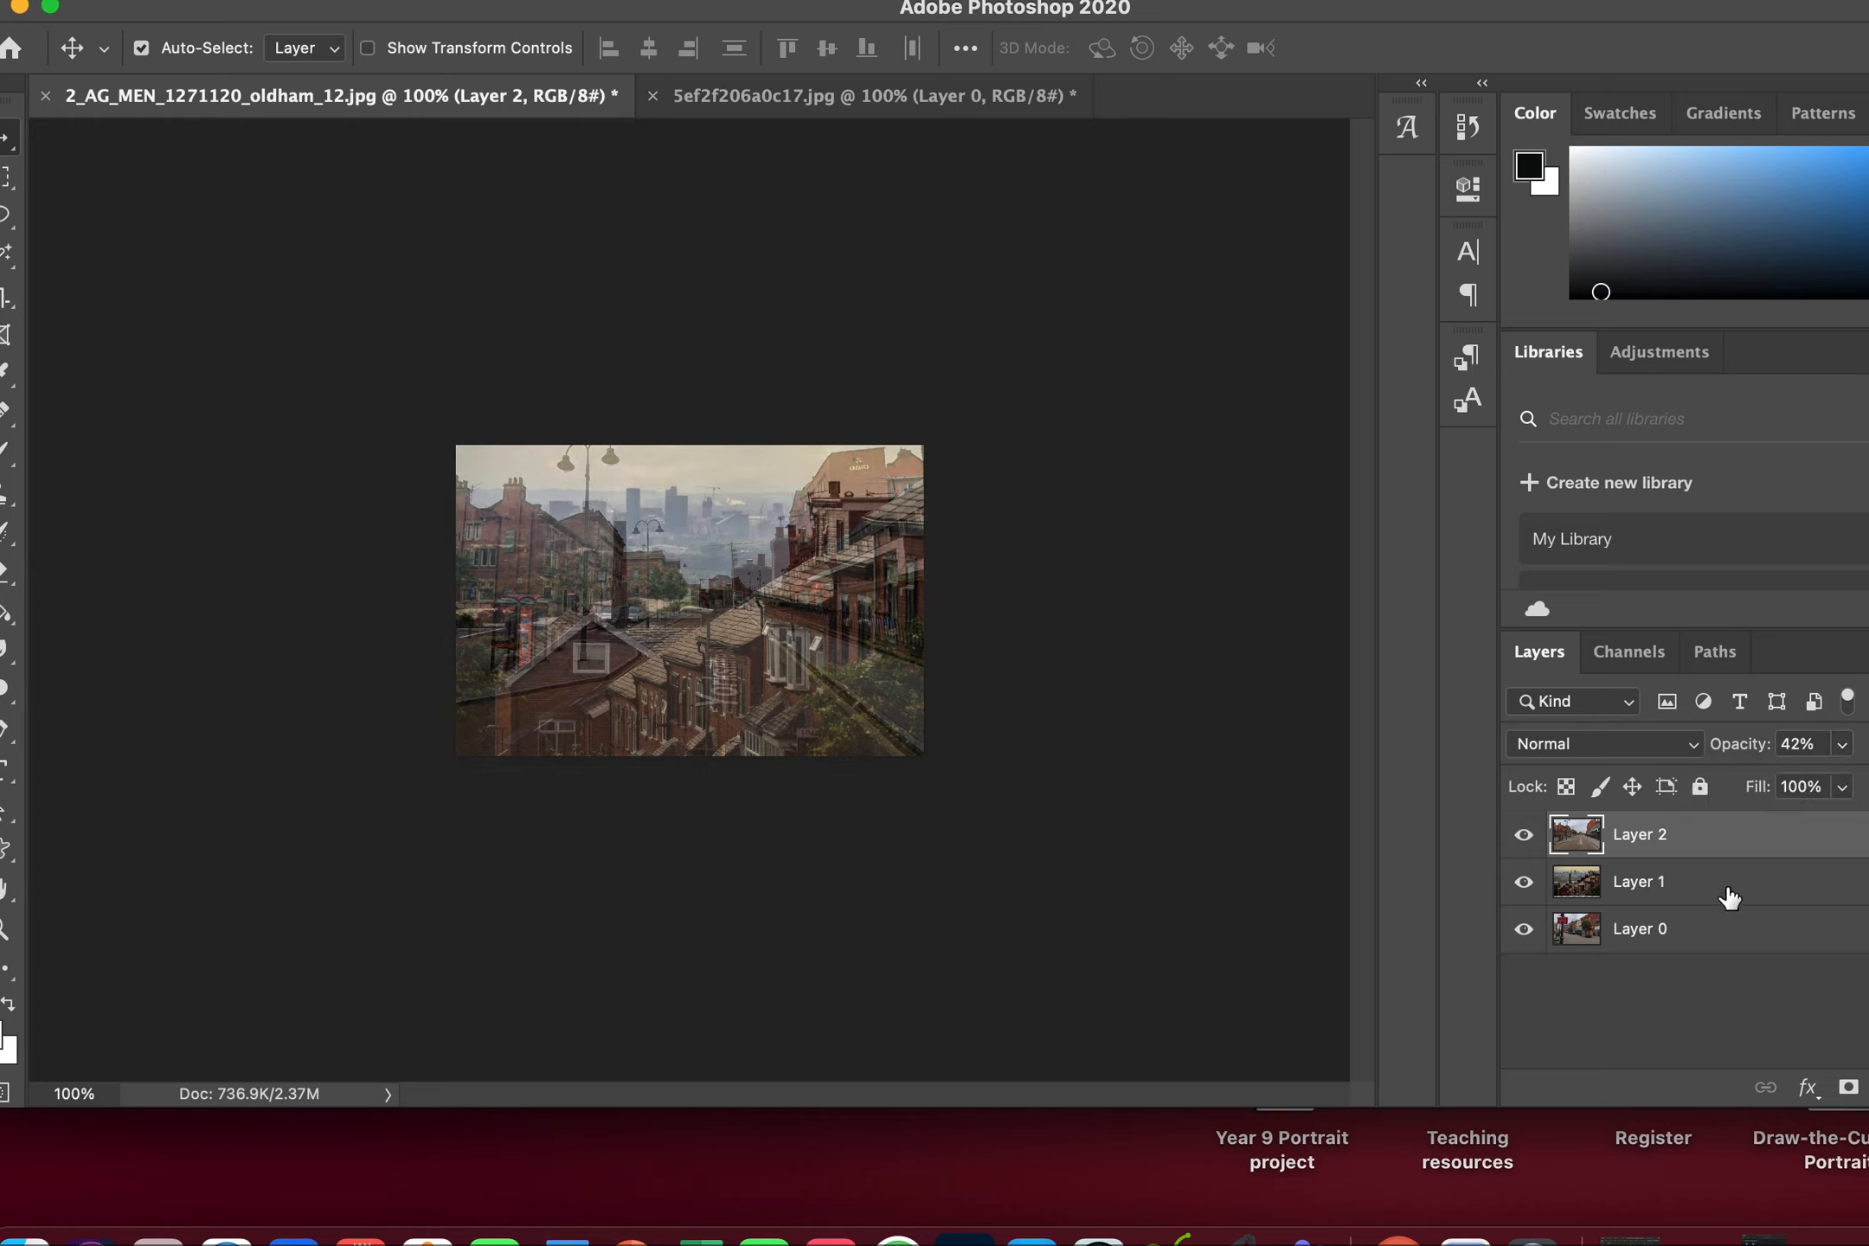
Lower Layer 1's opacity so it becomes semi-transparent.
left_click(1639, 881)
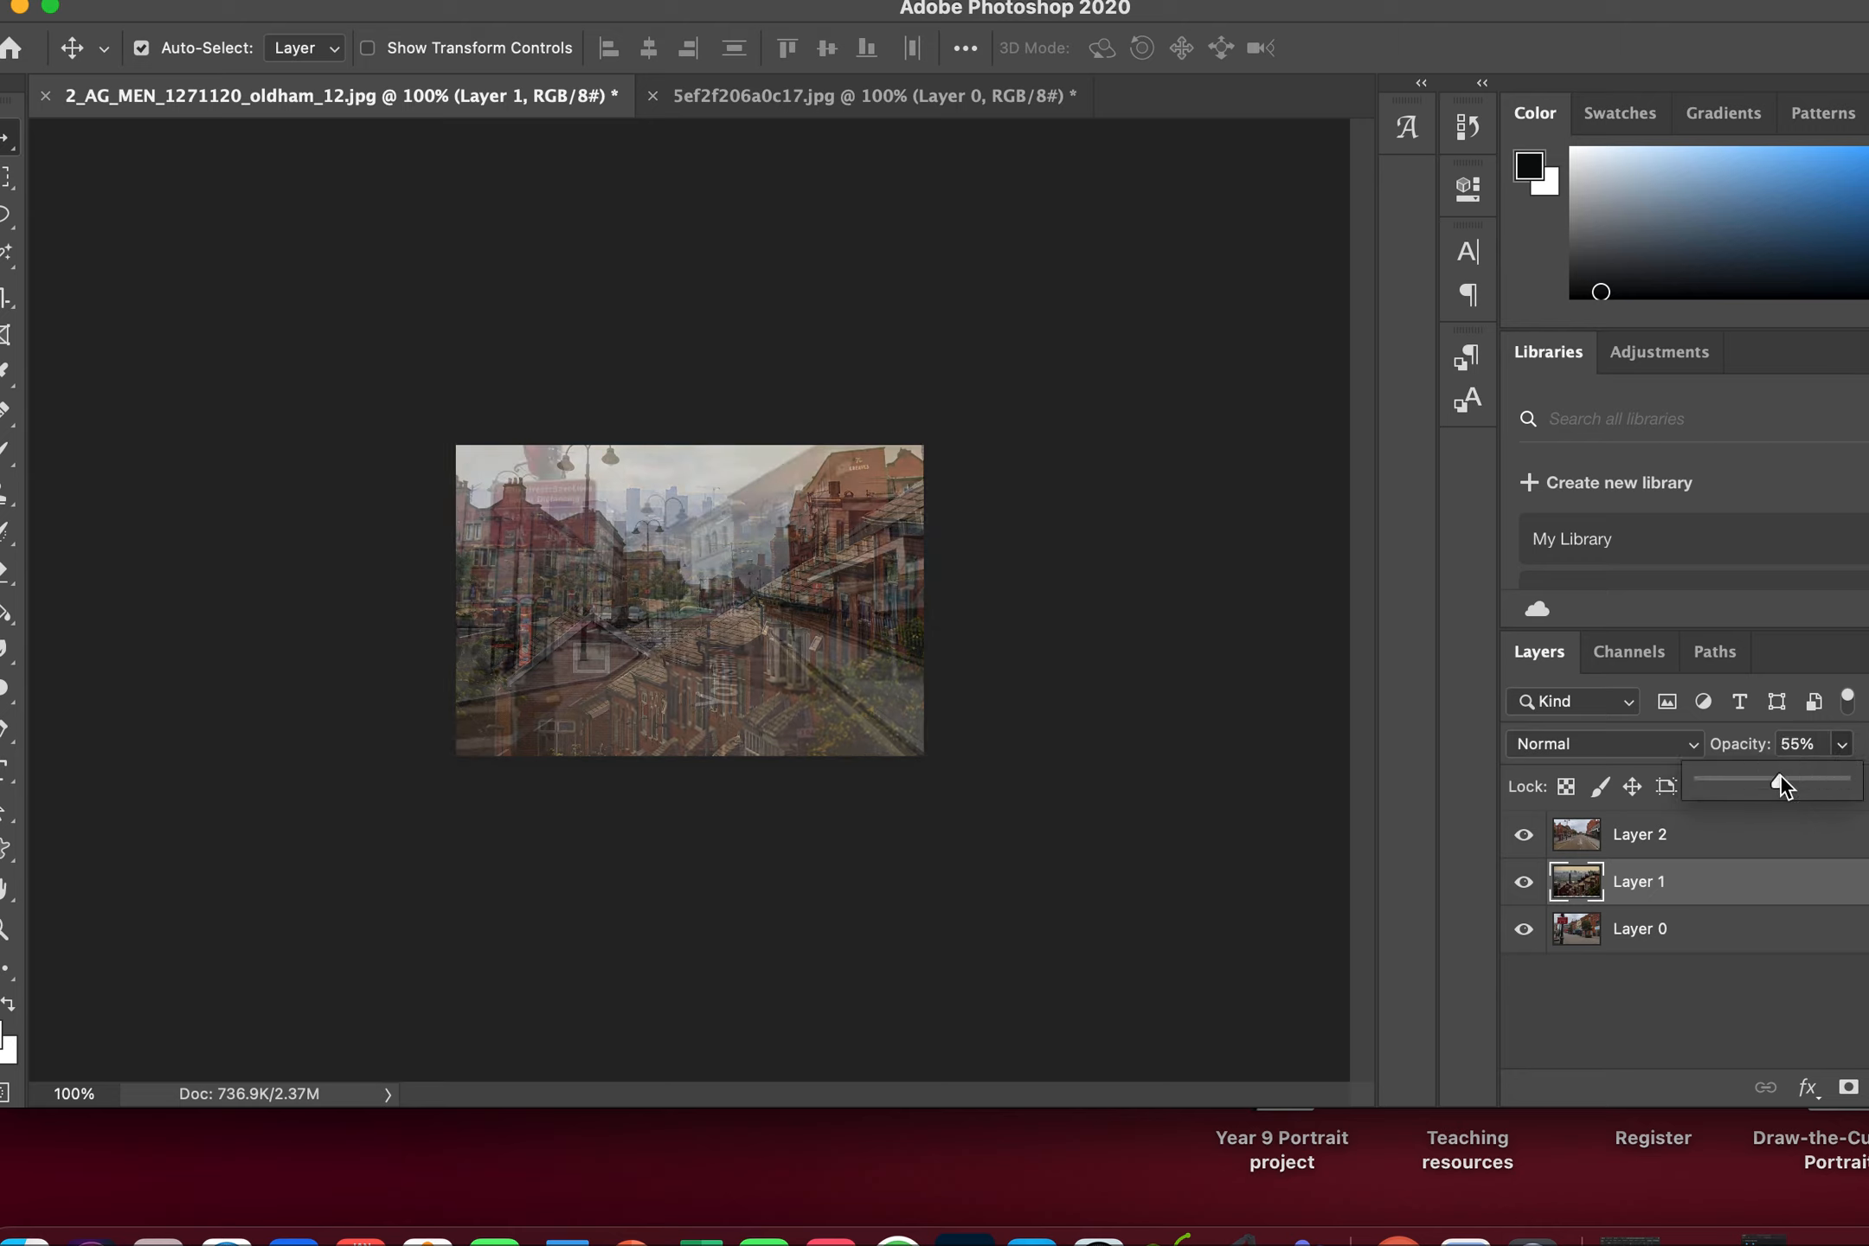
left_click_drag(1785, 781, 1761, 781)
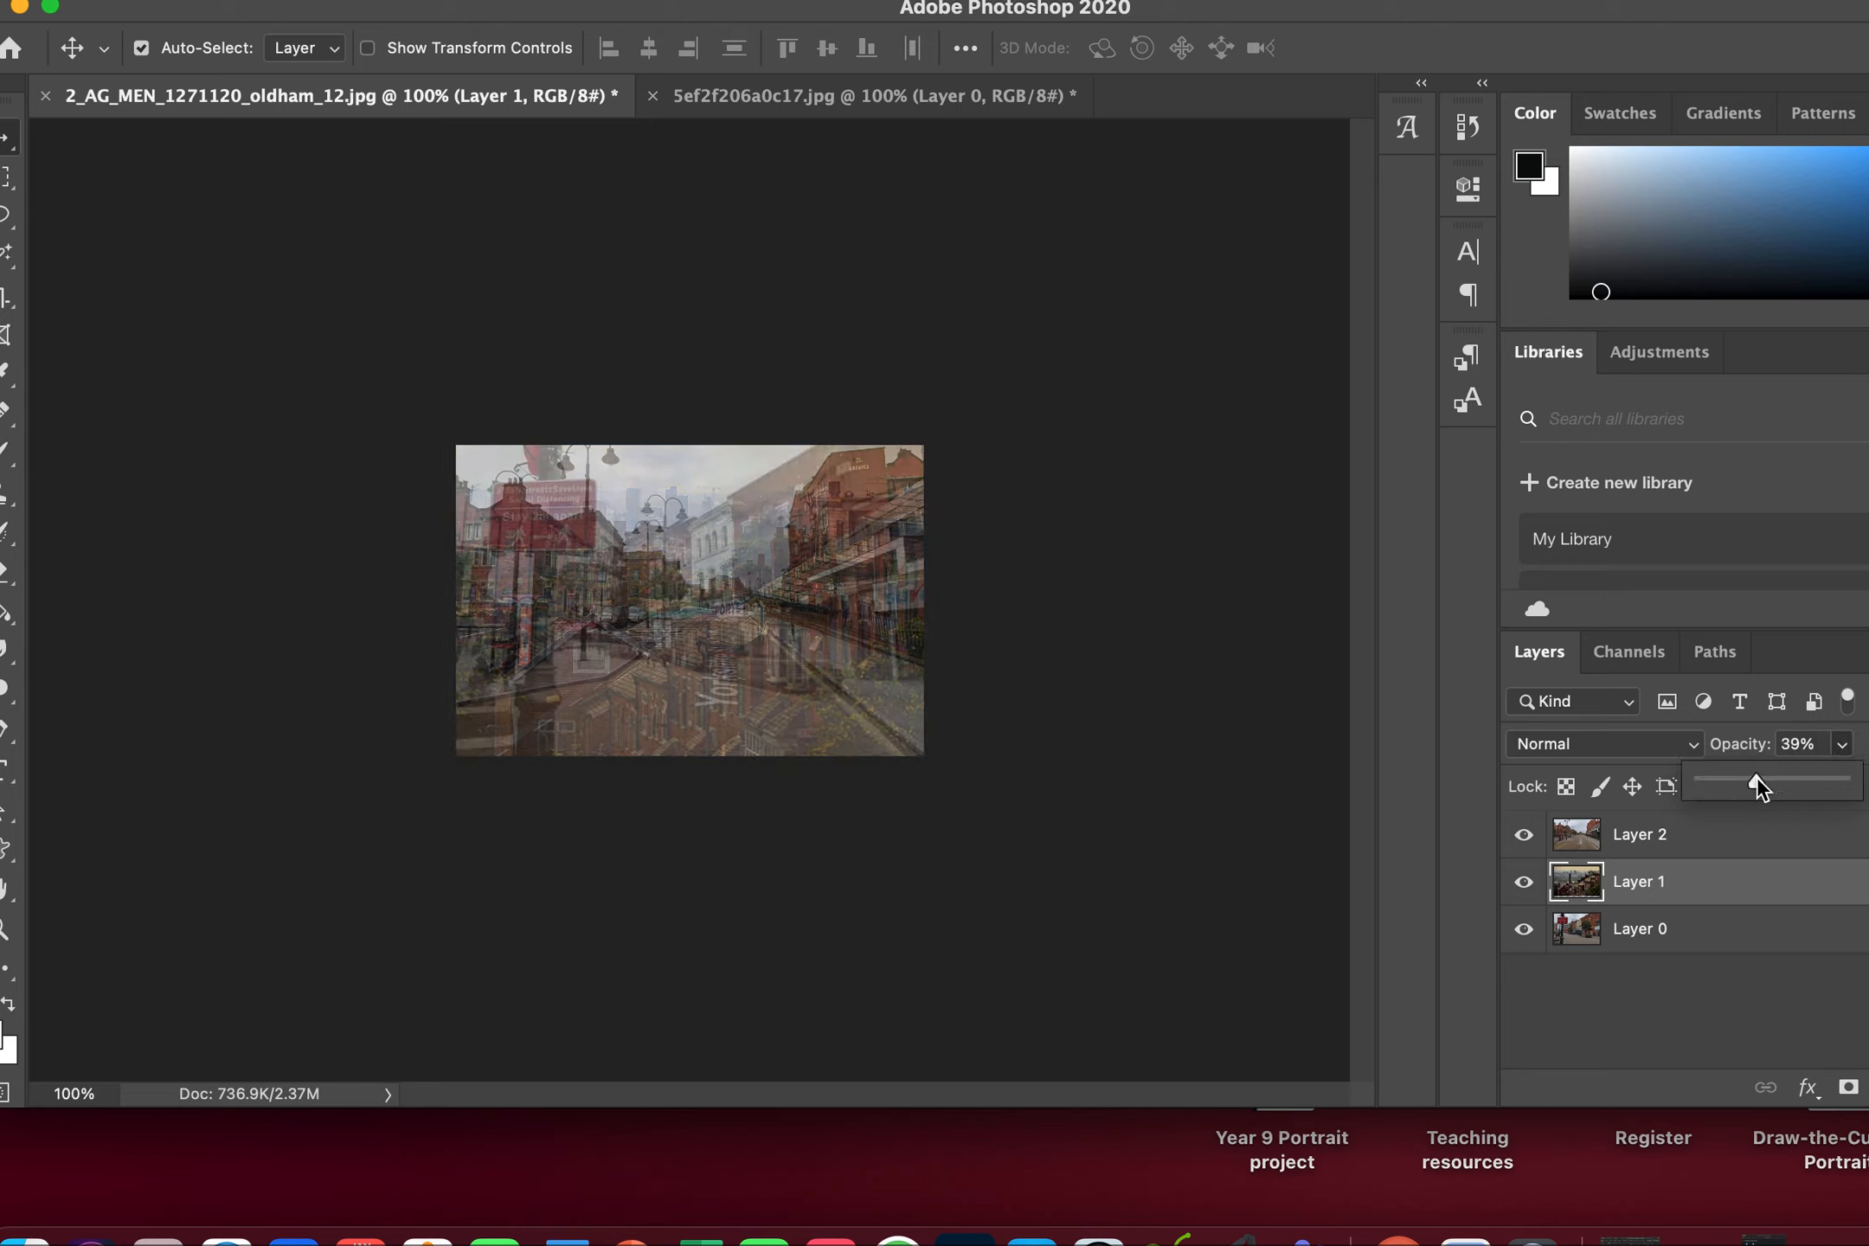
left_click_drag(1740, 787, 1765, 787)
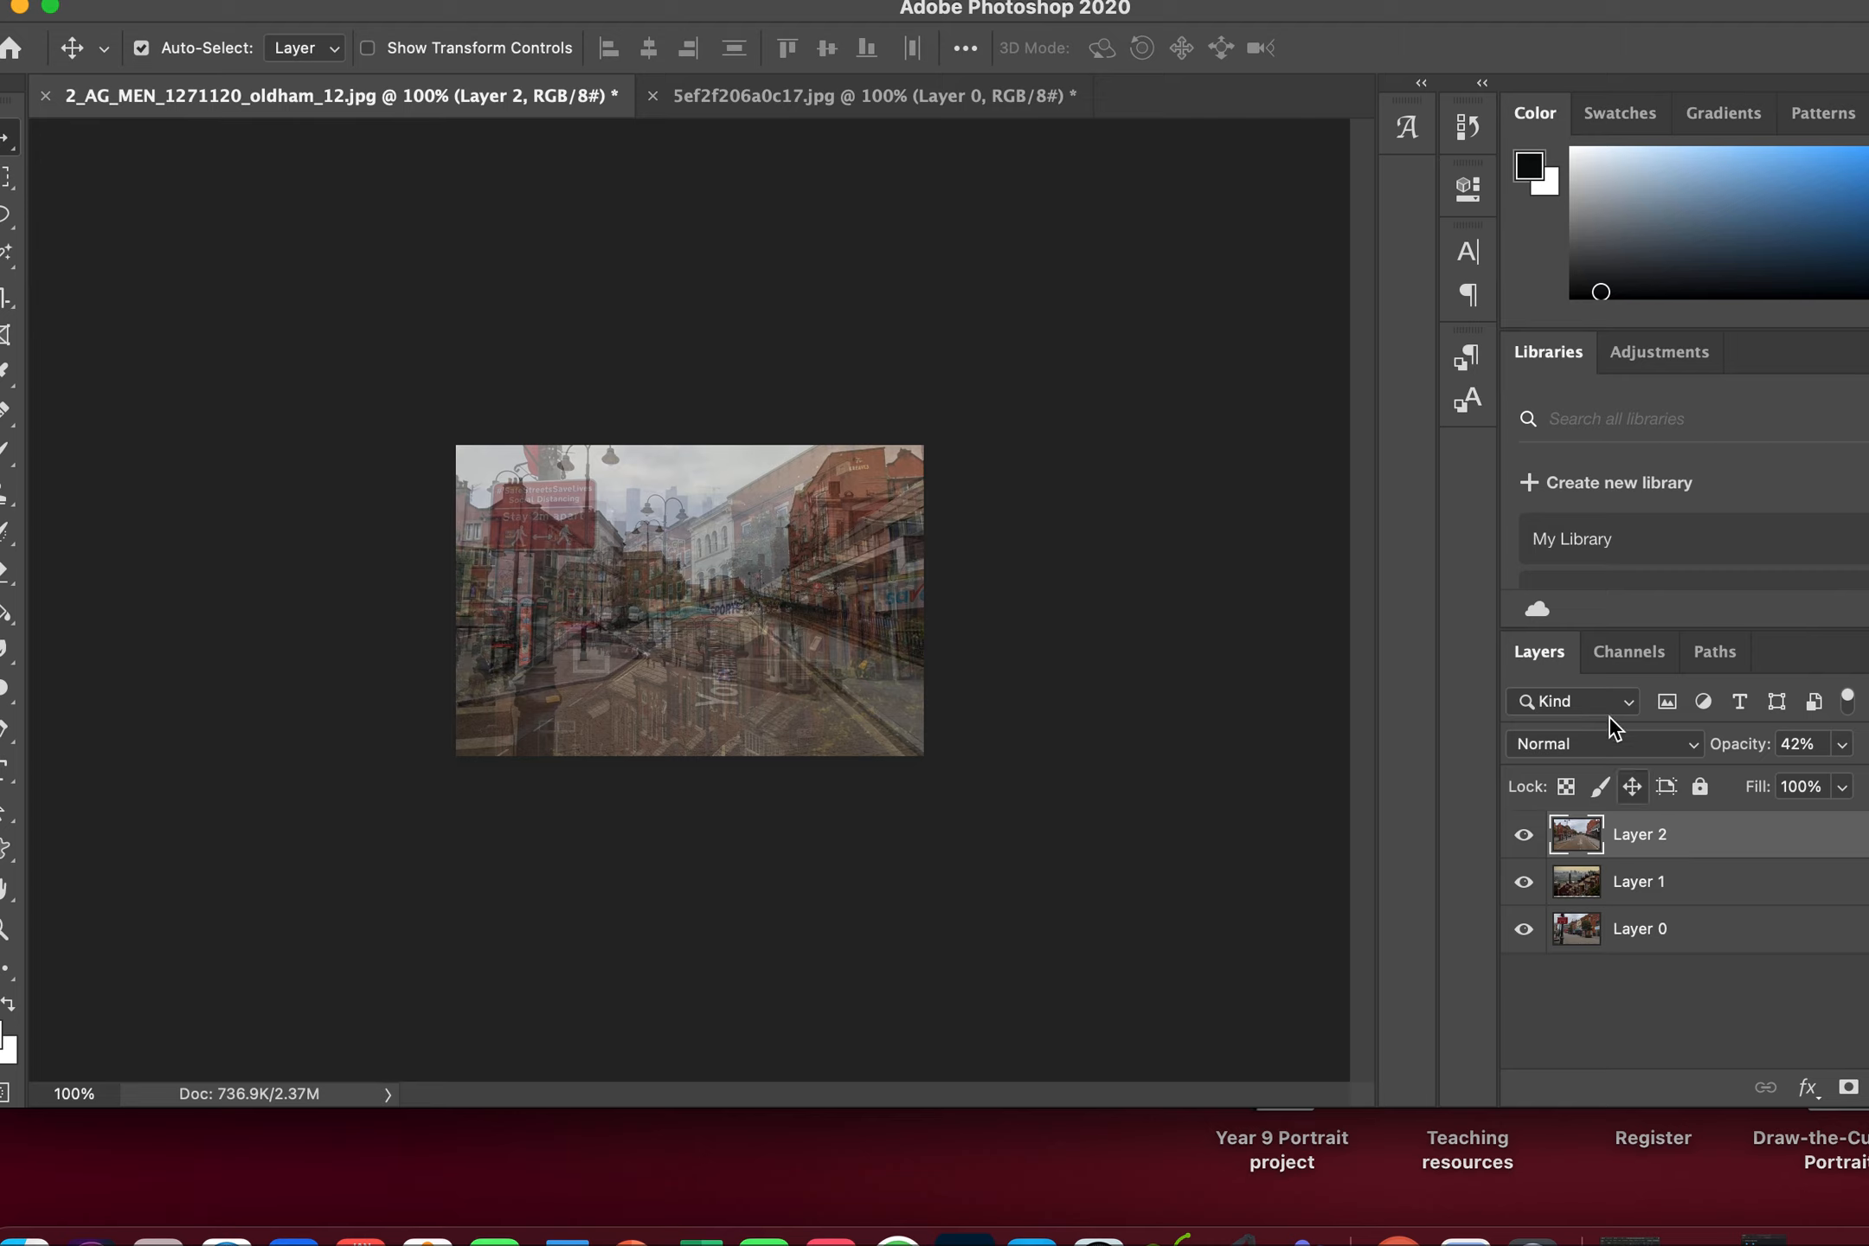
Give Layer 2 the Color Dodge blend mode and Layer 1 Vivid Light.
left_click(1603, 744)
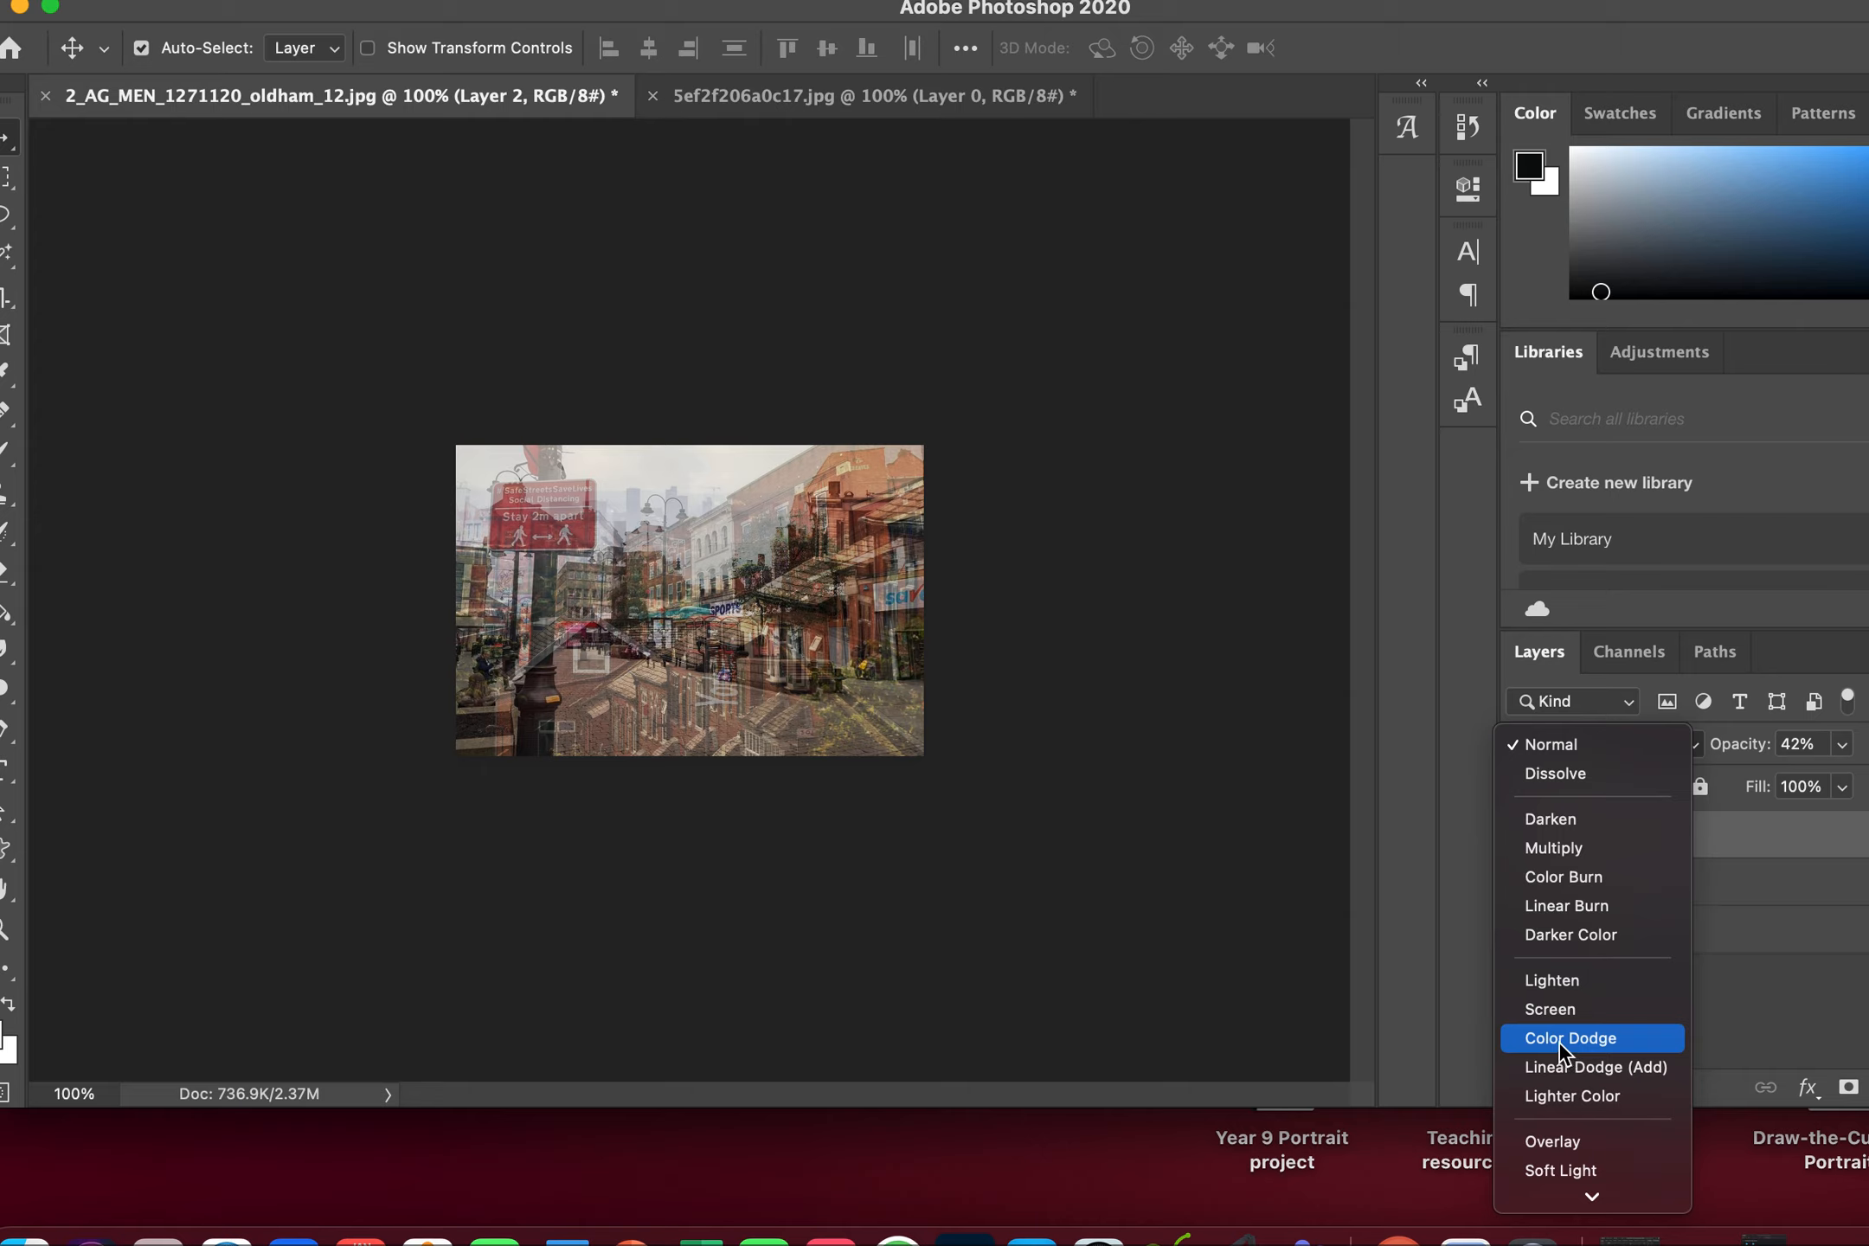
left_click(1568, 1038)
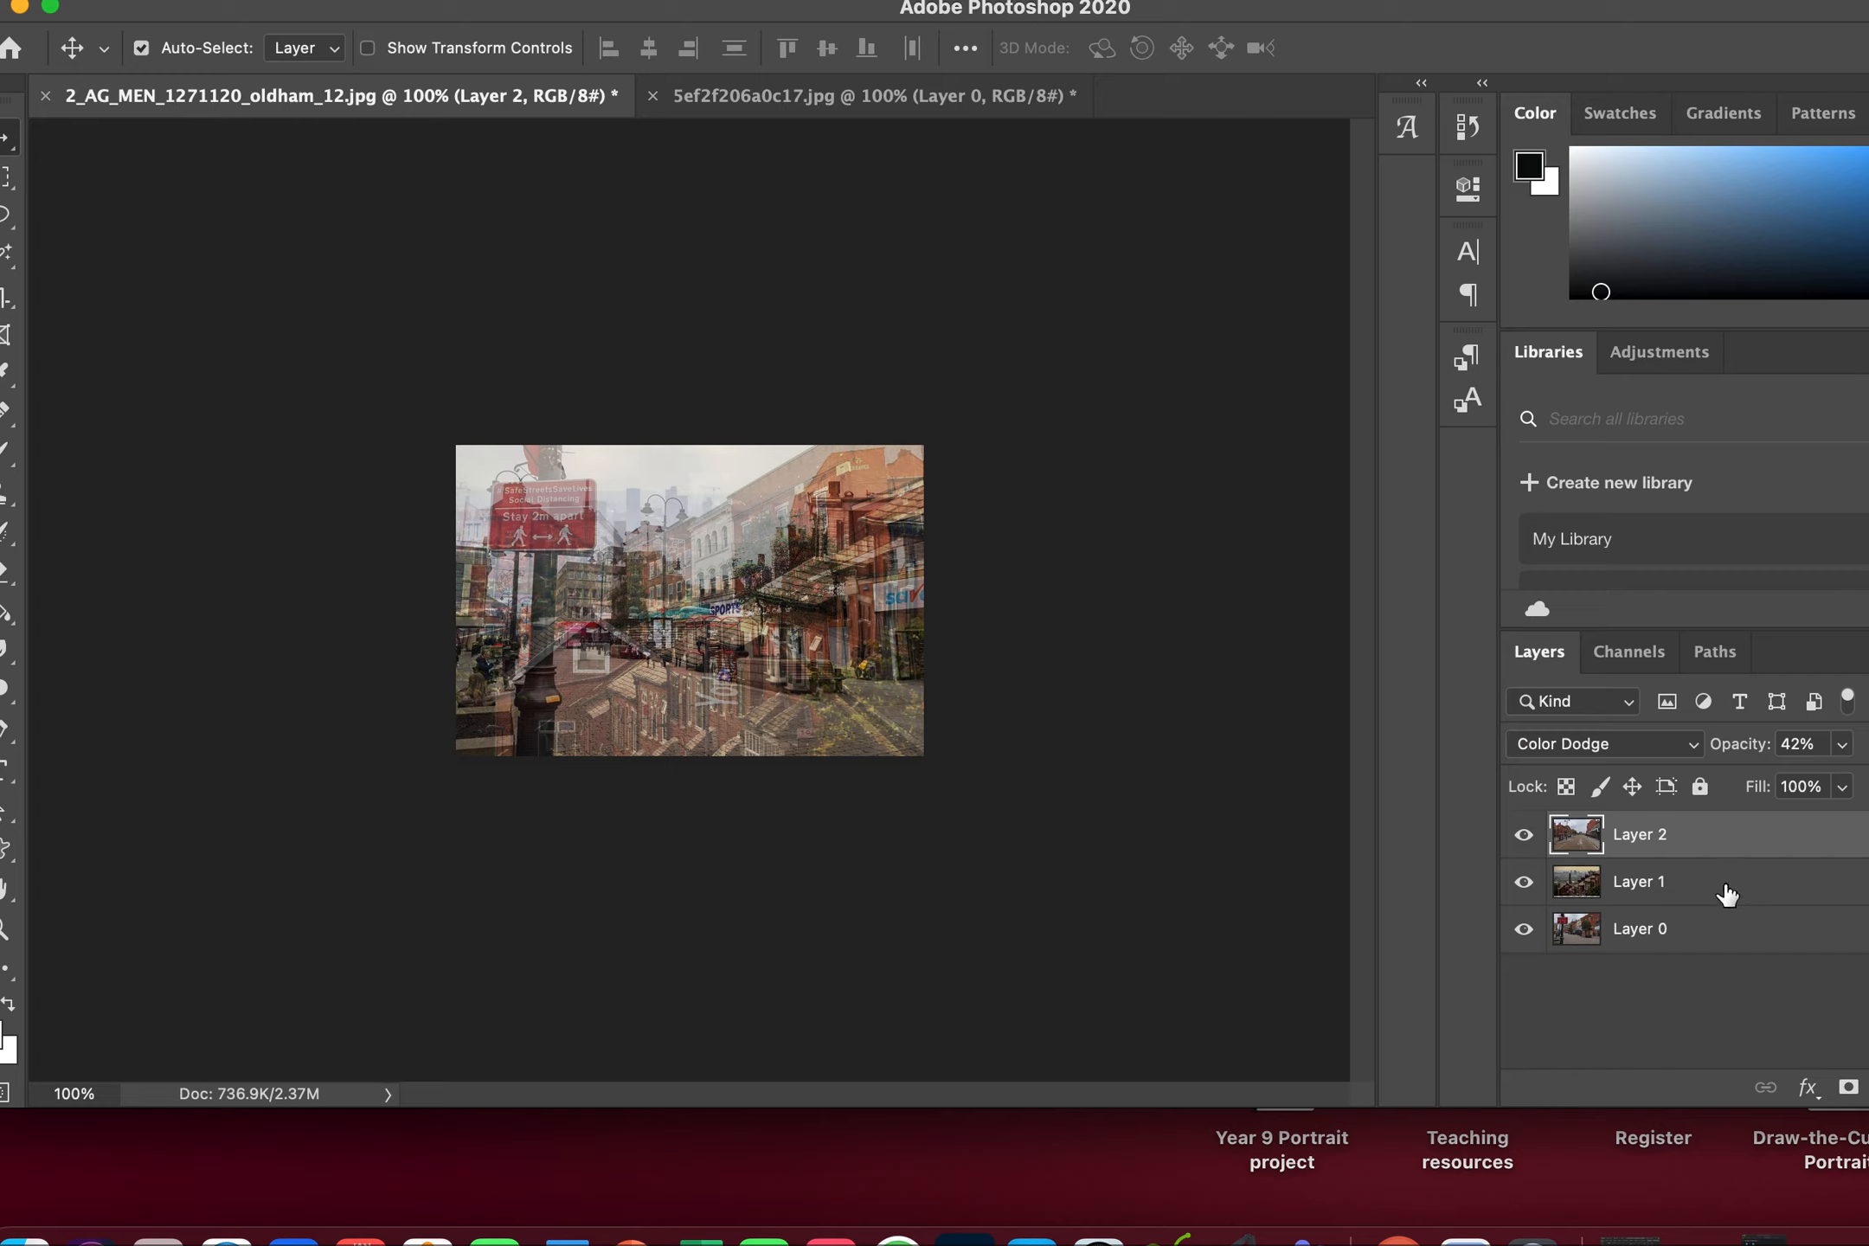
left_click(1638, 881)
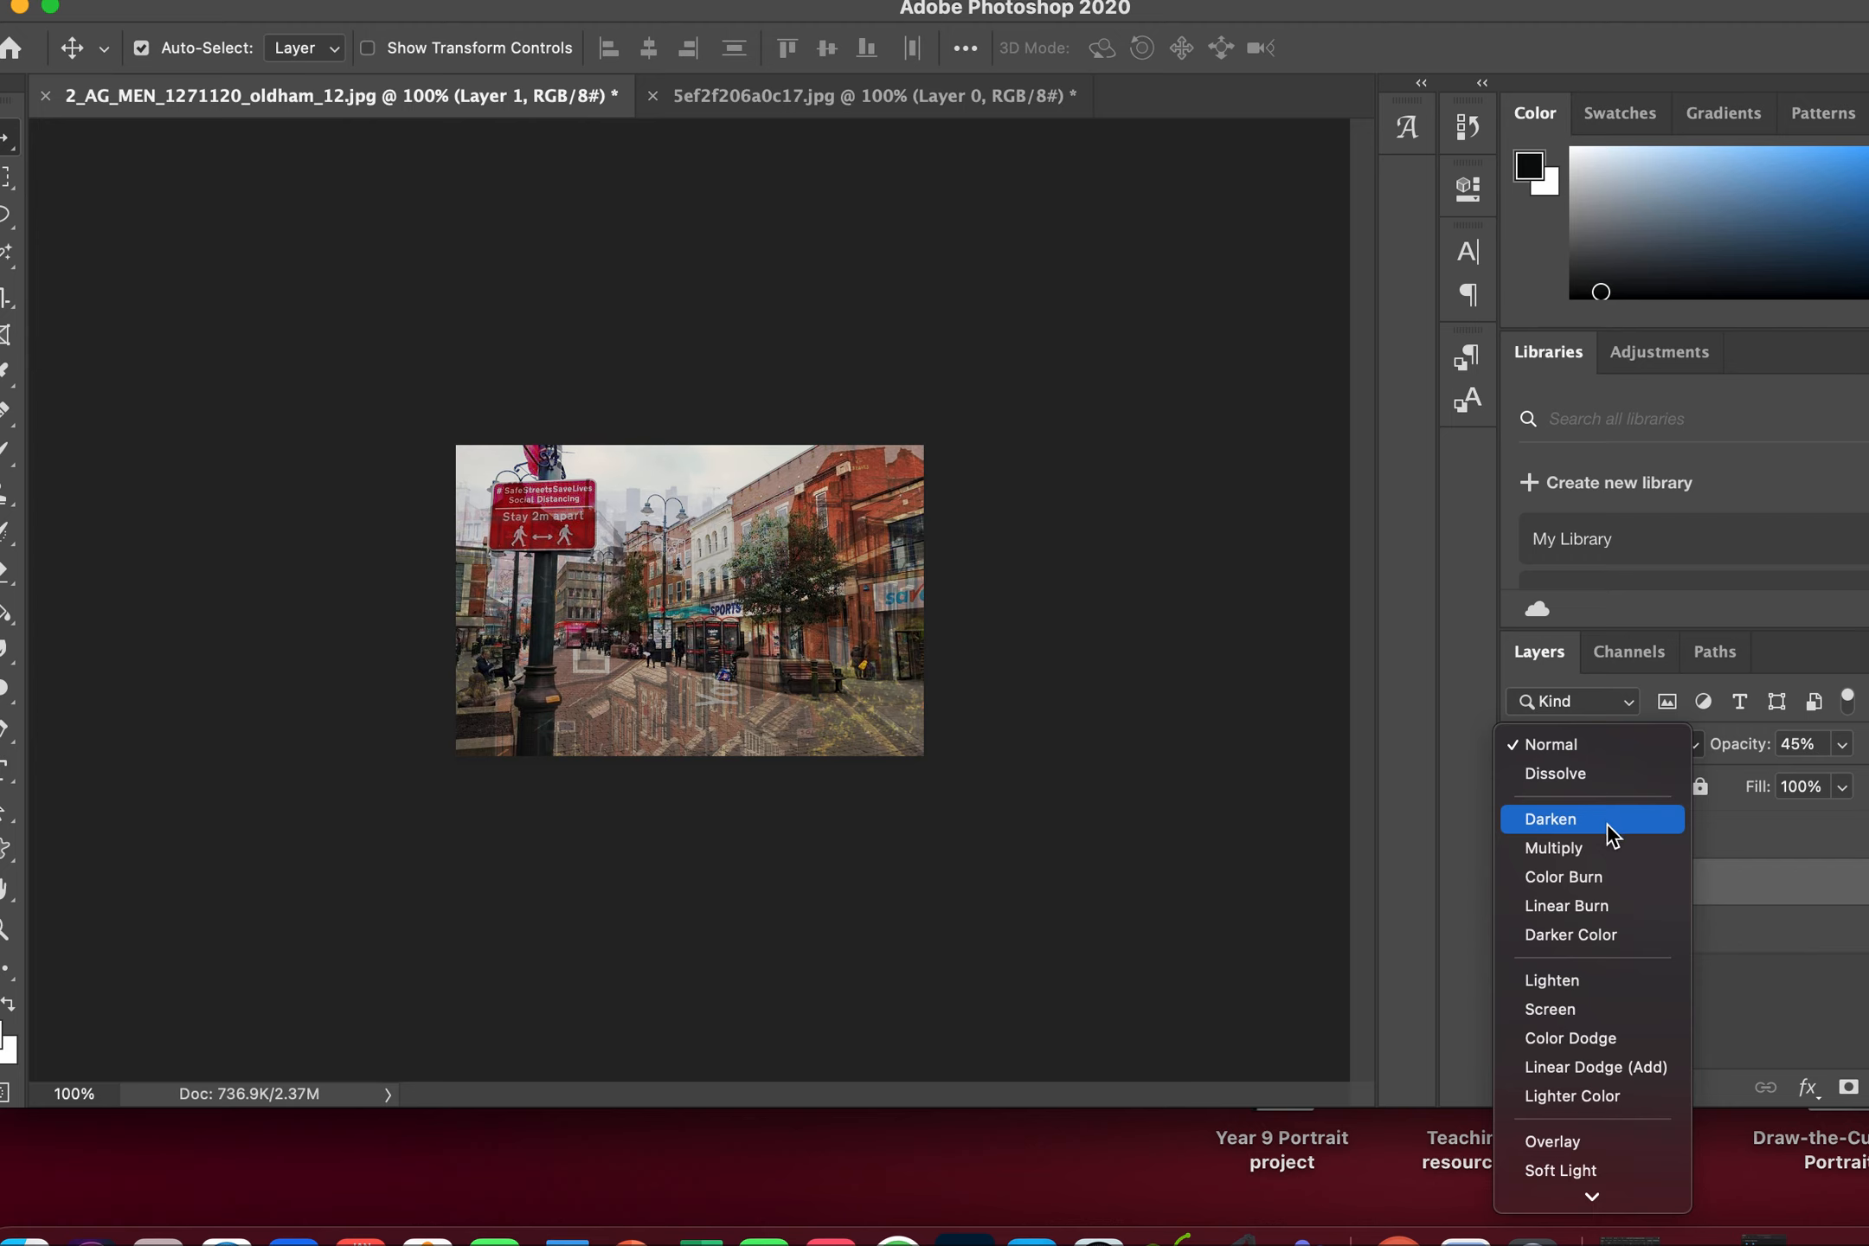
mouse_move(1592, 1038)
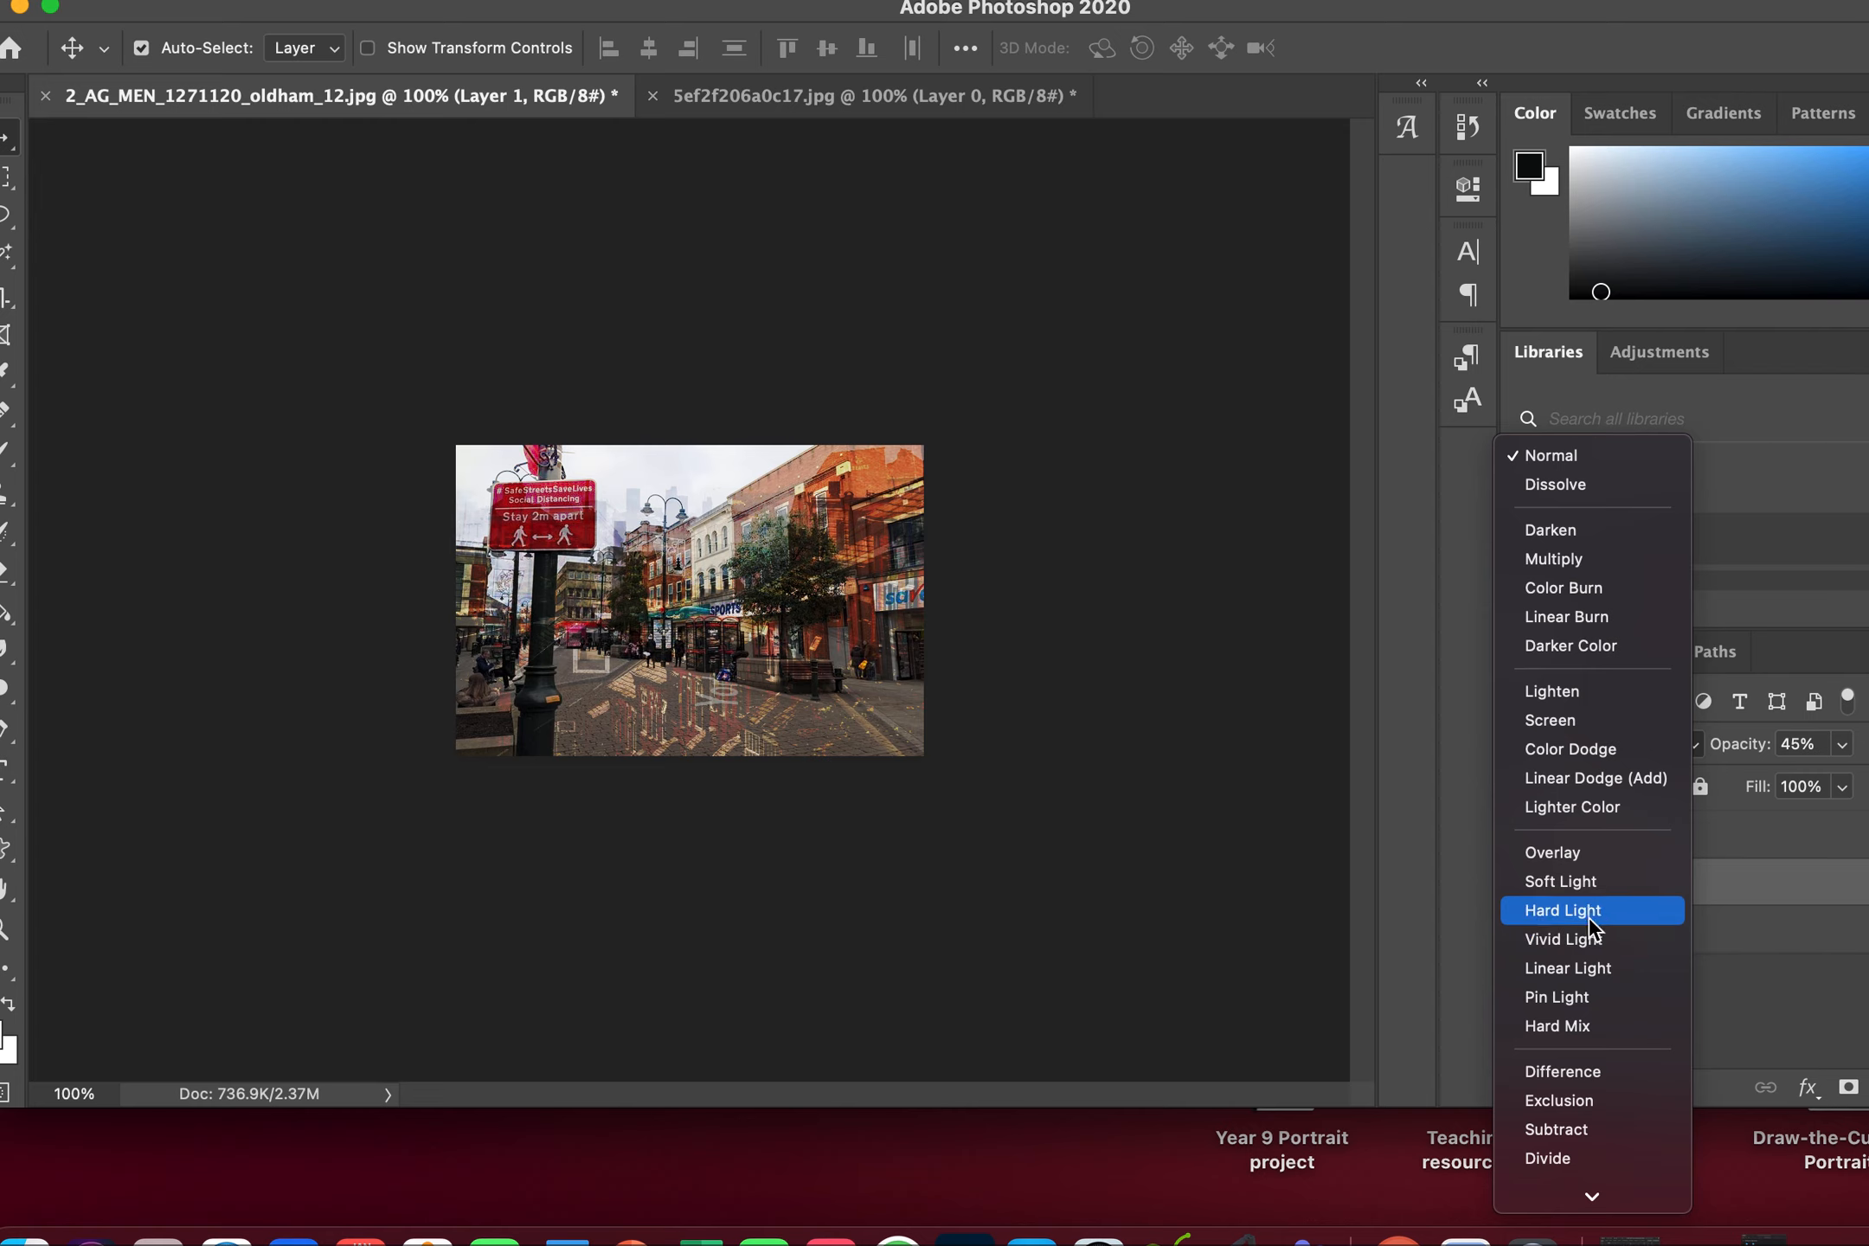
mouse_move(1592, 938)
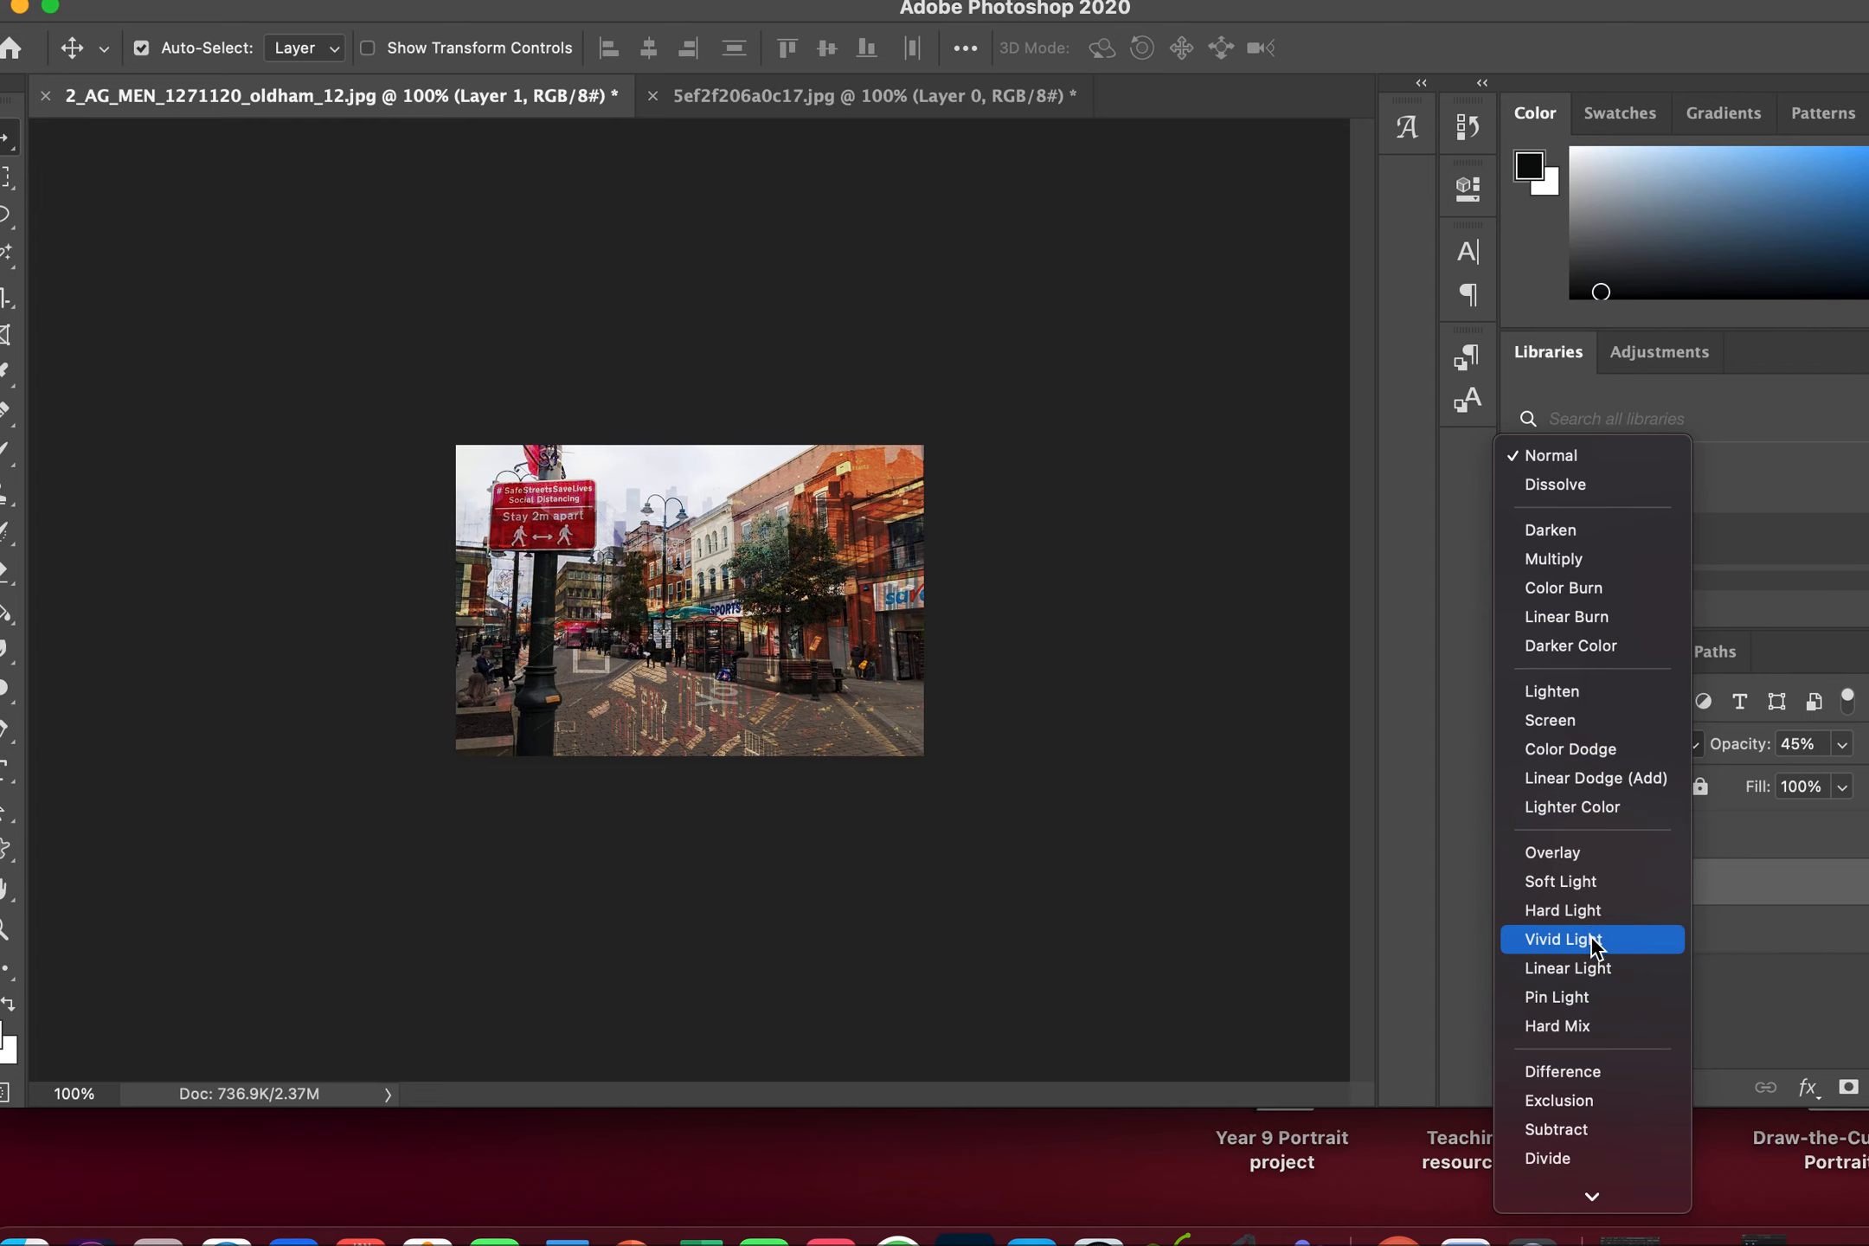
left_click(1561, 938)
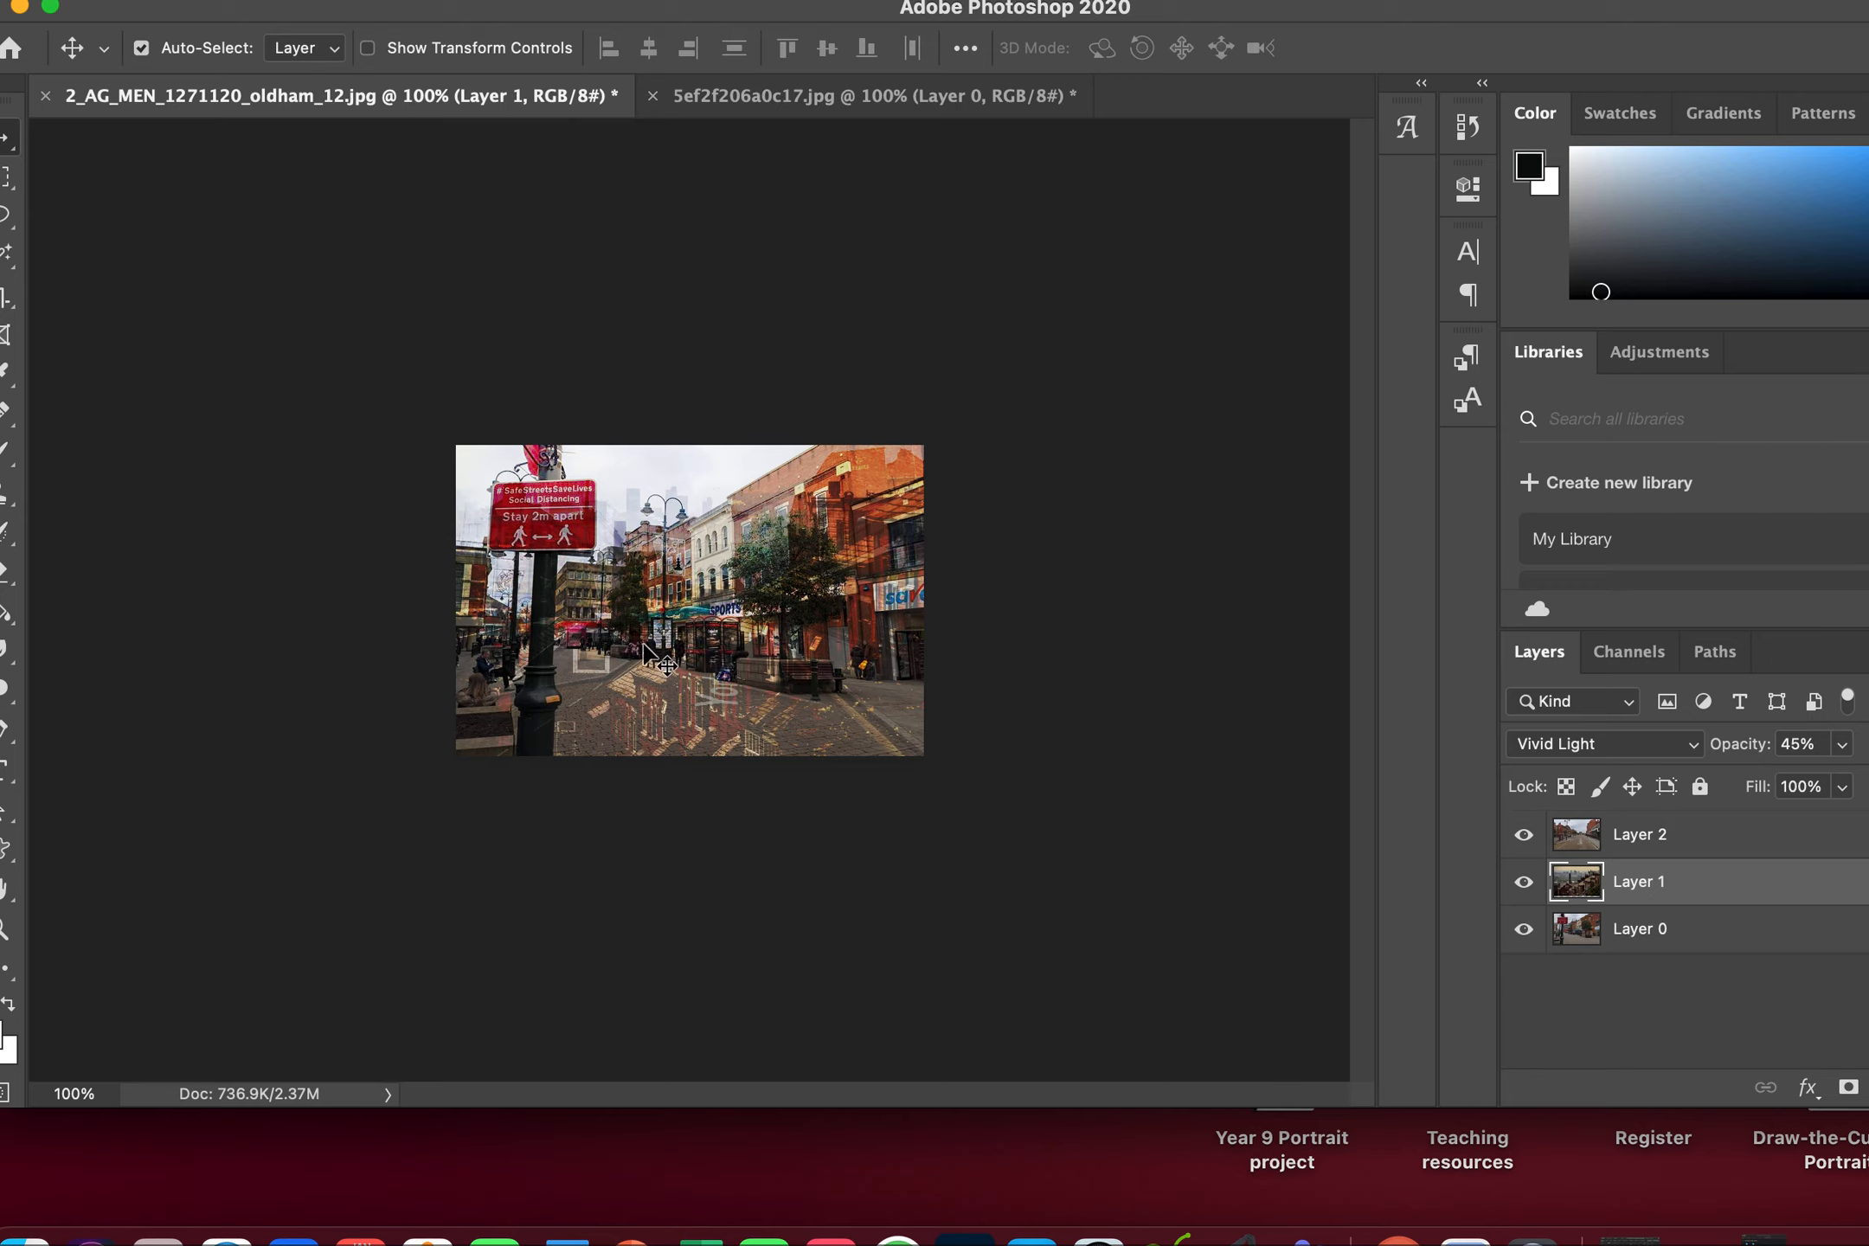
mouse_move(1486, 814)
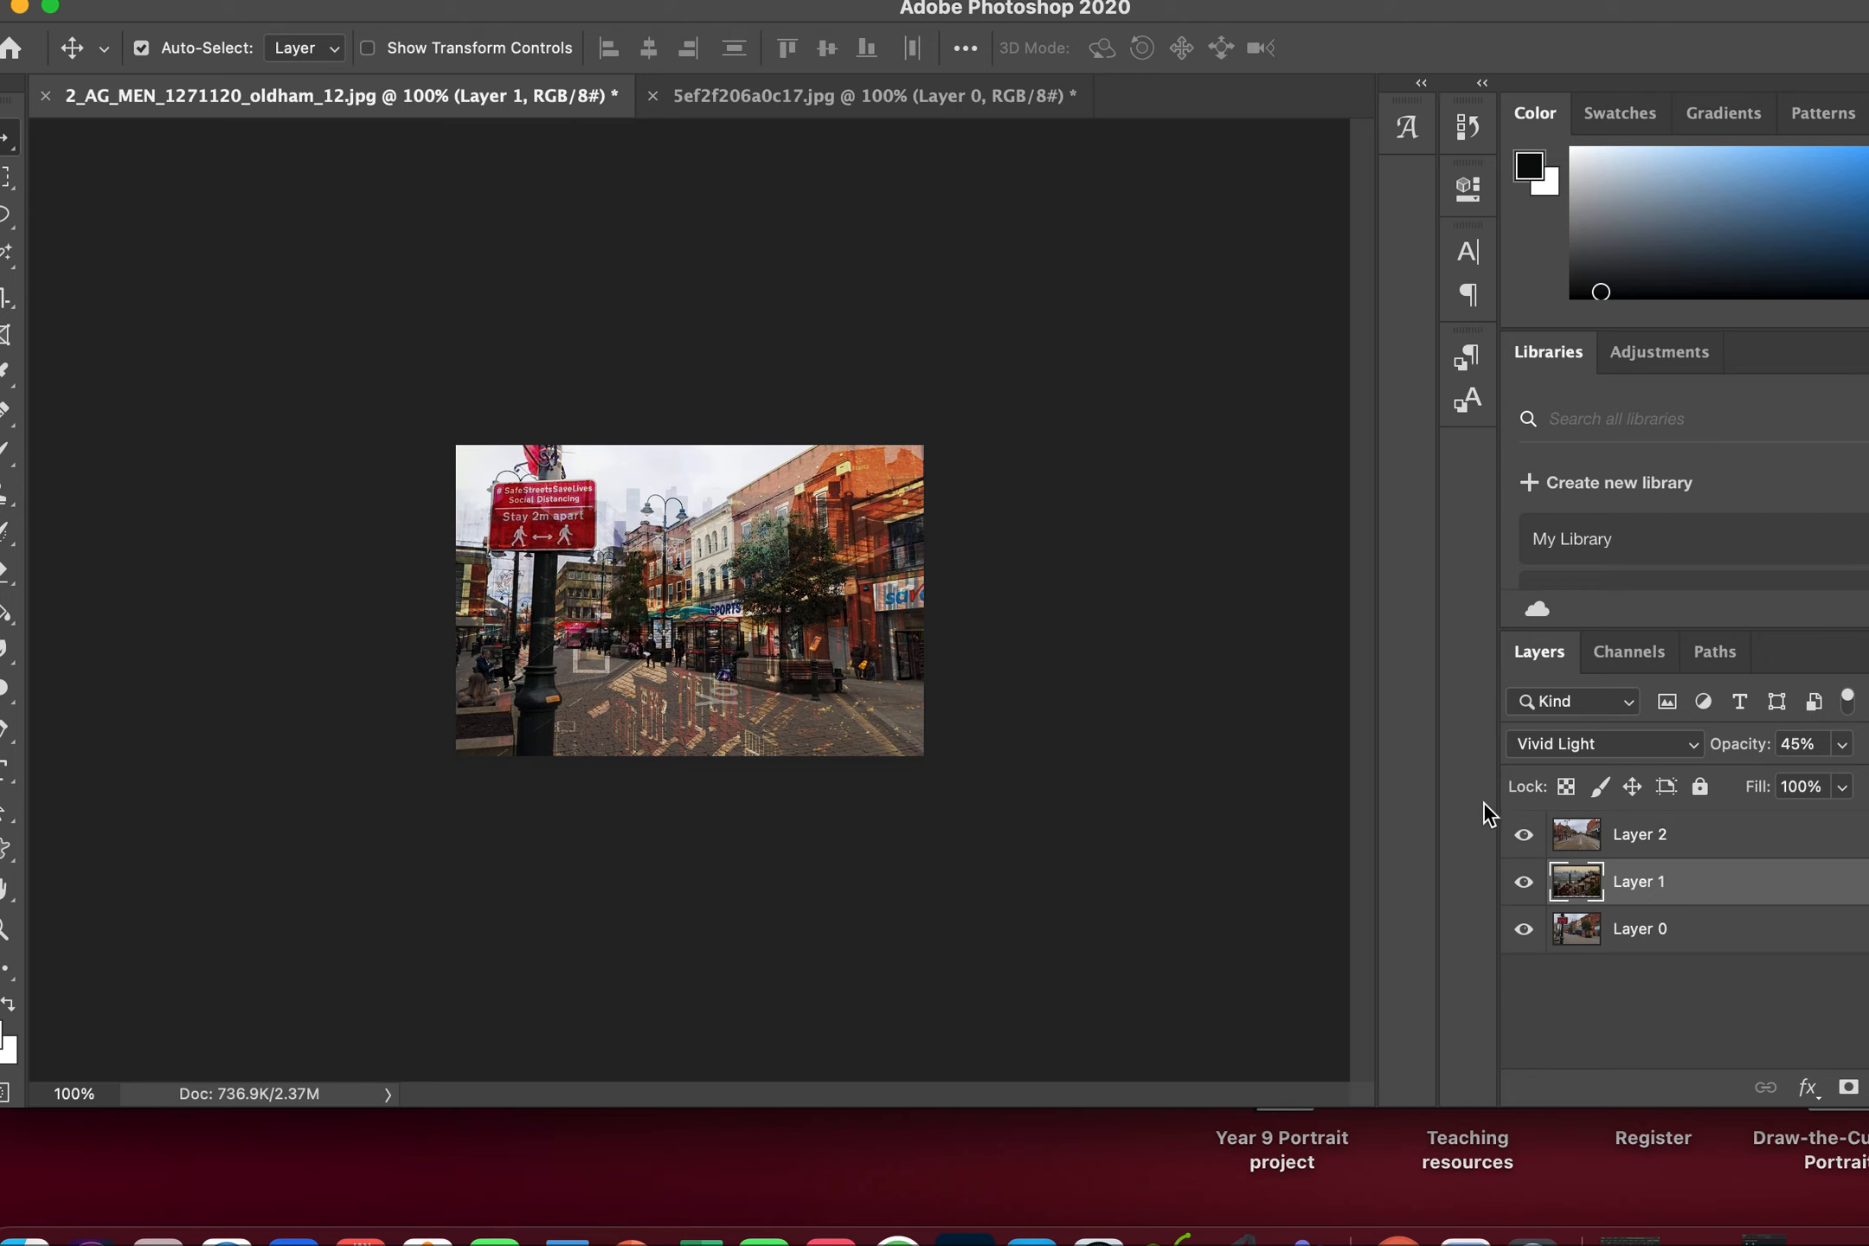
Fade Layer 1 to about 33% opacity and Layer 2 to 35%.
left_click_drag(1841, 785, 1832, 786)
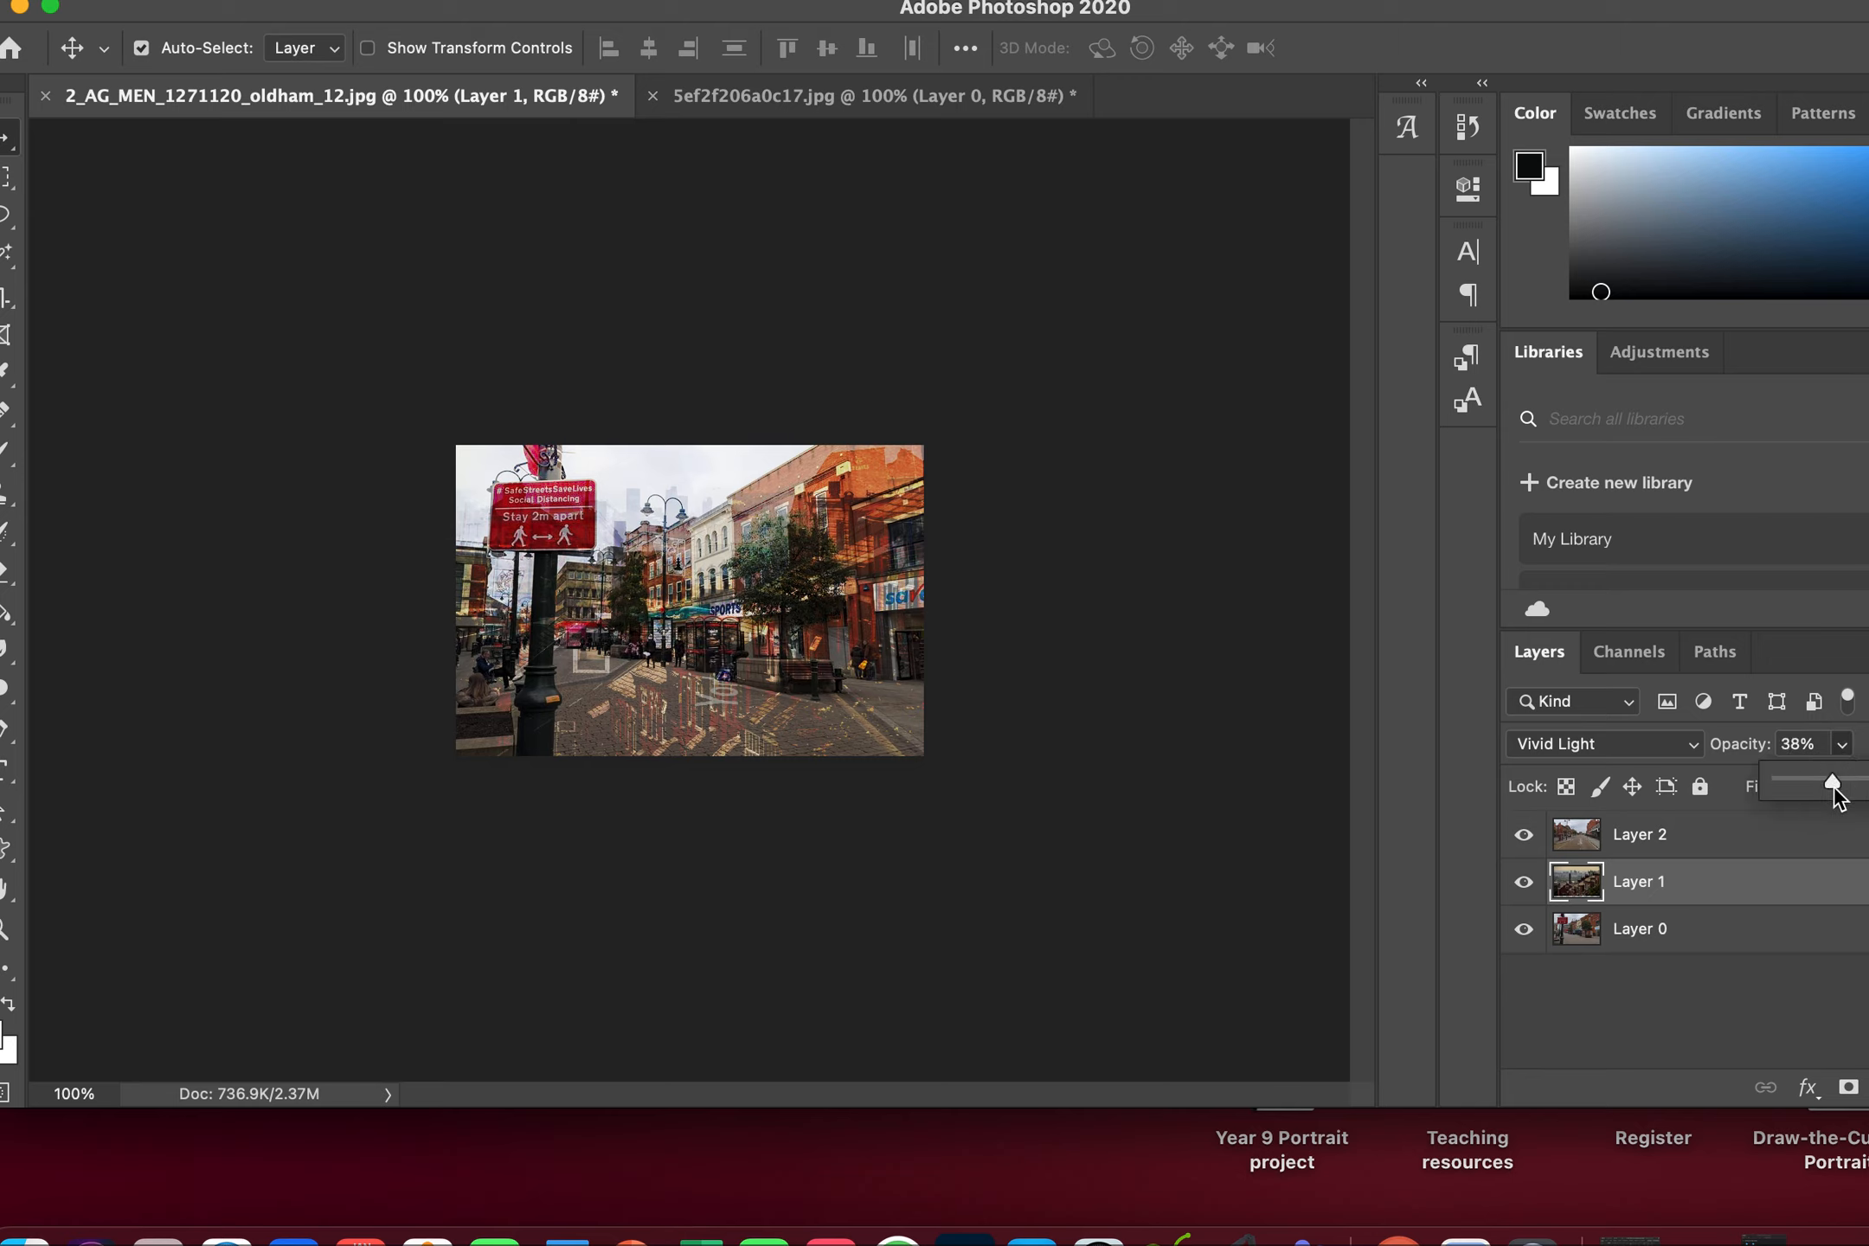
left_click_drag(1835, 786, 1824, 786)
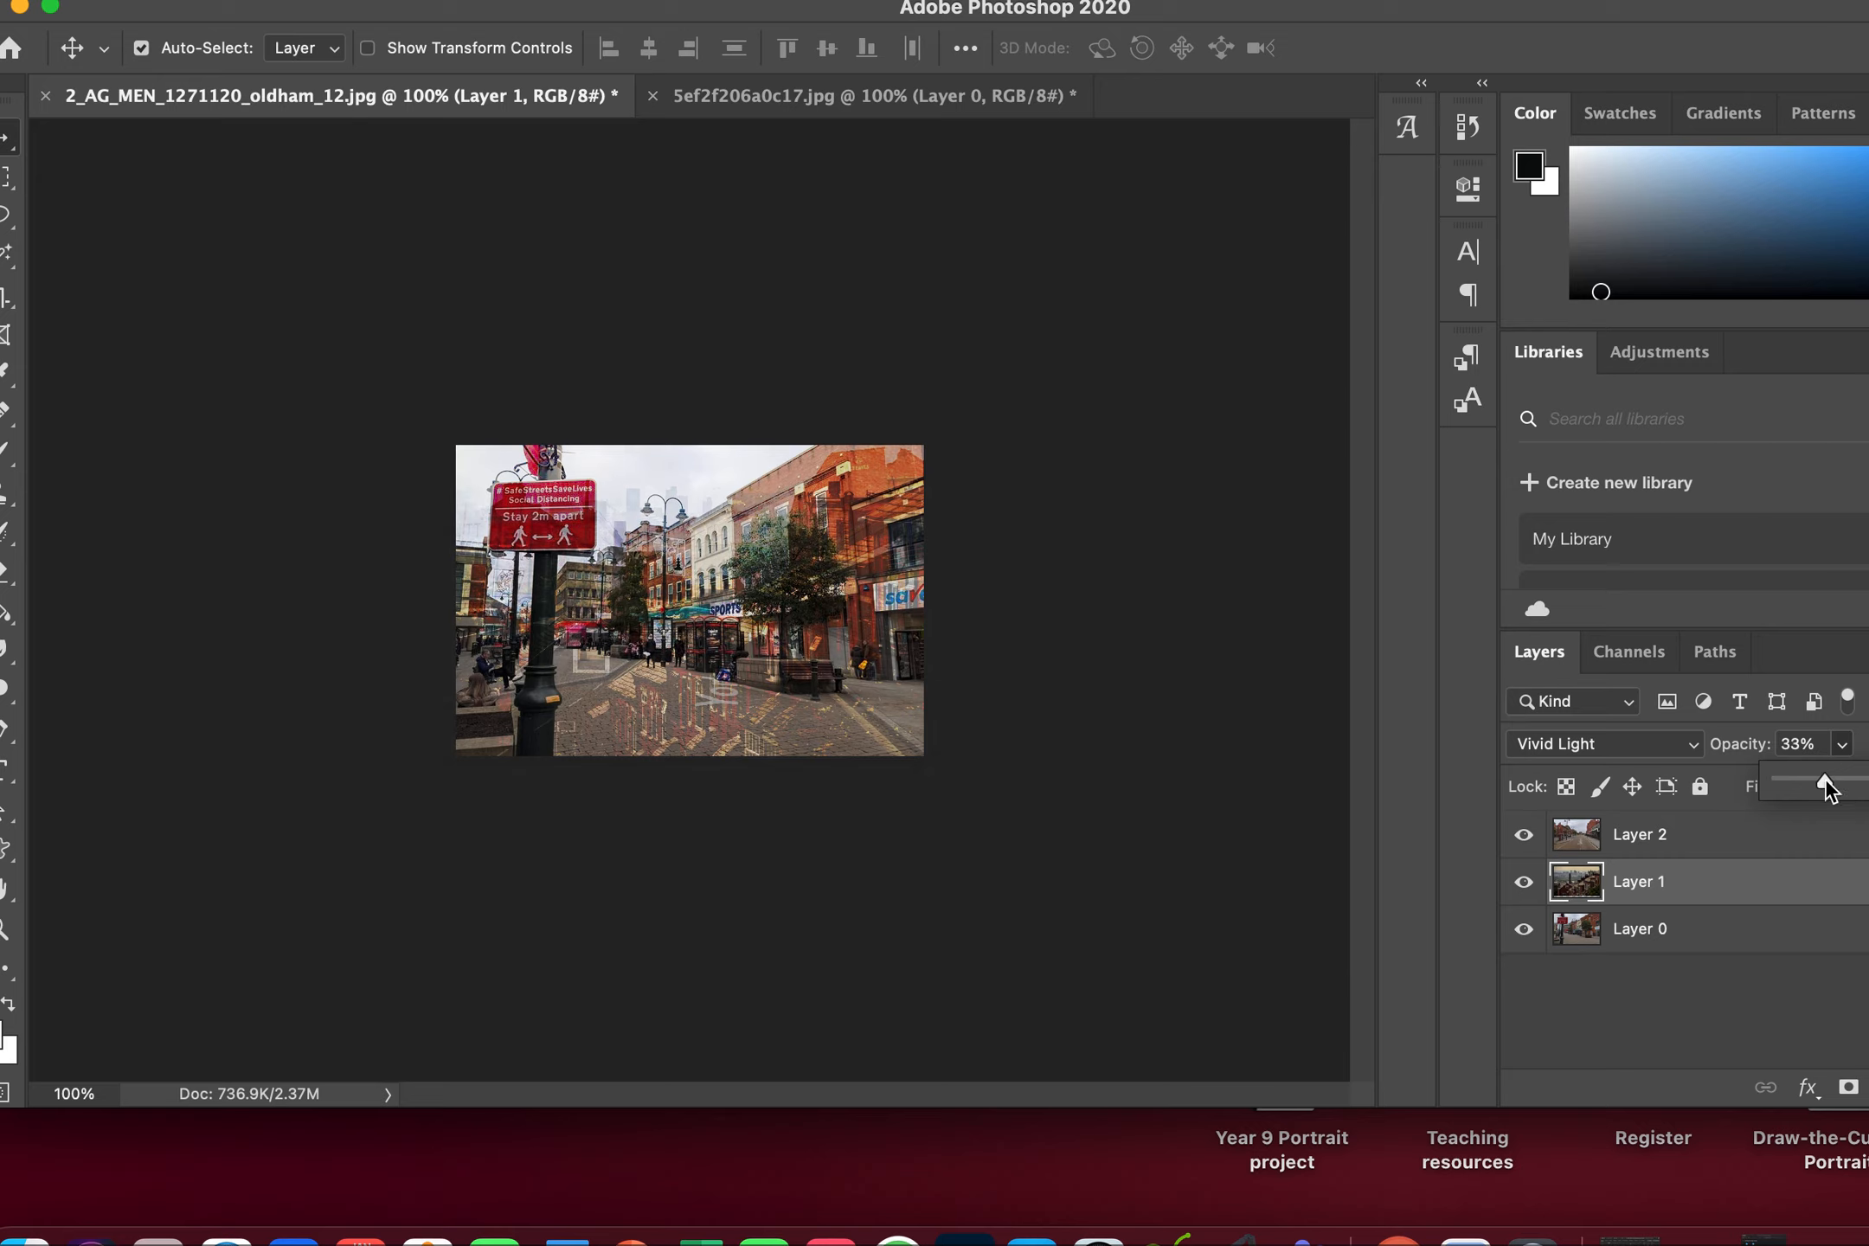
left_click(1638, 834)
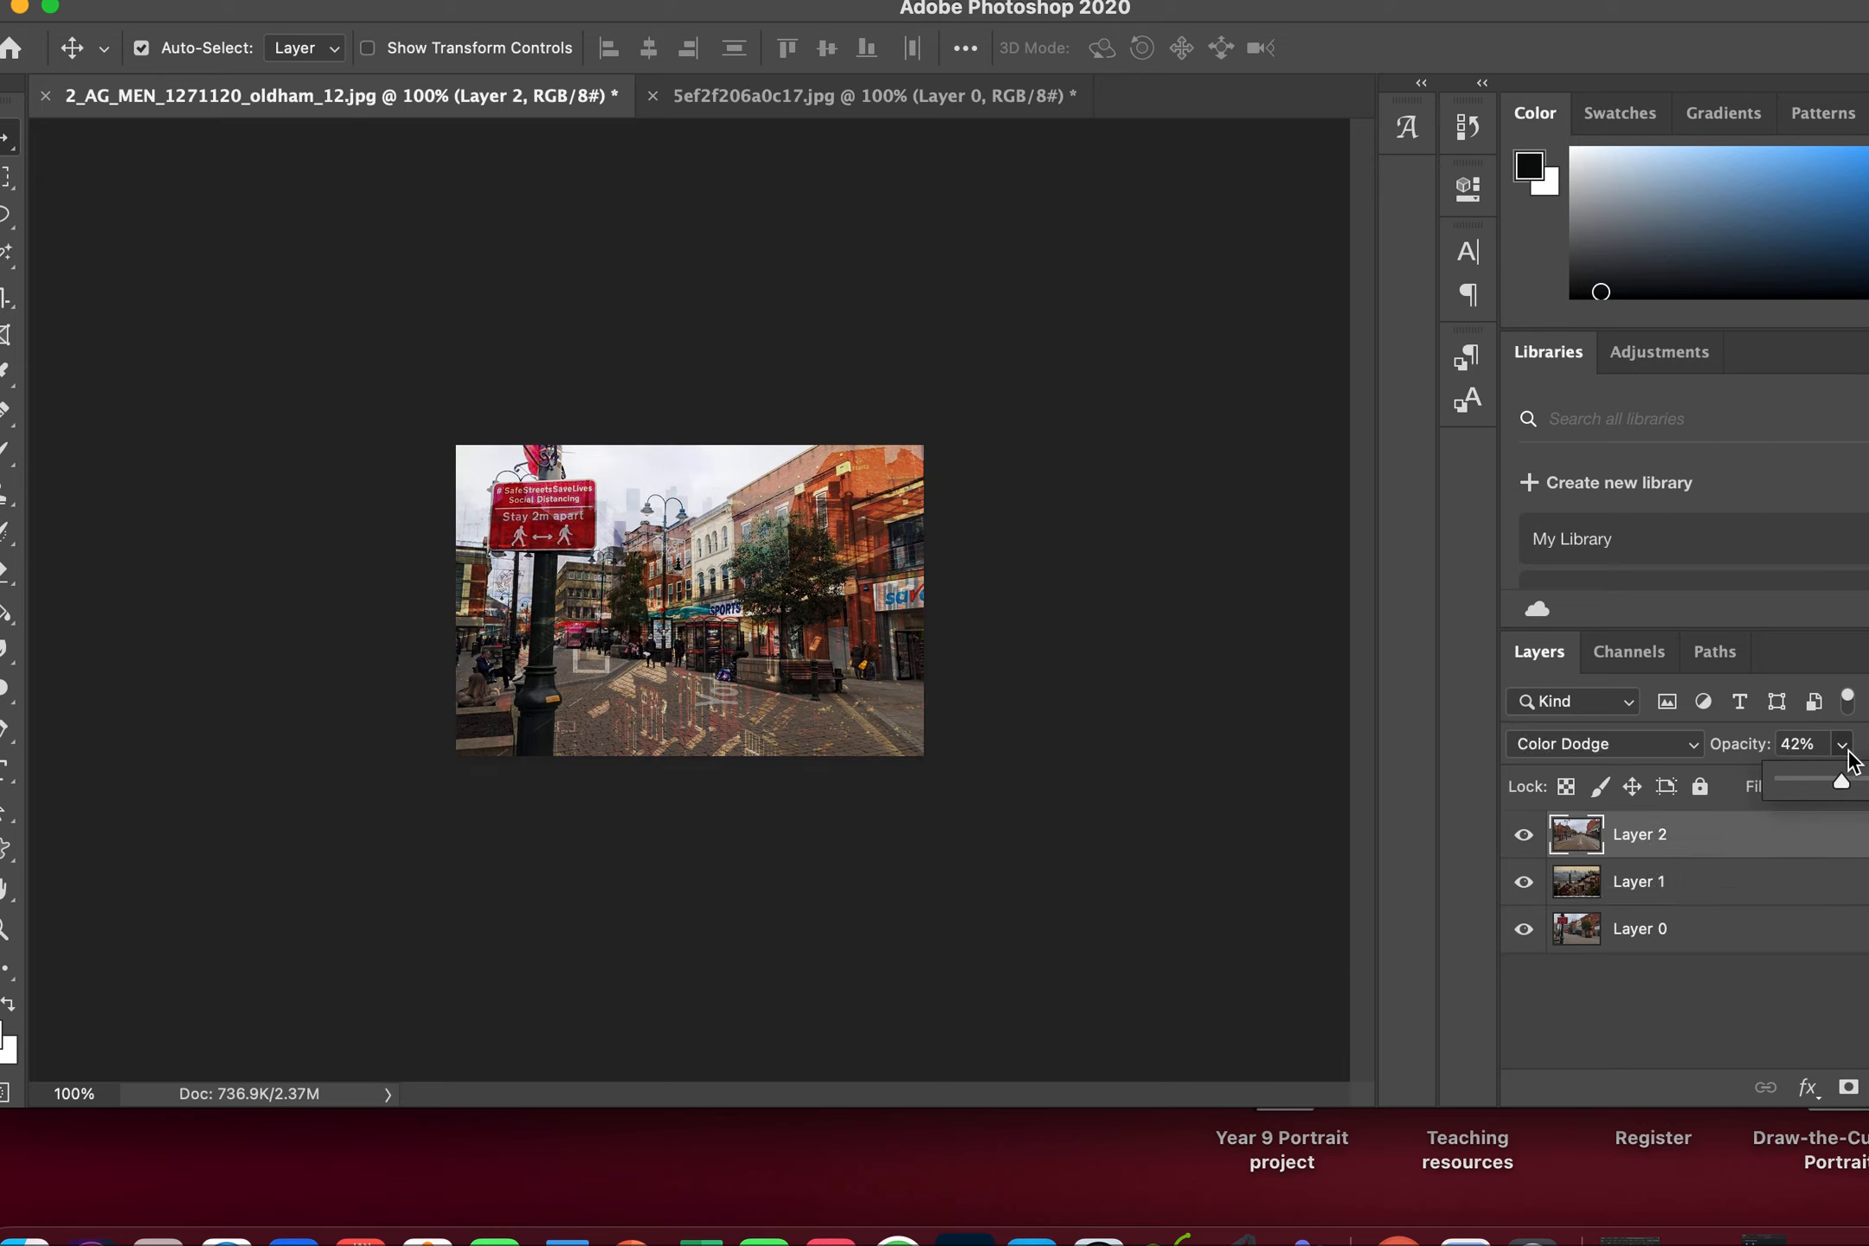
left_click_drag(1848, 782, 1832, 781)
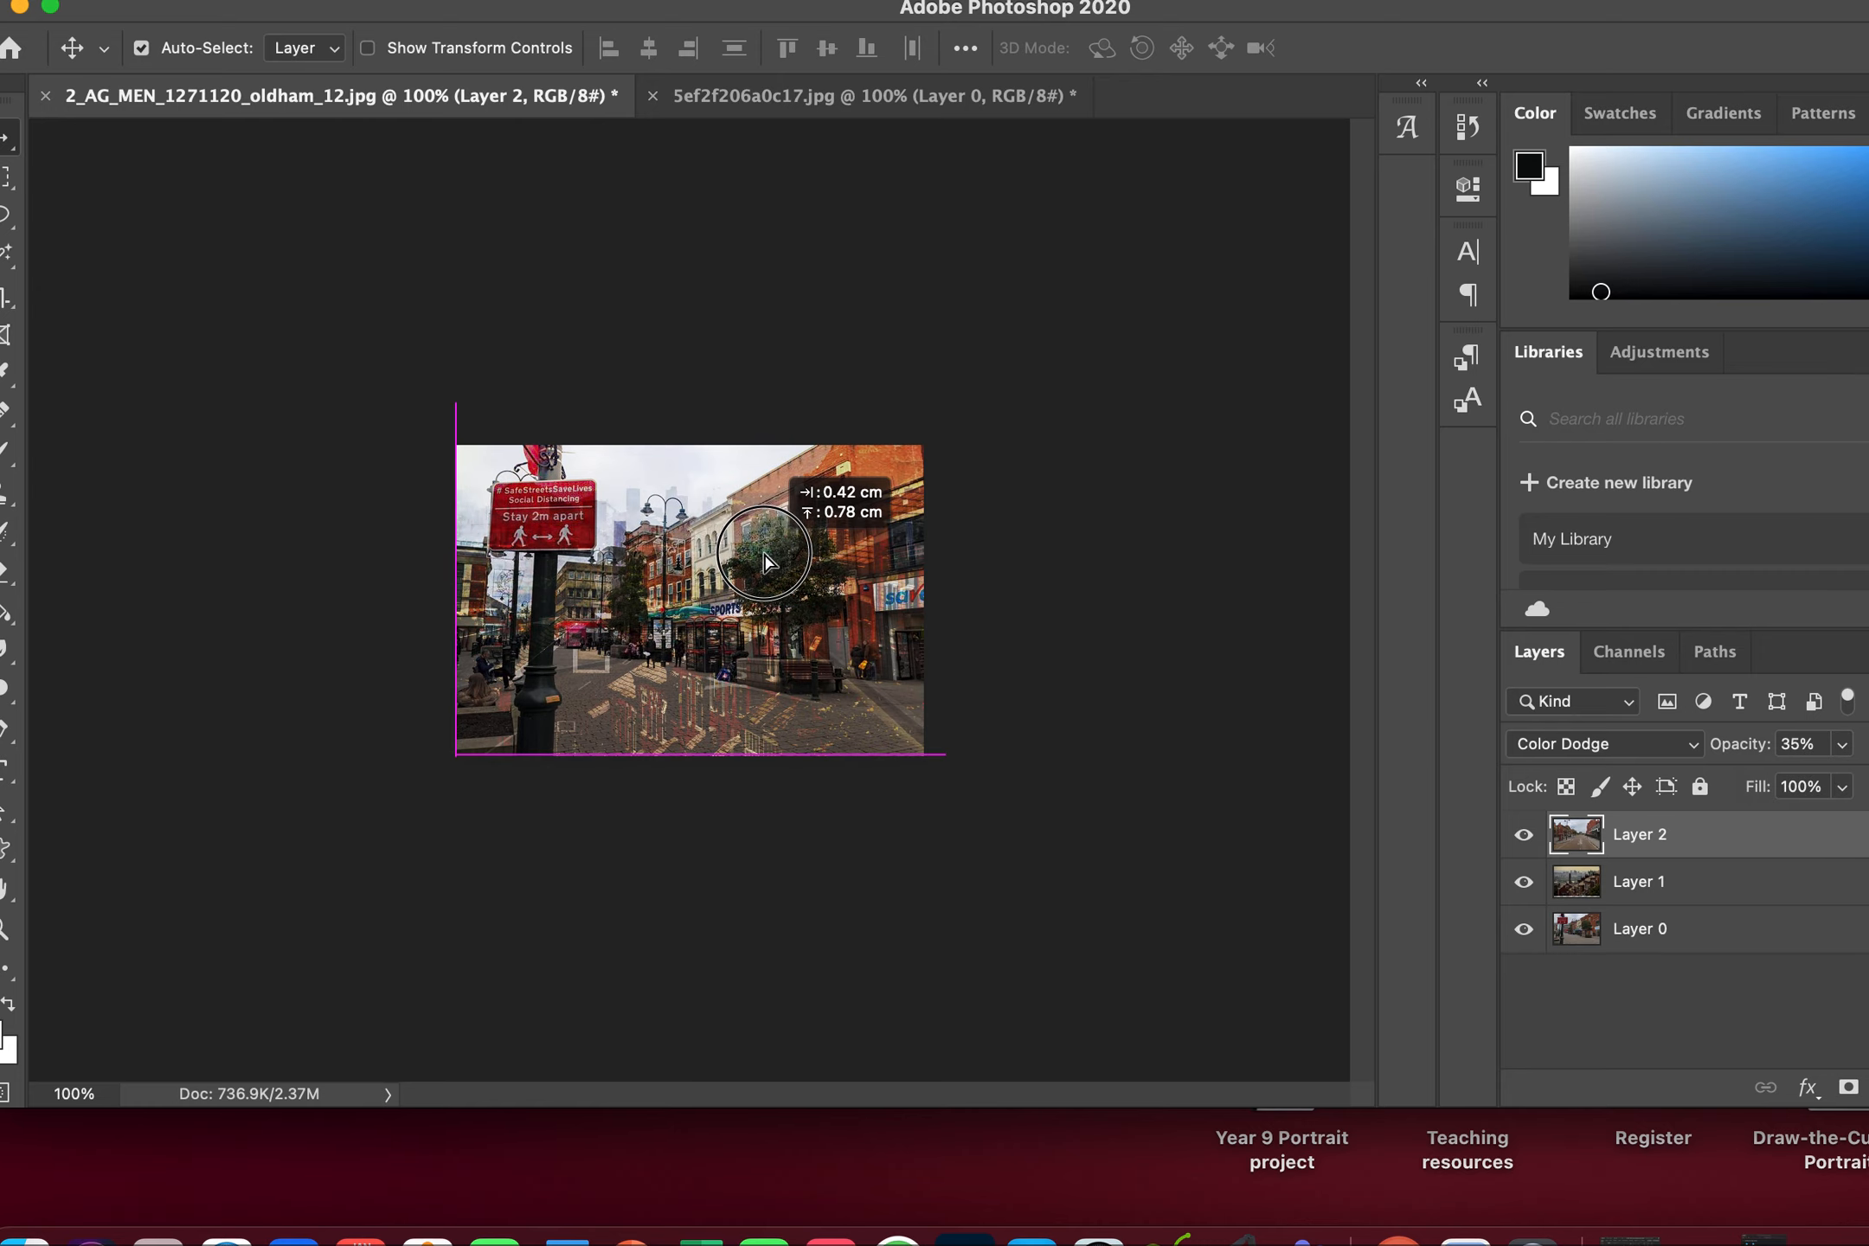
Drag the top photo sideways with the Move tool to offset it.
left_click_drag(764, 561, 764, 545)
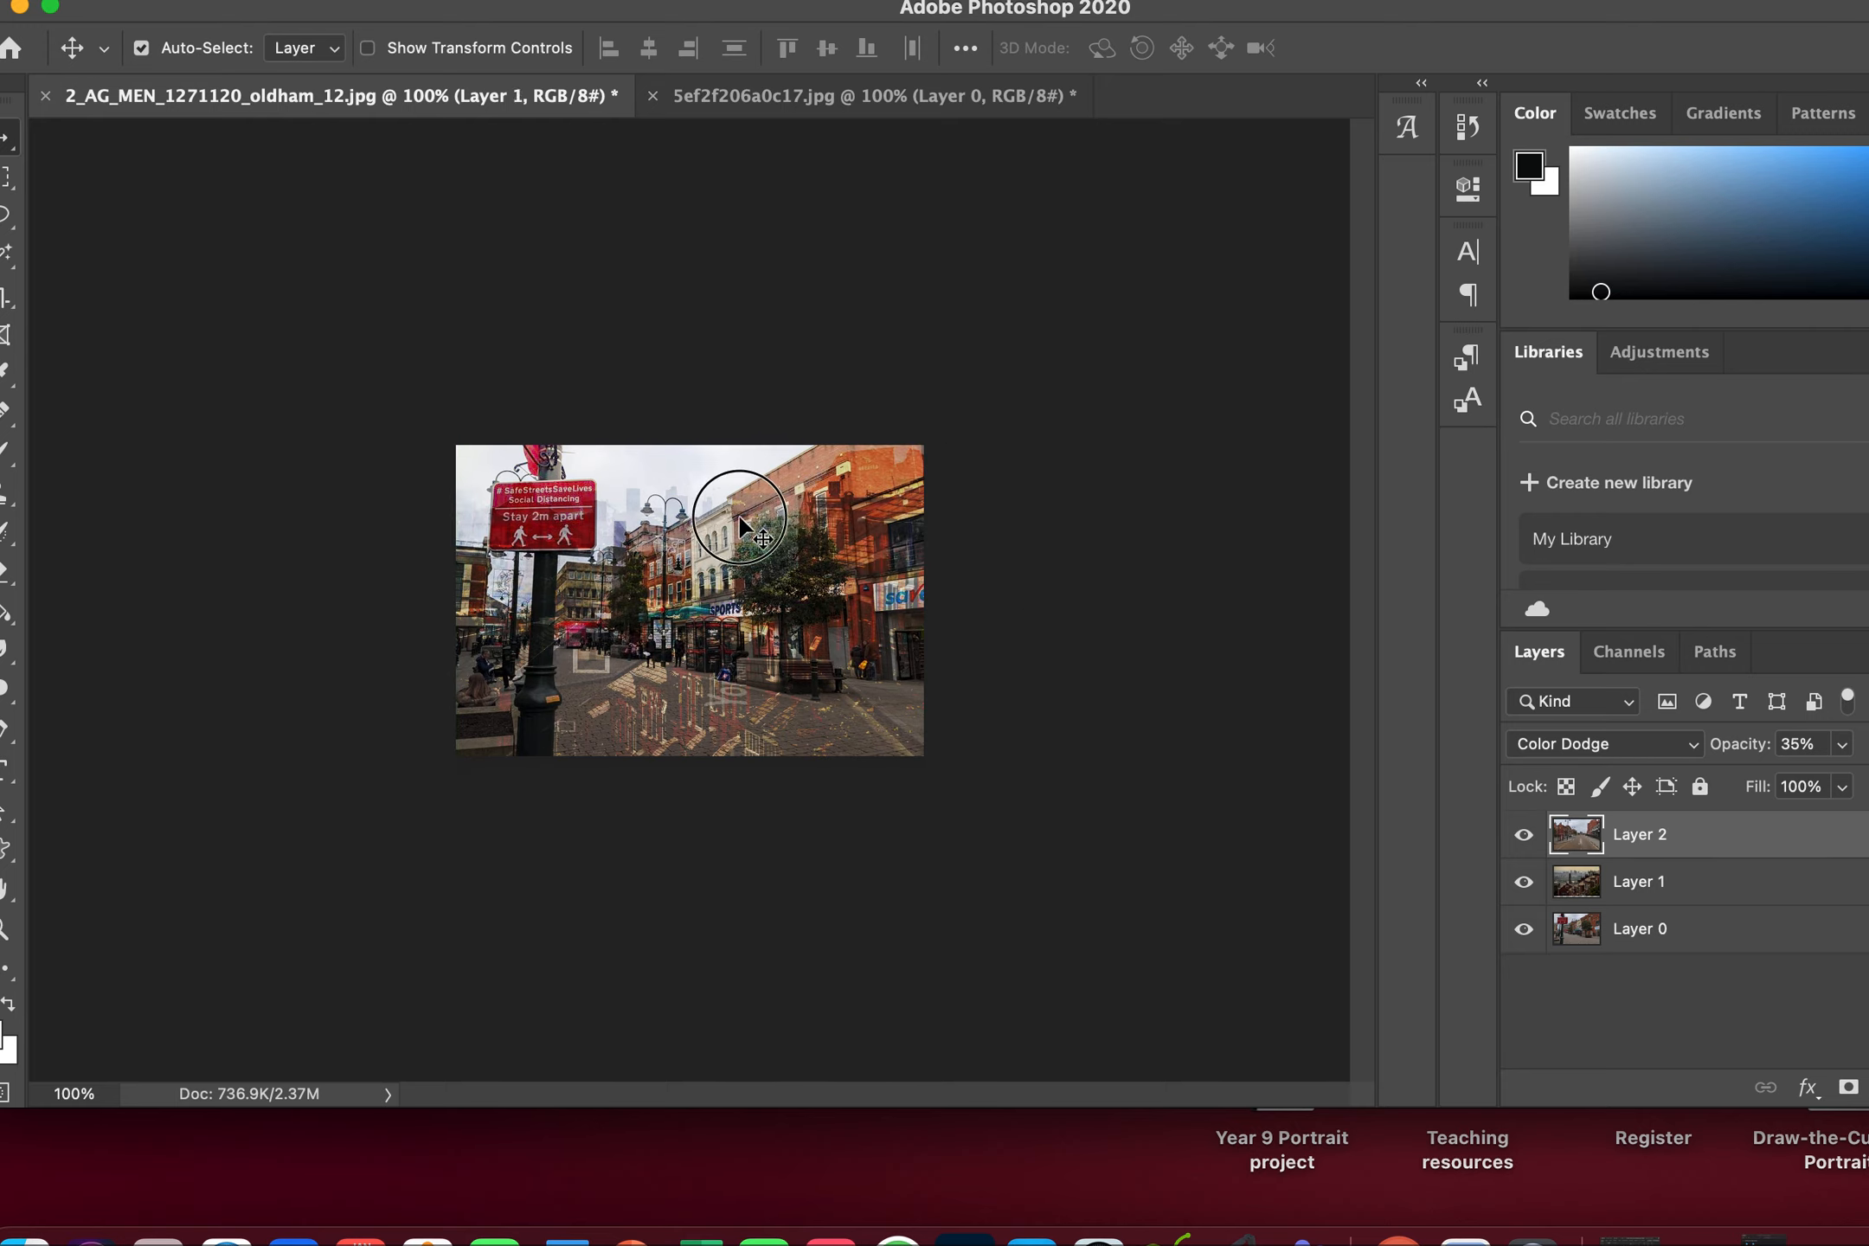
left_click_drag(748, 527, 669, 514)
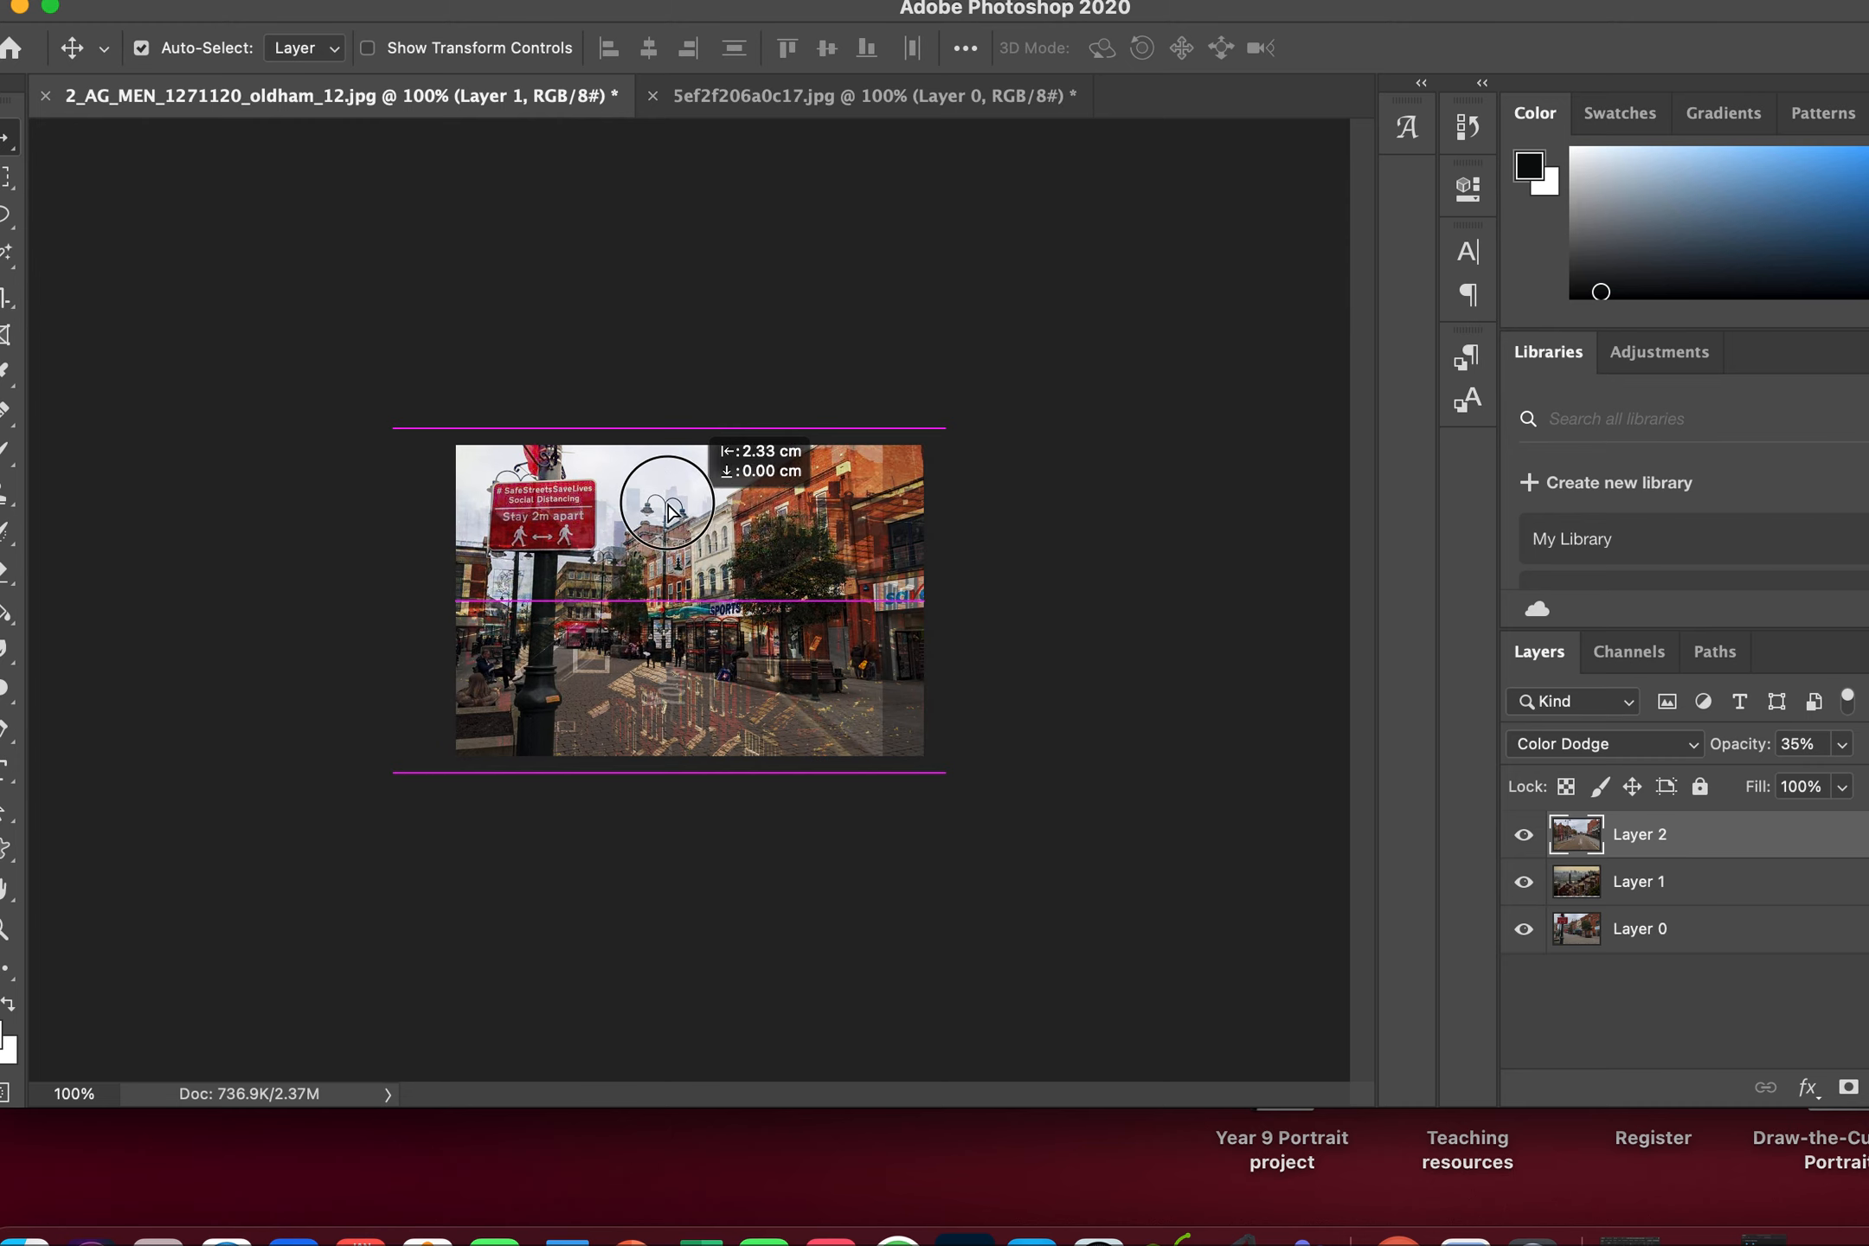
left_click_drag(667, 507, 682, 457)
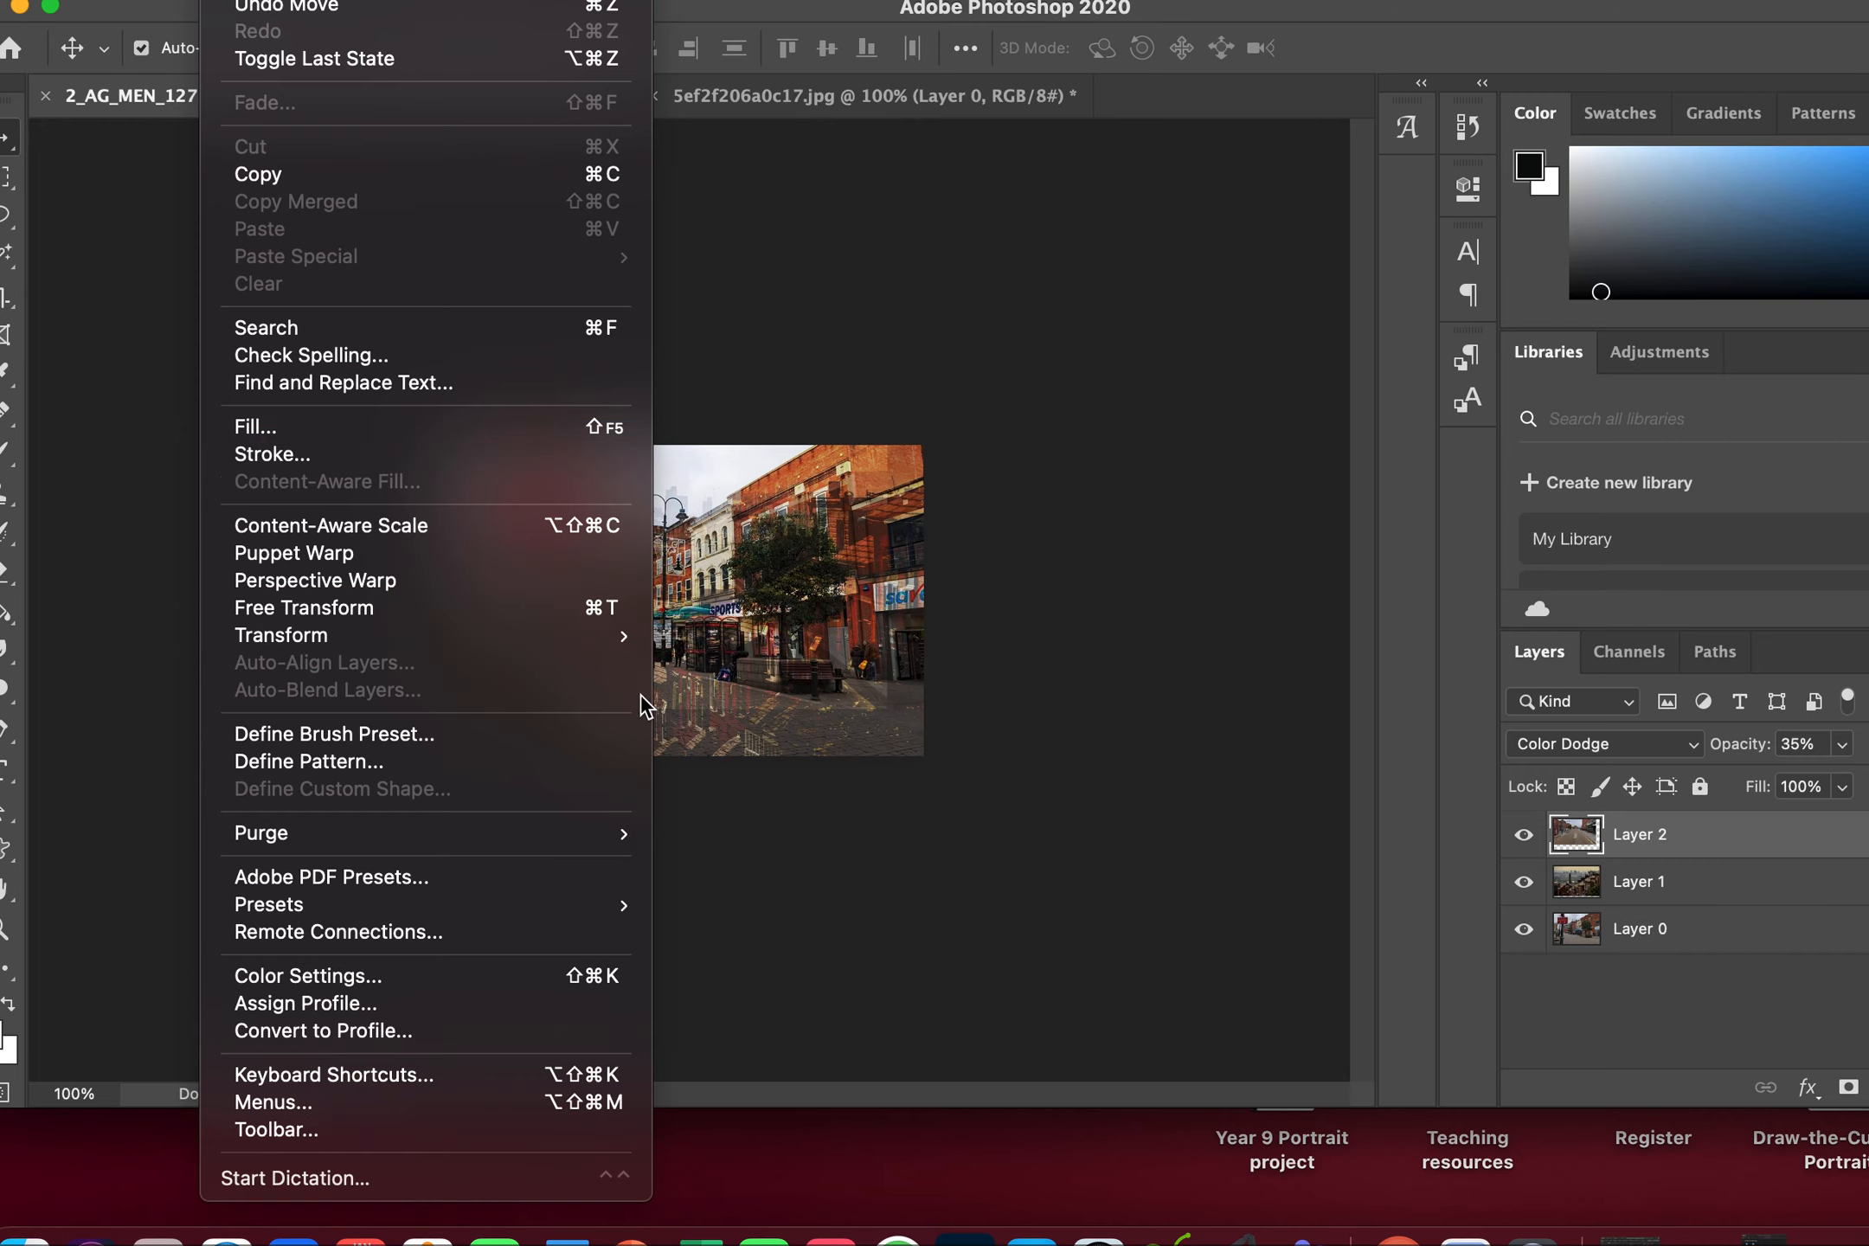
Free Transform Layer 2 up to about 127% and raise its opacity to 46%.
left_click(303, 606)
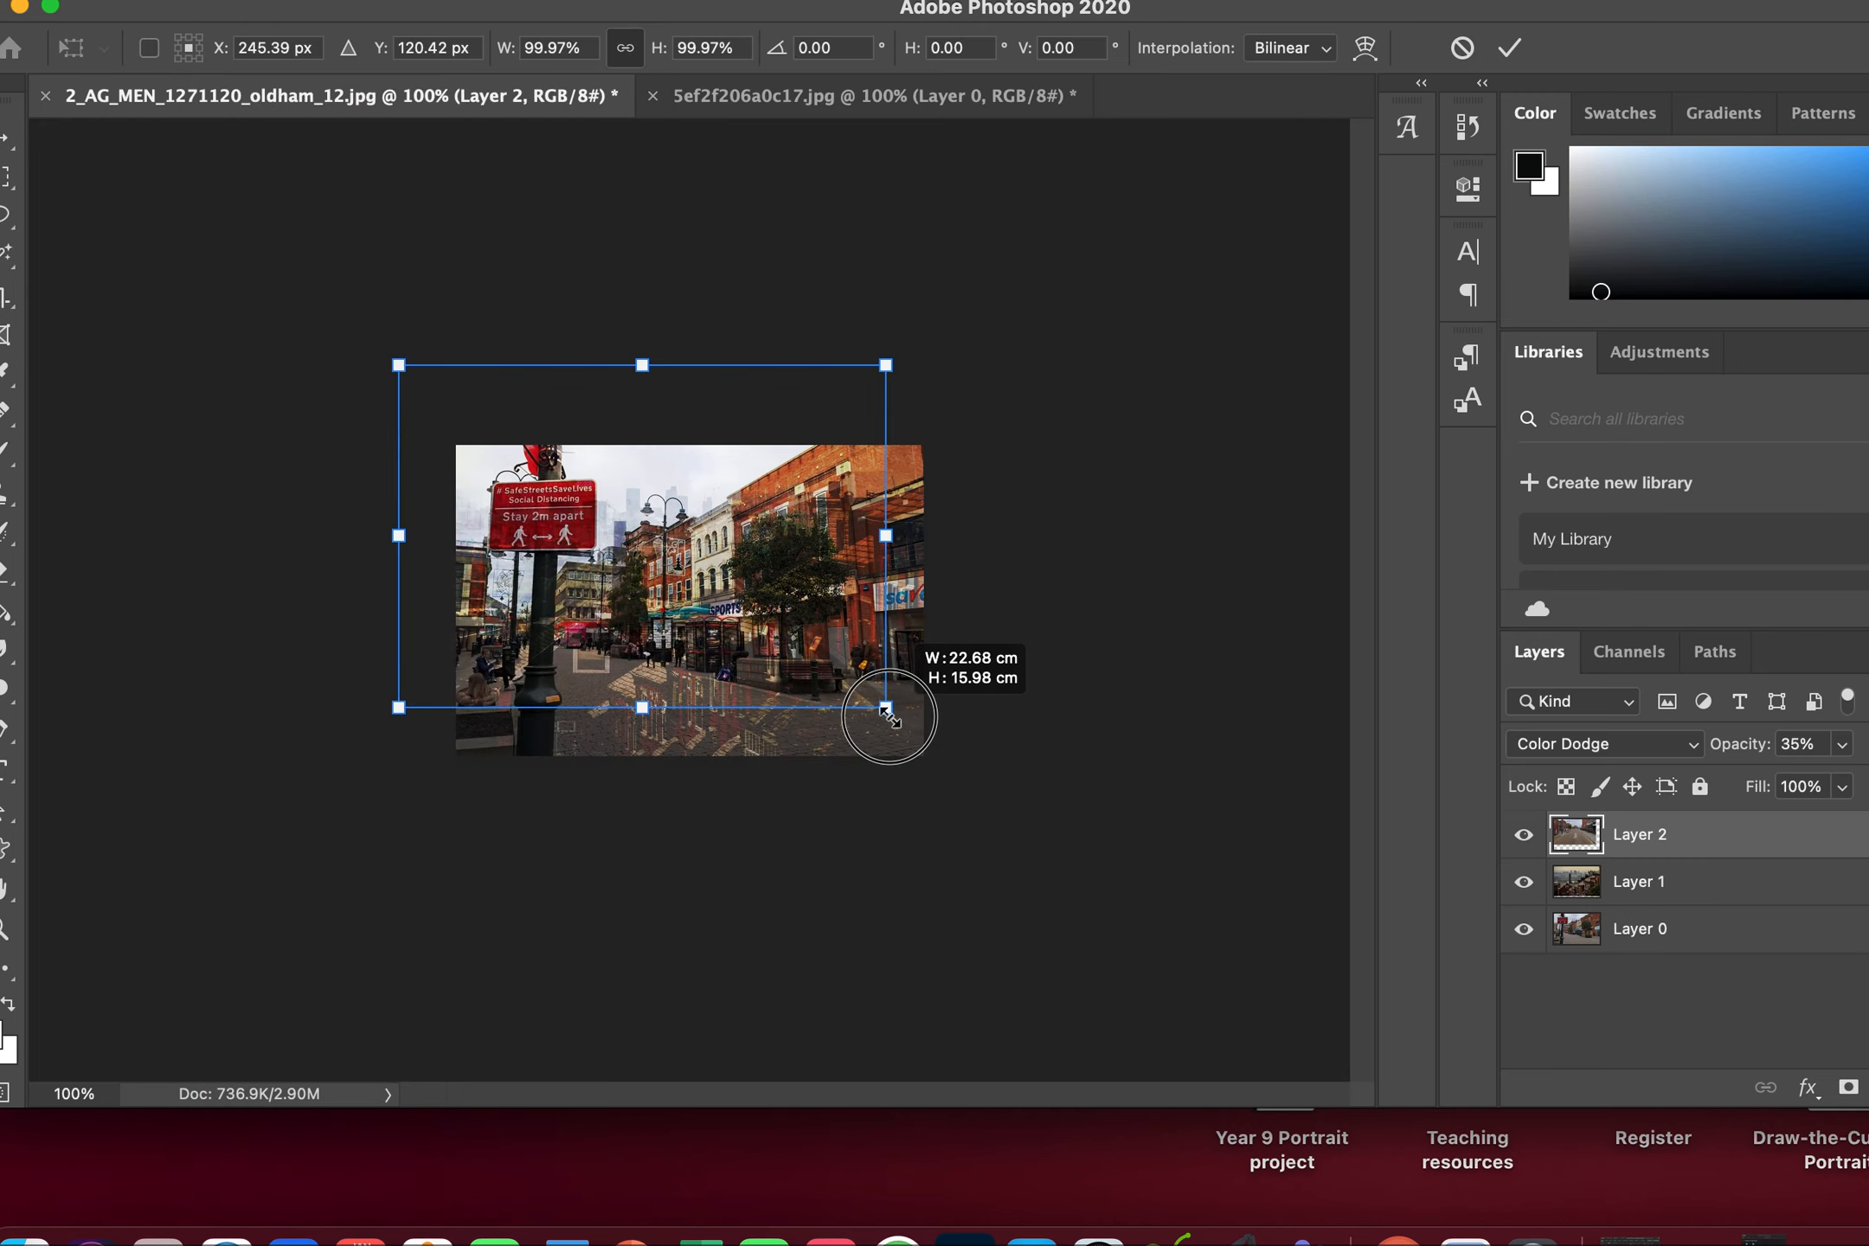
left_click_drag(887, 713, 1018, 801)
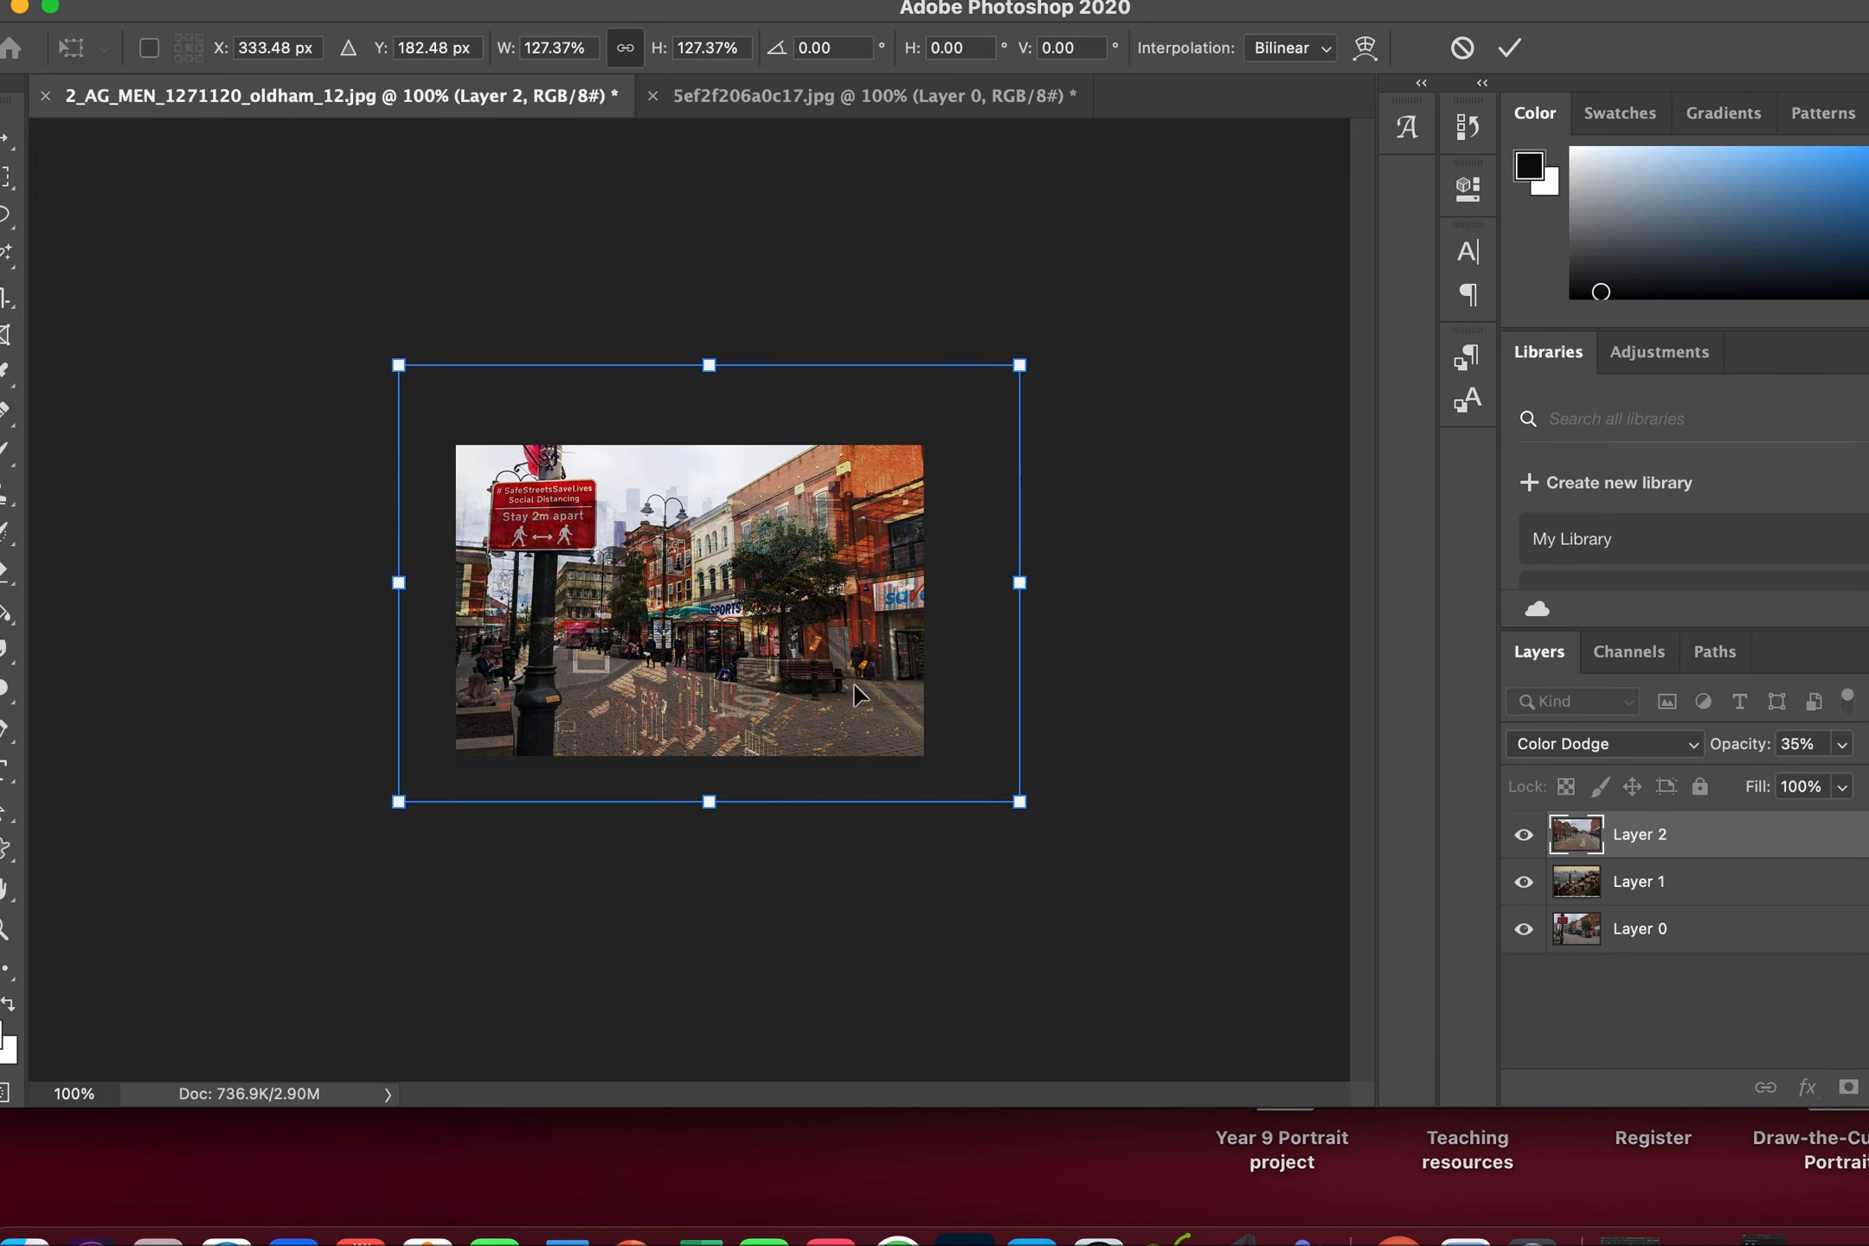
left_click_drag(858, 695, 856, 719)
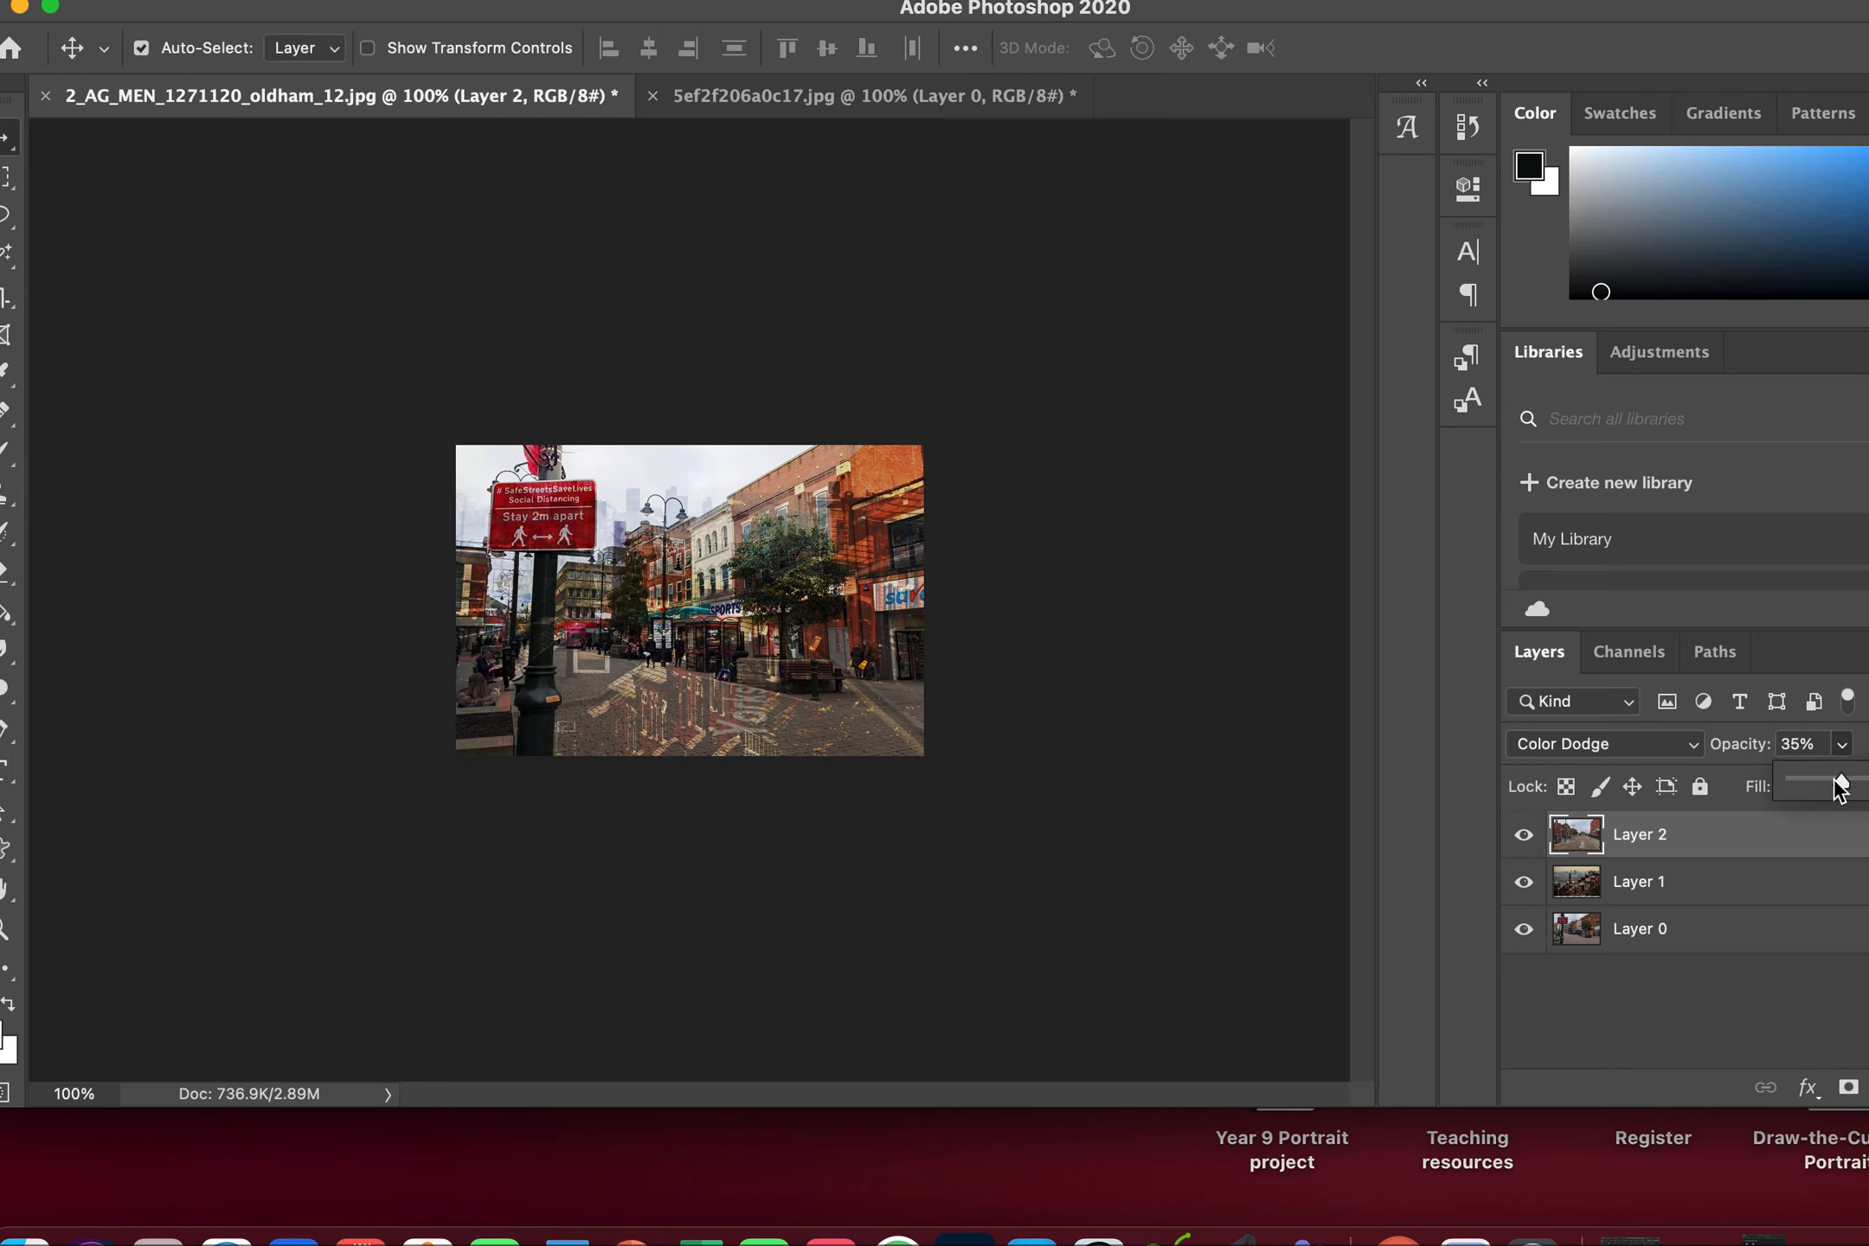
left_click_drag(1812, 787, 1835, 786)
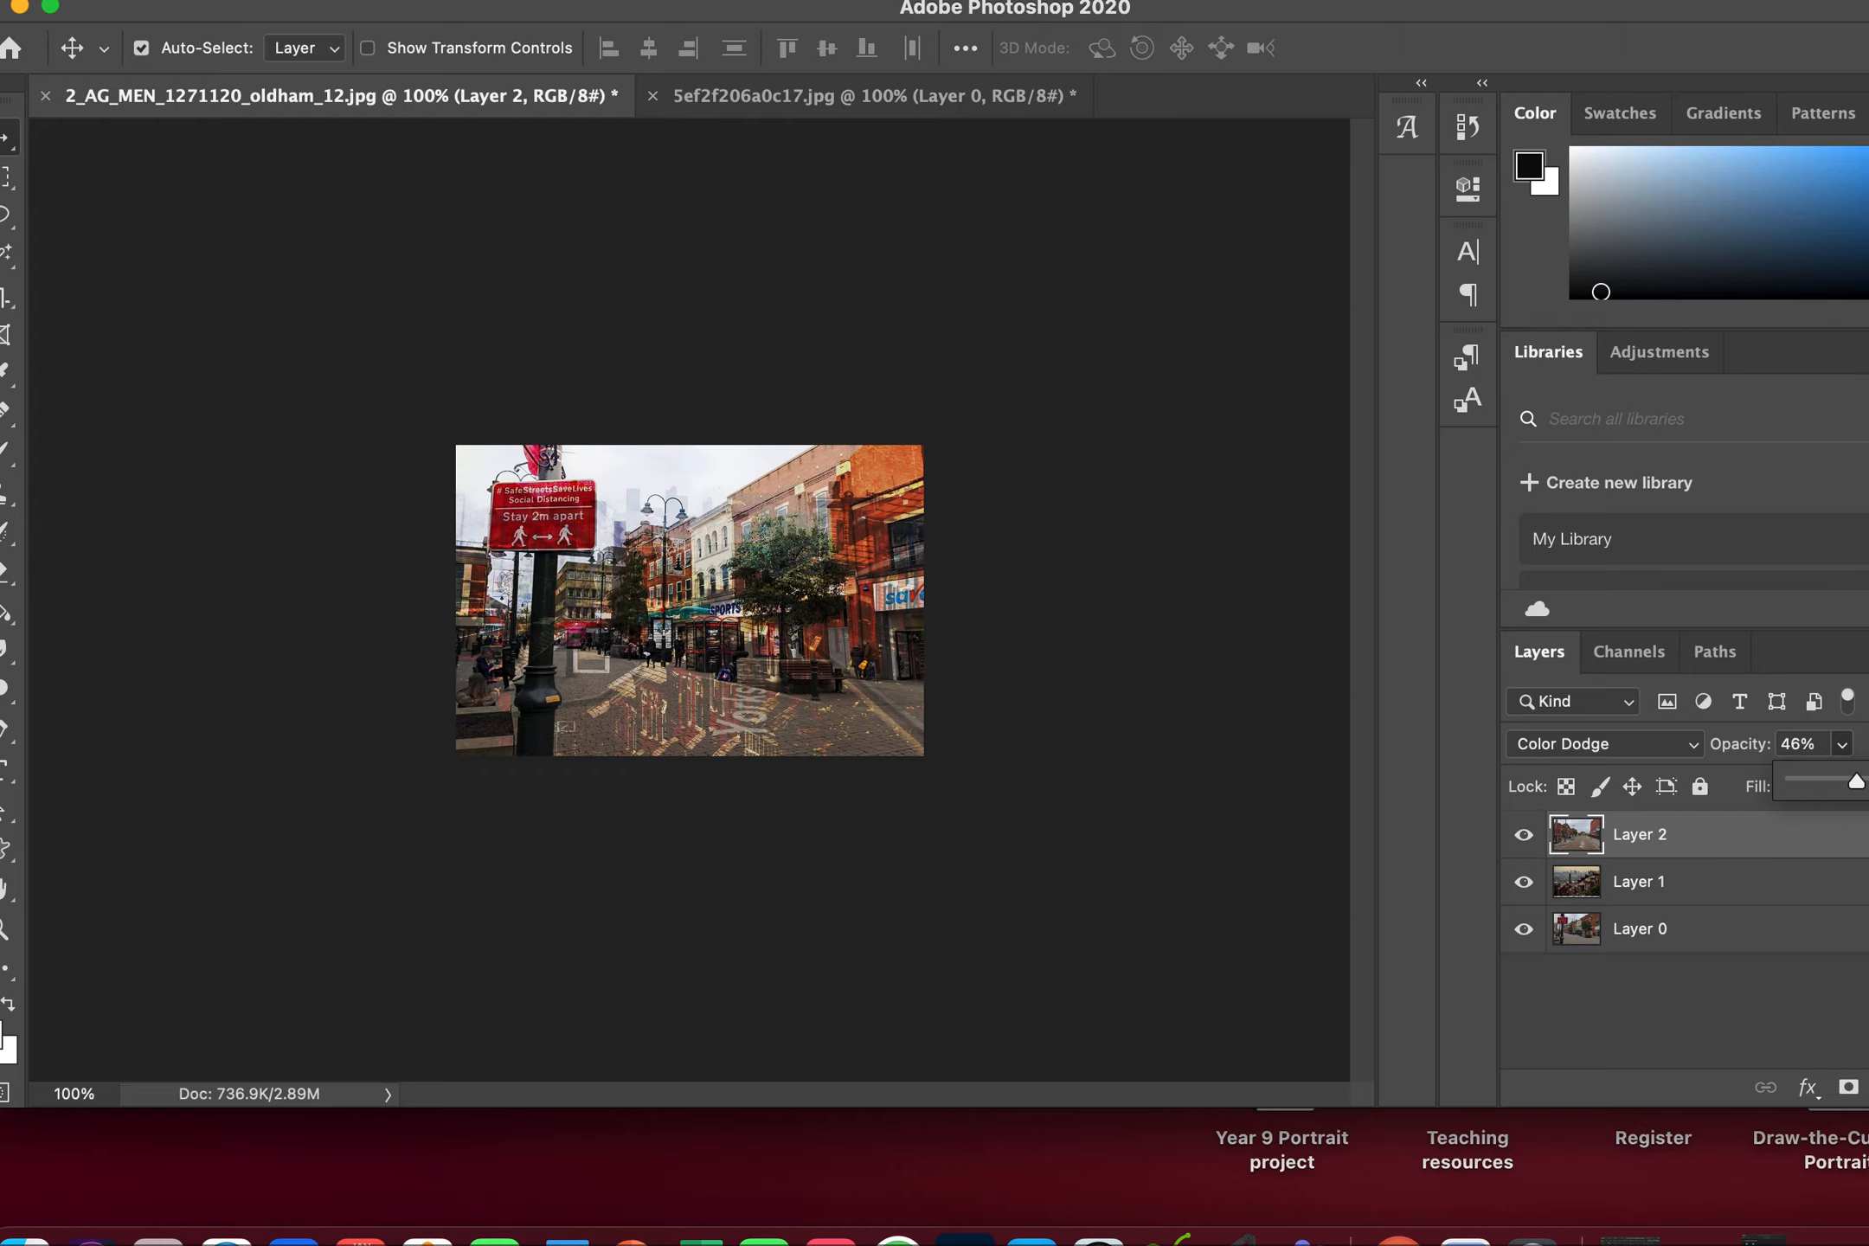
mouse_move(239, 10)
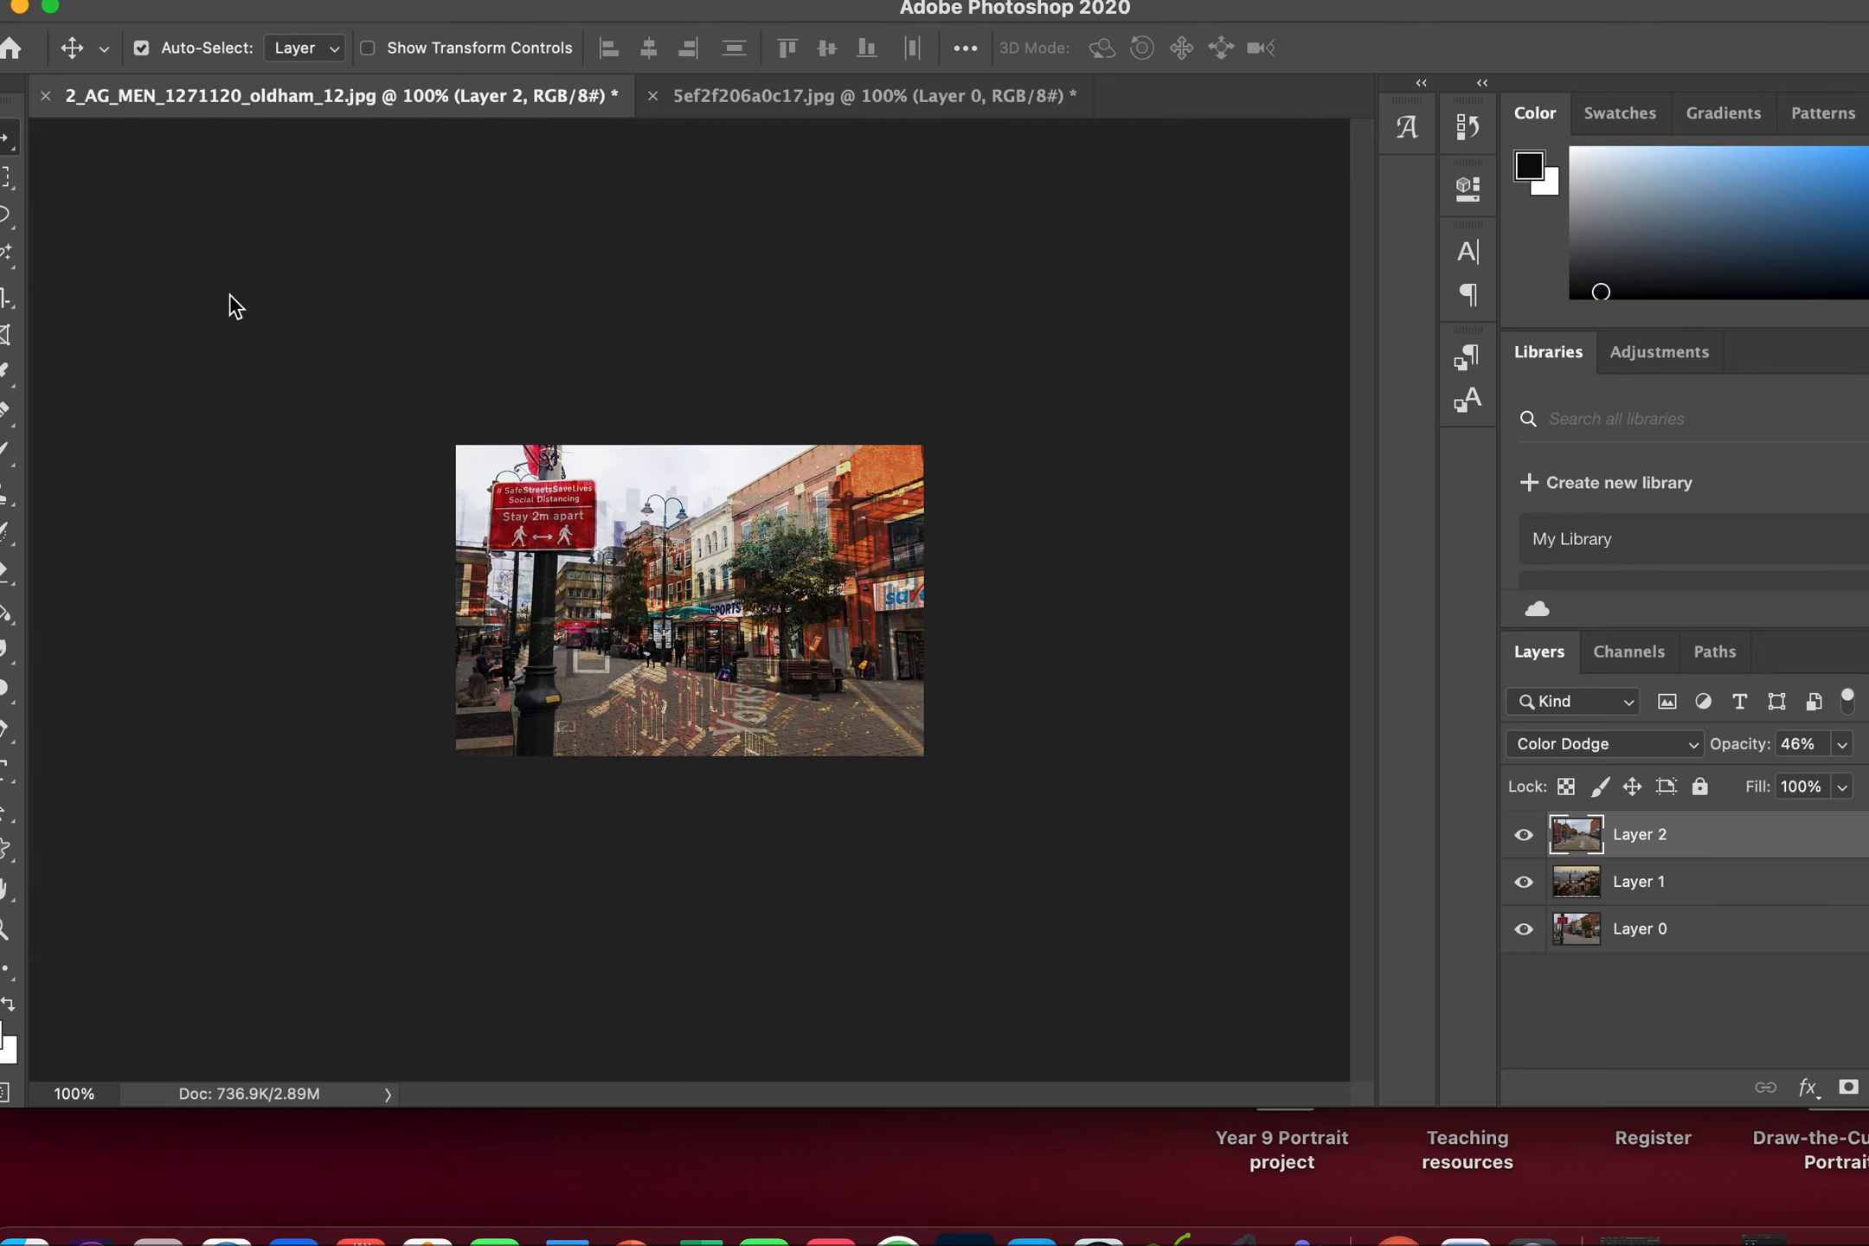
mouse_move(565, 467)
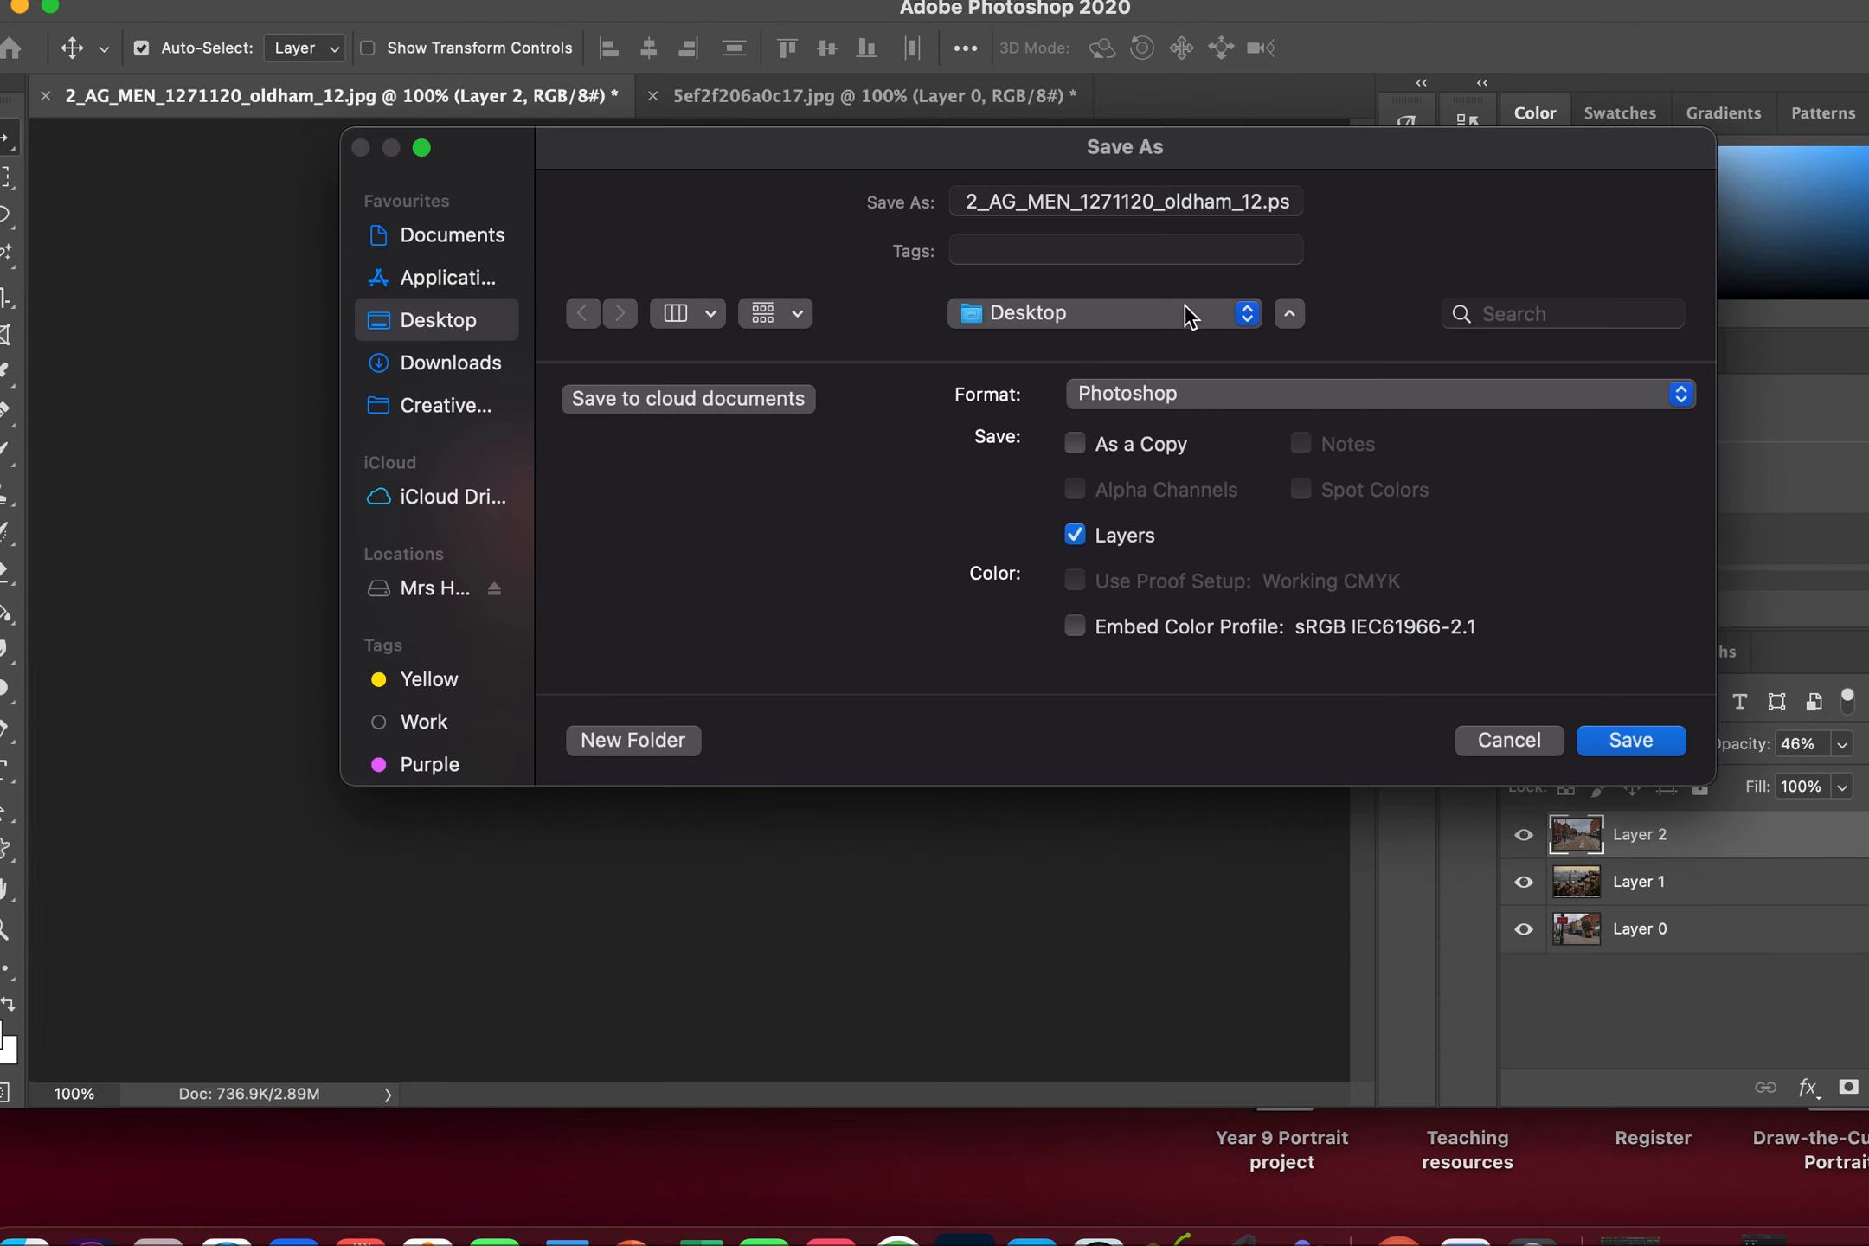
Begin typing a new file name for the layered PSD composite in Save As.
type("DF")
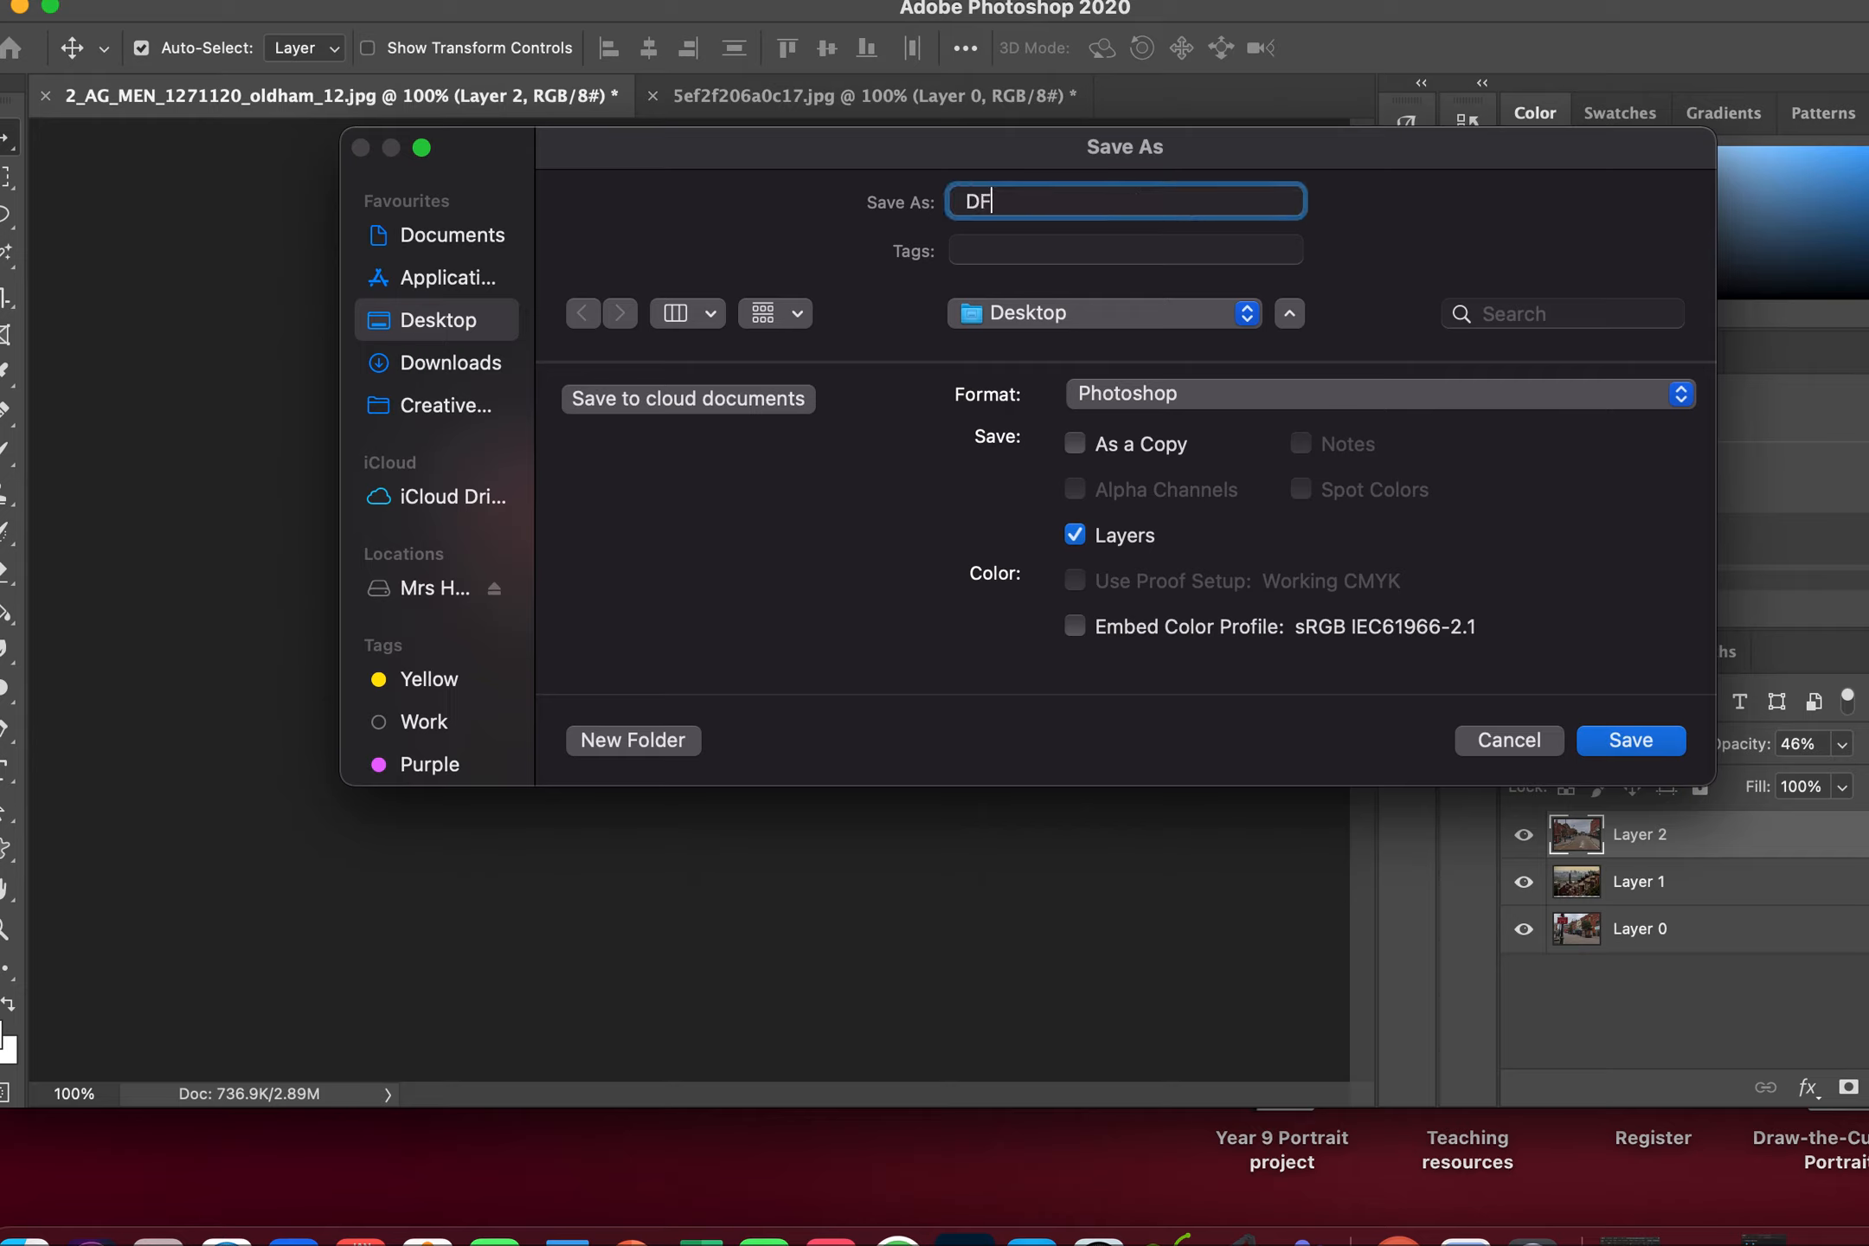